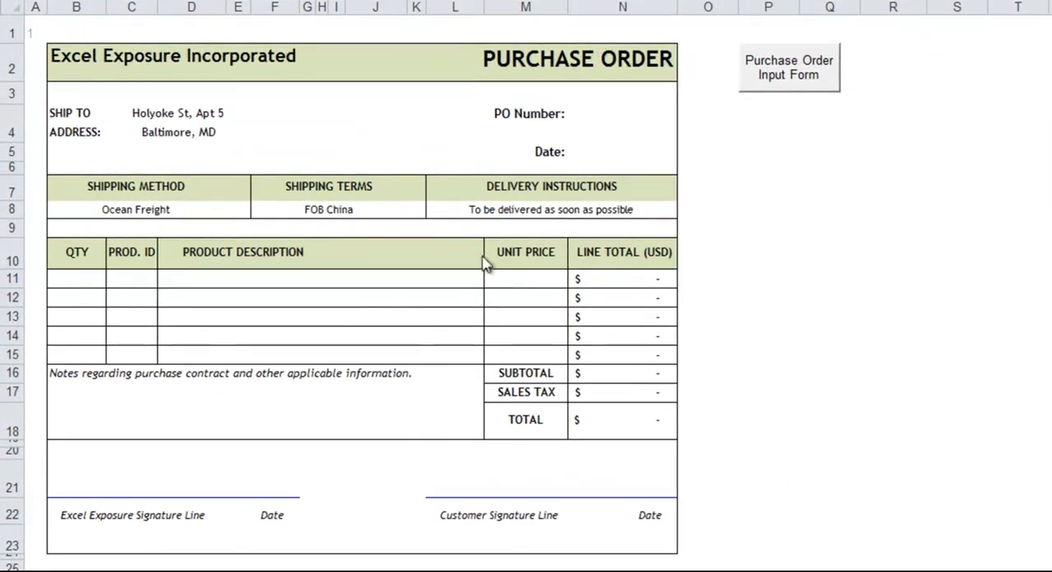
mouse_move(600, 177)
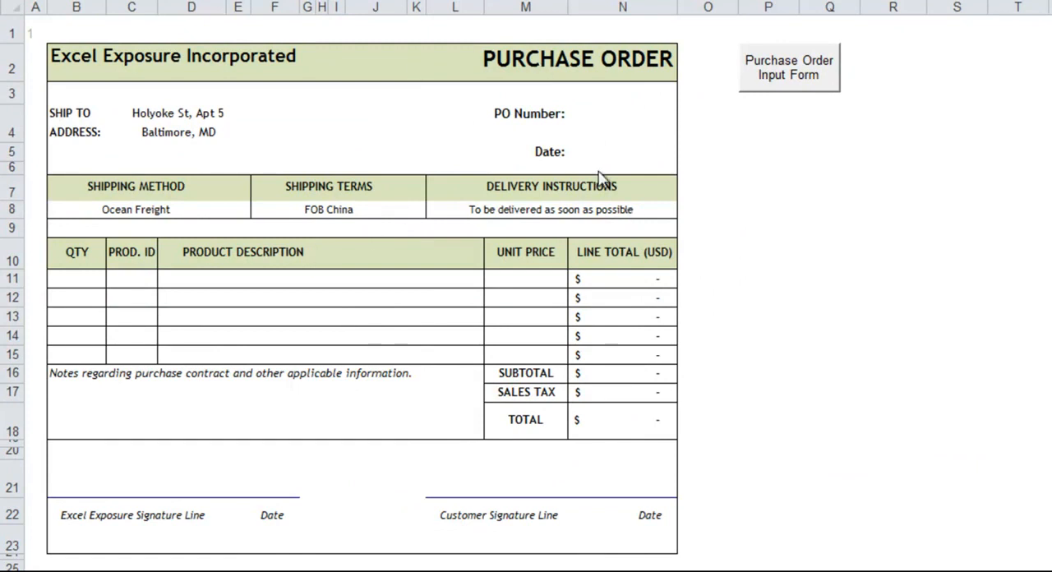
mouse_move(689, 244)
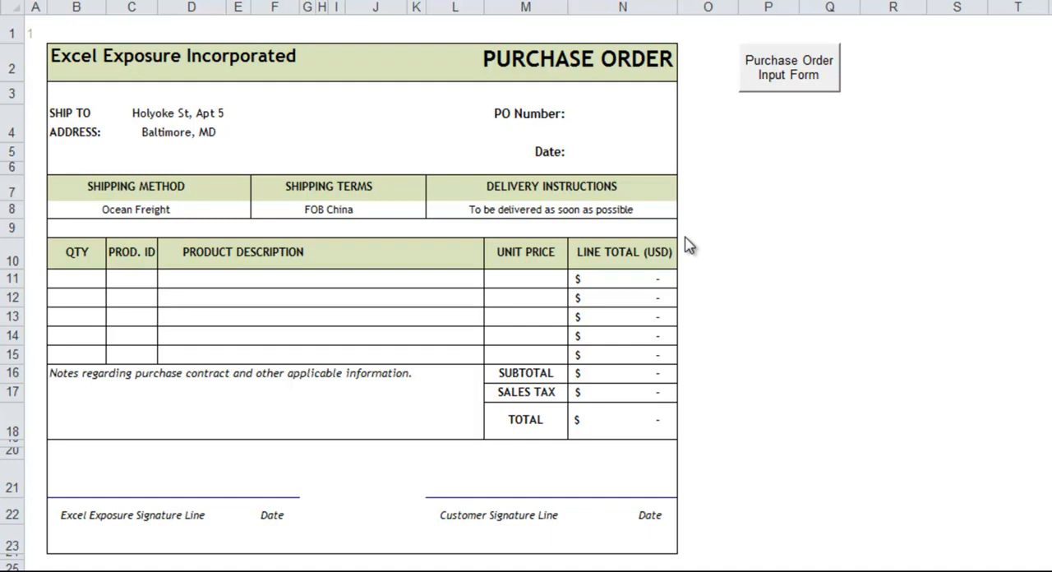
mouse_move(724, 351)
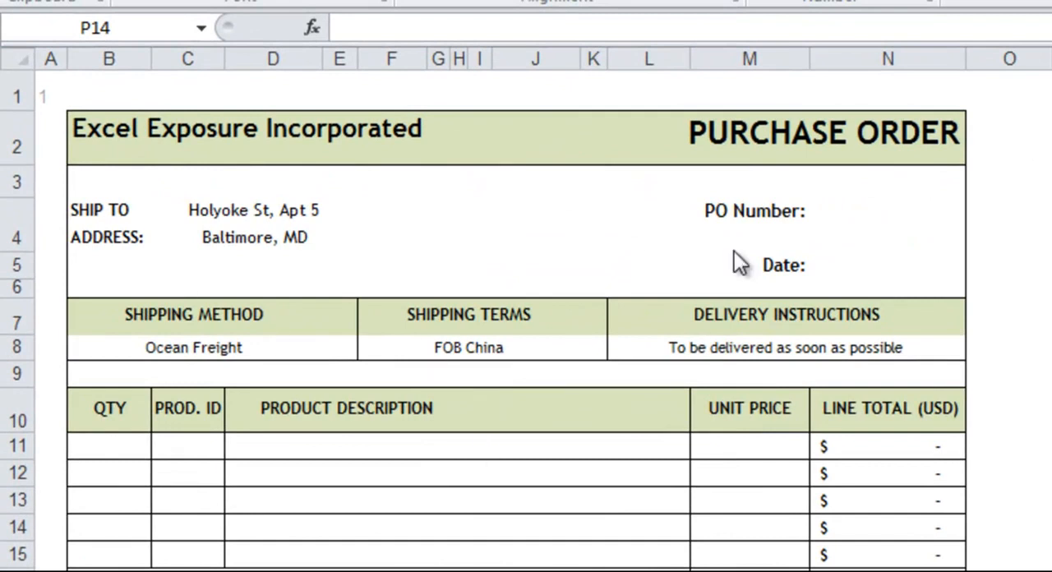
mouse_move(653, 435)
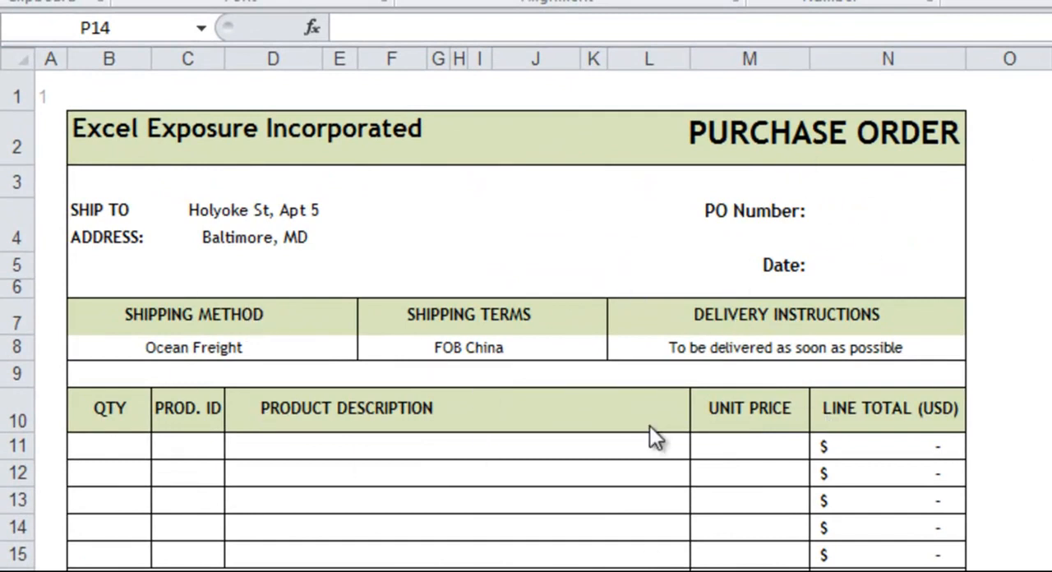
mouse_move(904, 287)
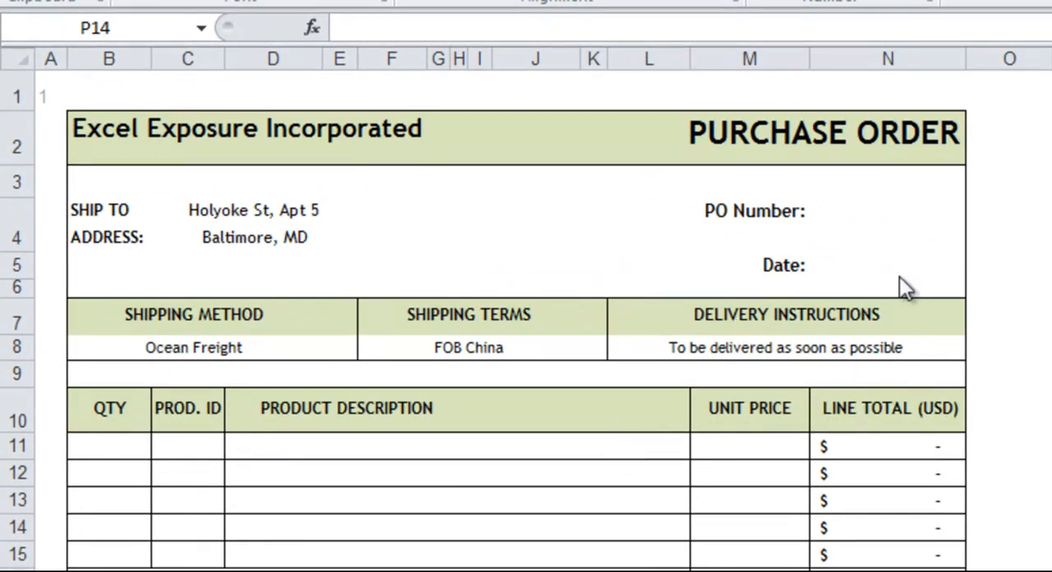
Select the blank product rows and launch the Purchase Order Generator form at the P.O. Number box.
click(885, 222)
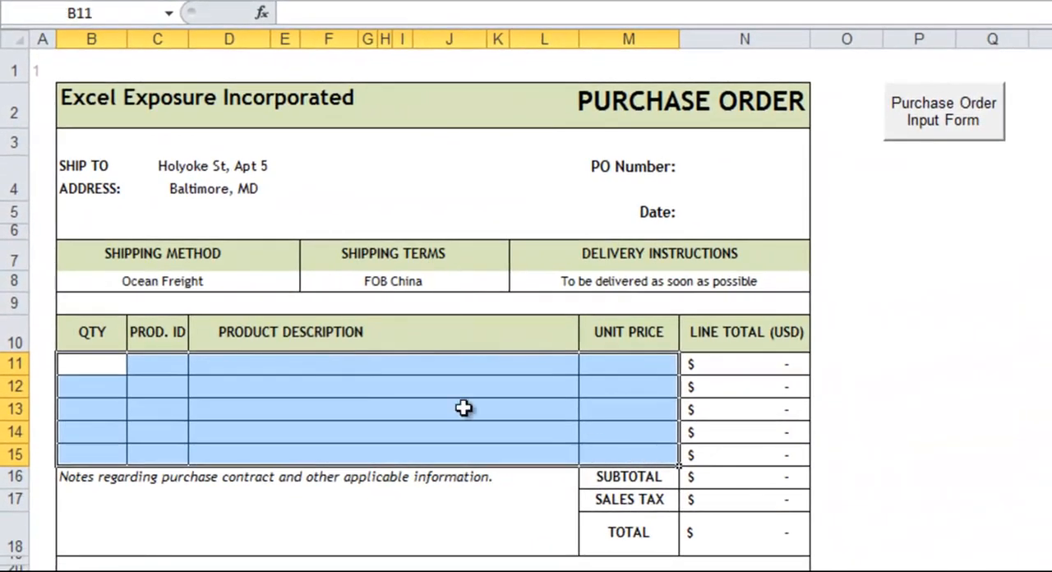
mouse_move(470, 414)
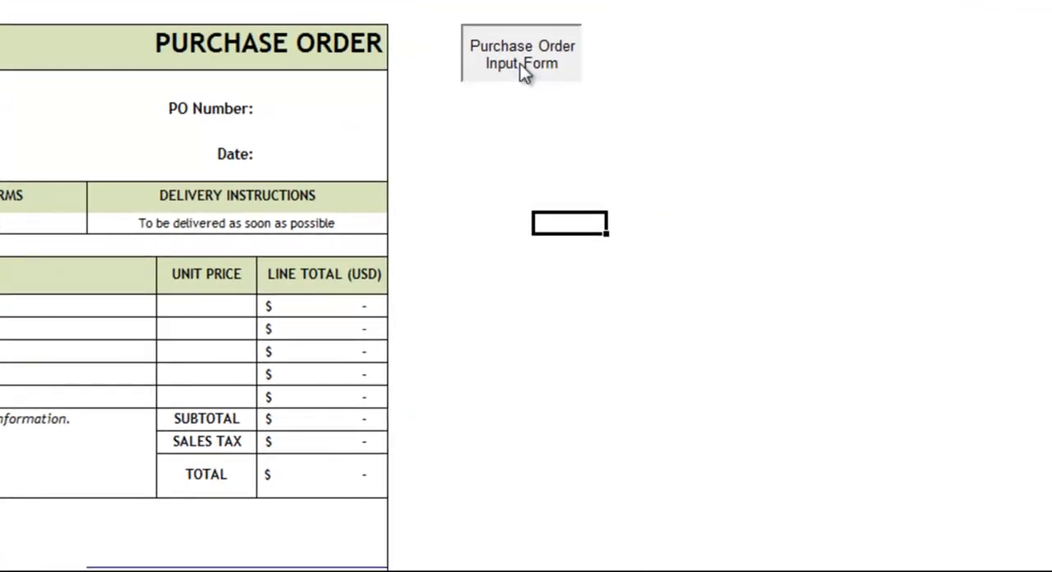
click(522, 54)
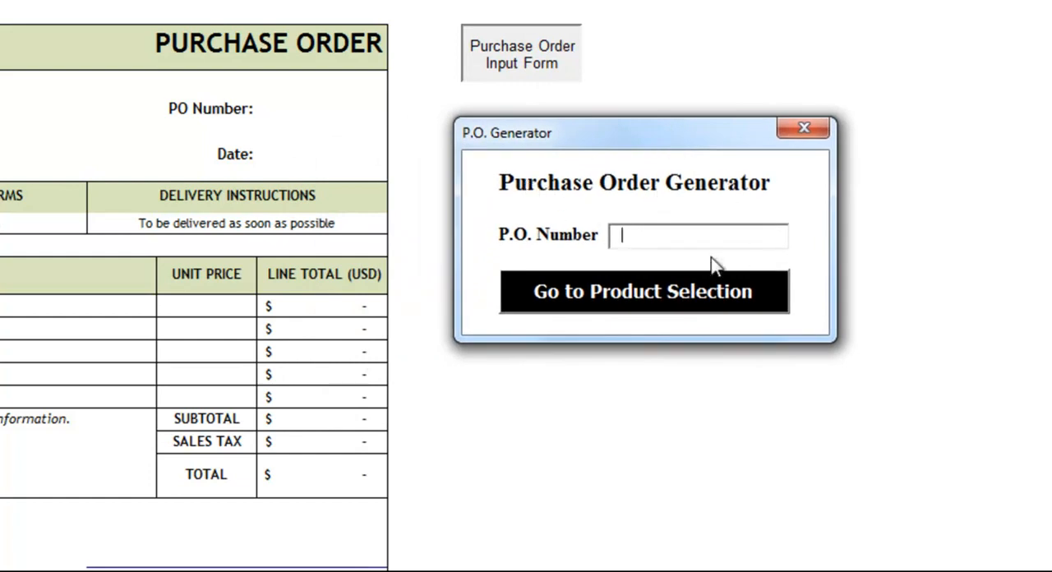
mouse_move(740, 160)
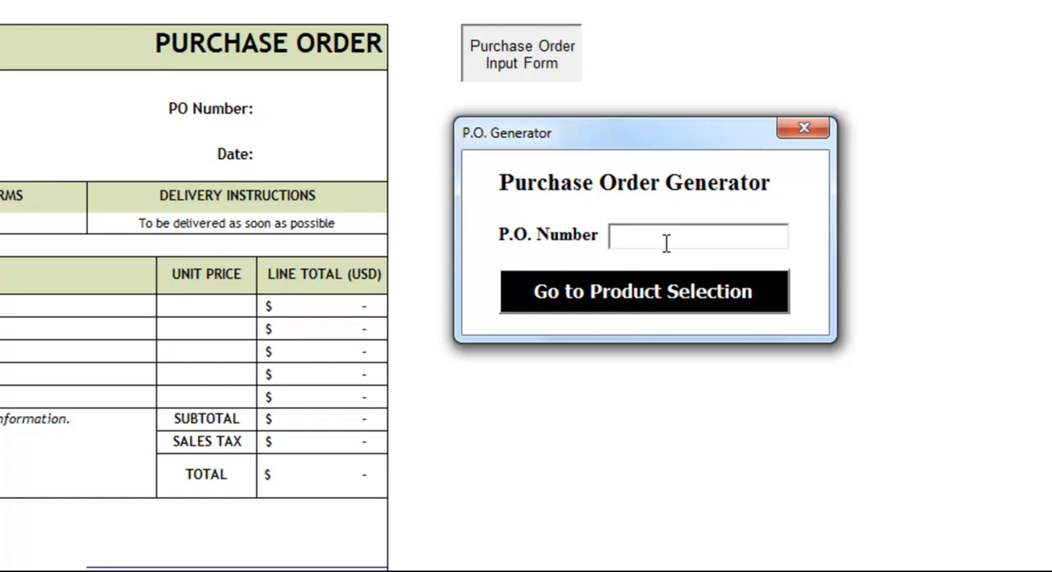
click(697, 236)
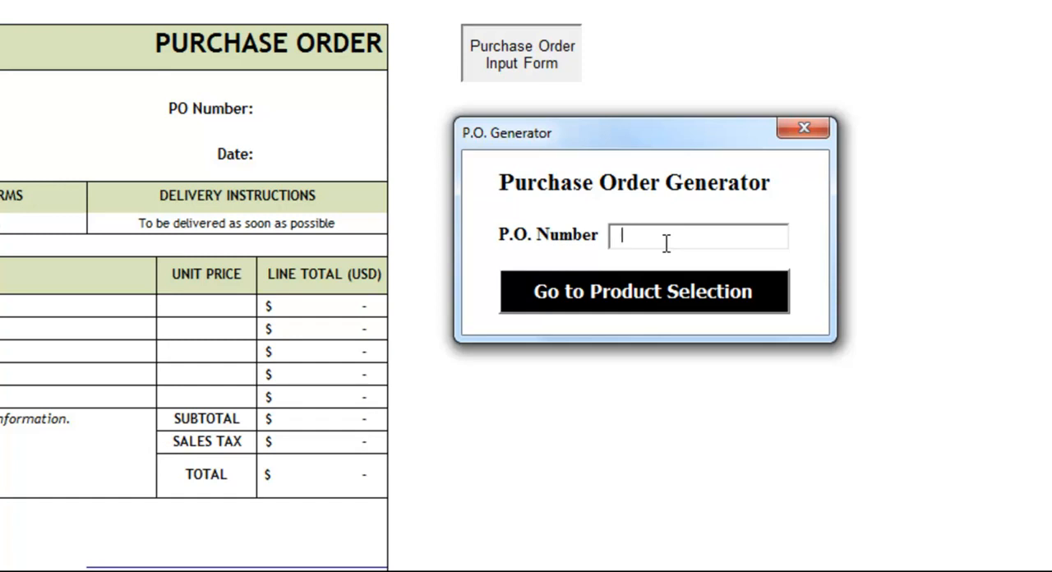
Enter P.O. number 1234, go to product selection, and add two ice cube trays.
text(1234)
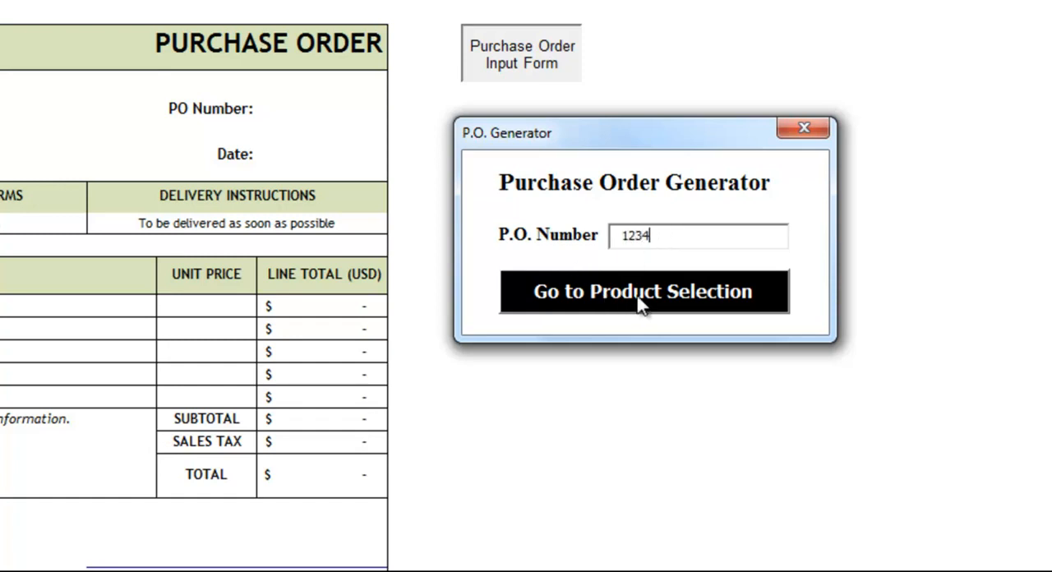
click(644, 291)
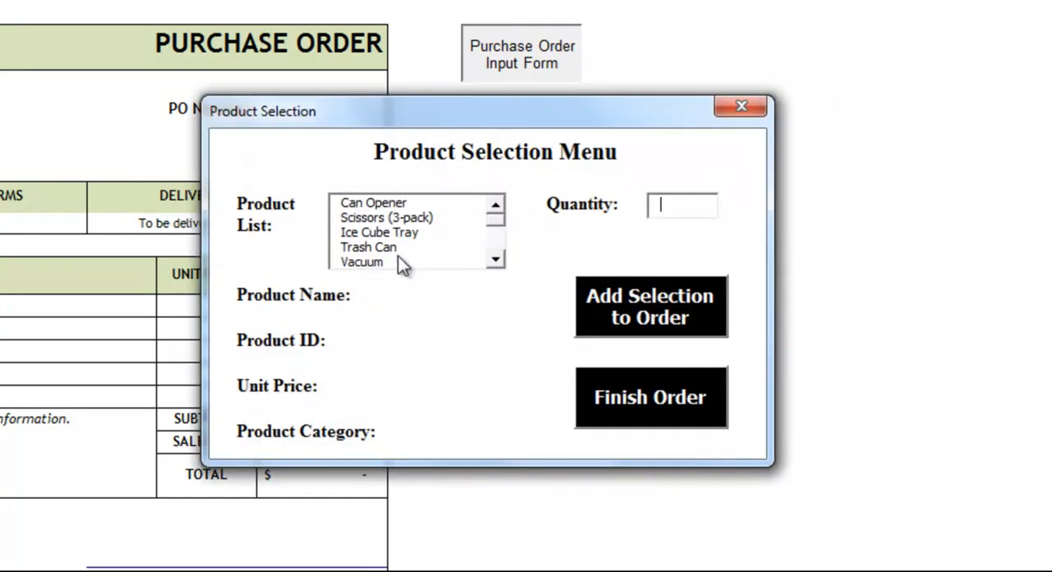
mouse_move(256, 244)
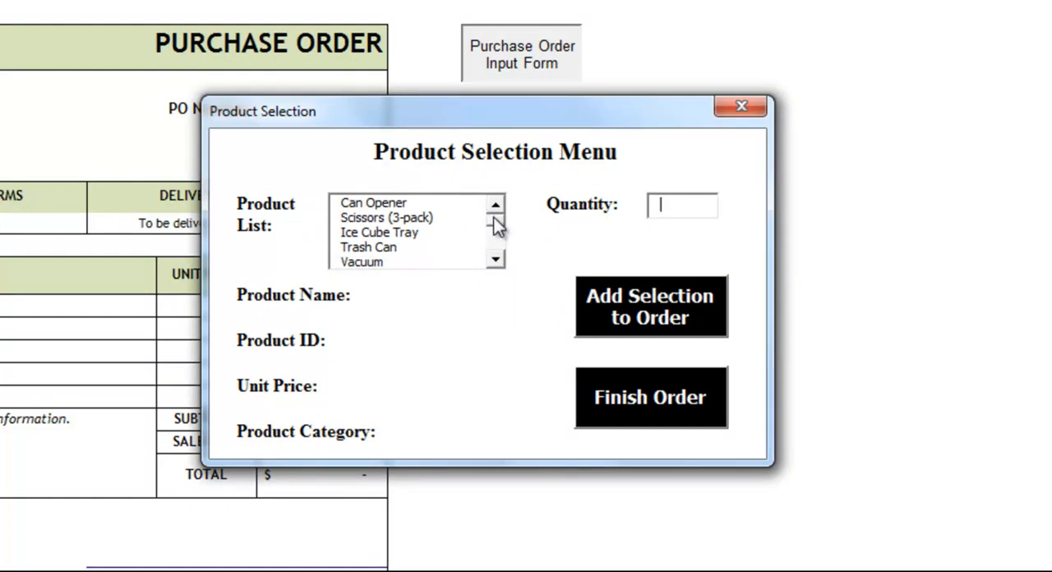
click(495, 258)
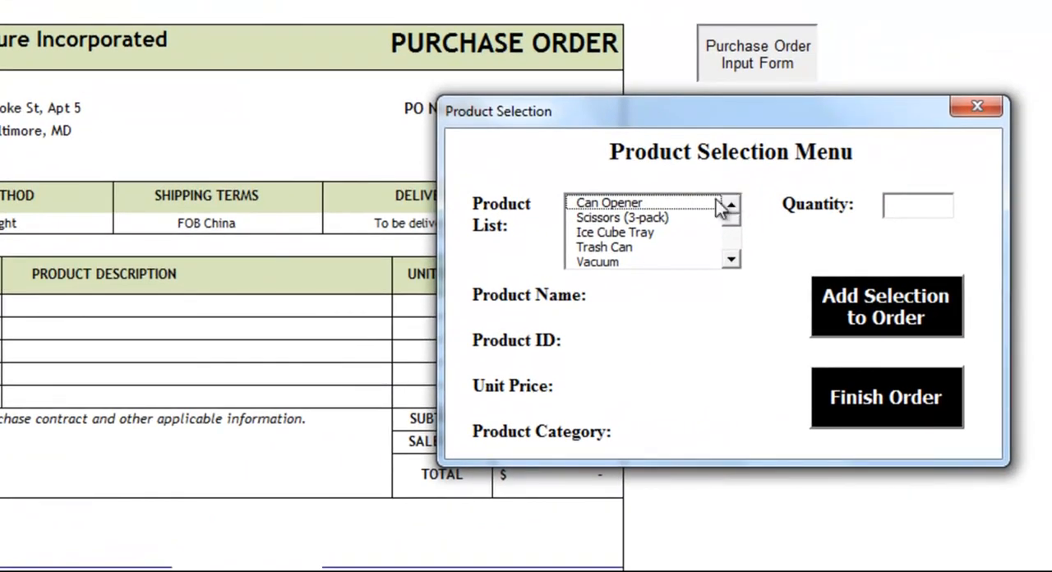
mouse_move(698, 226)
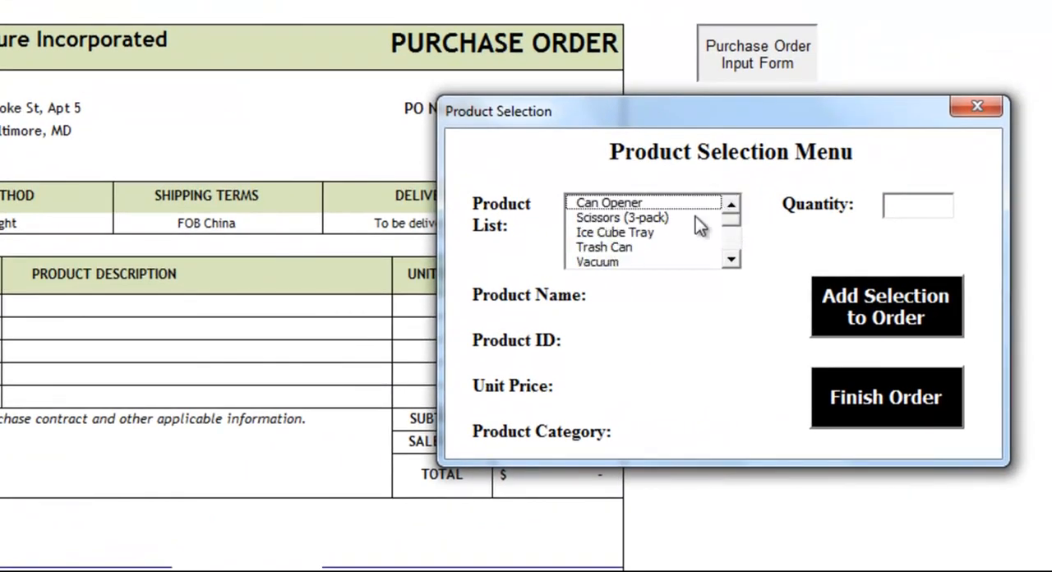
click(615, 231)
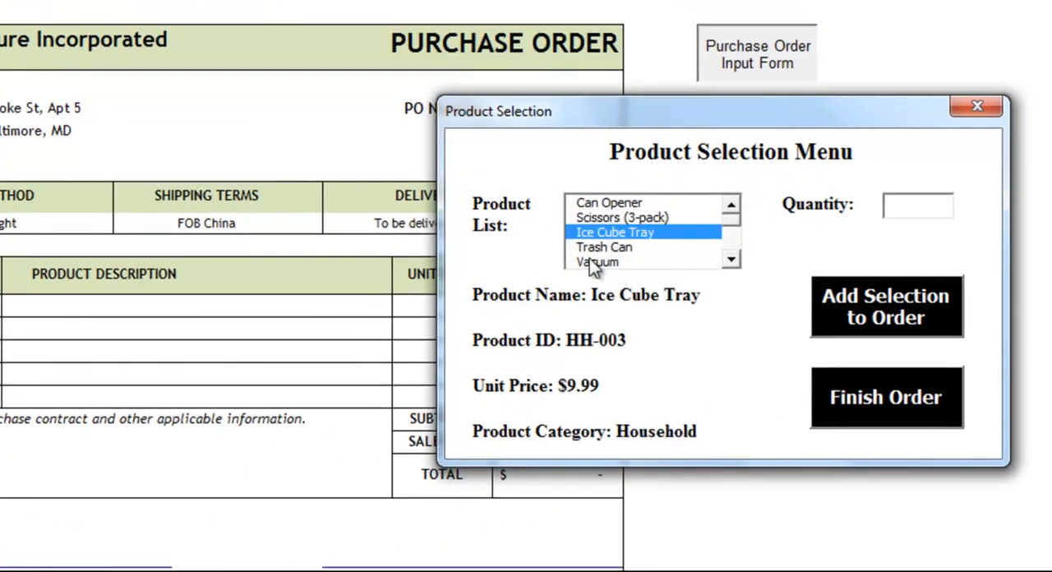
mouse_move(599, 370)
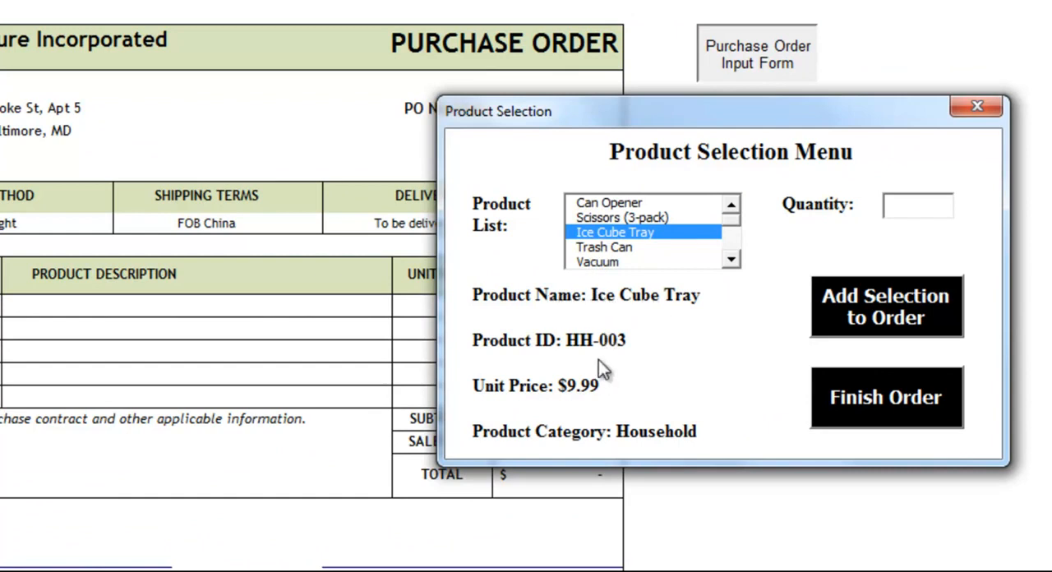
mouse_move(618, 331)
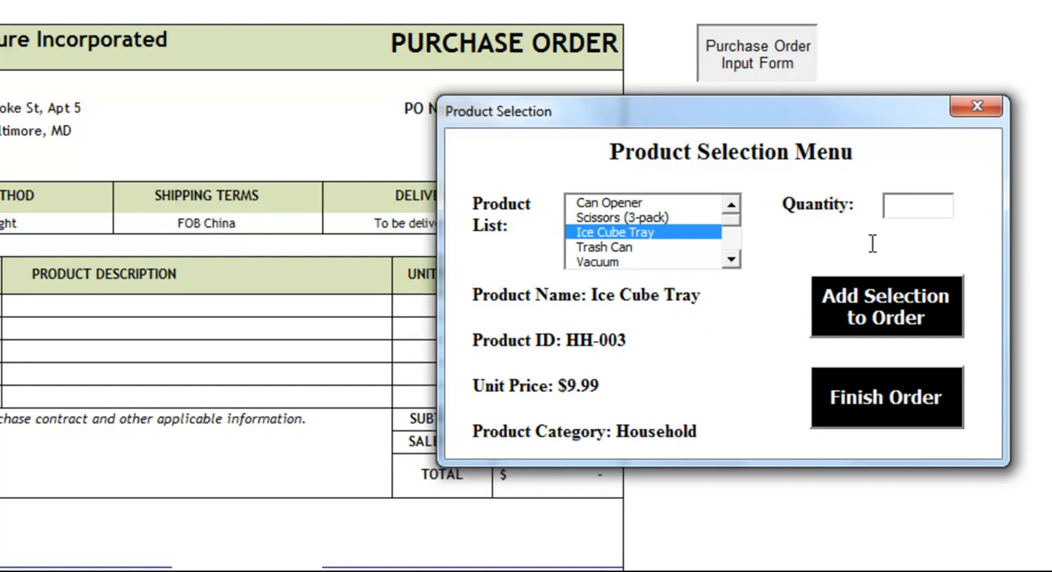
mouse_move(886, 150)
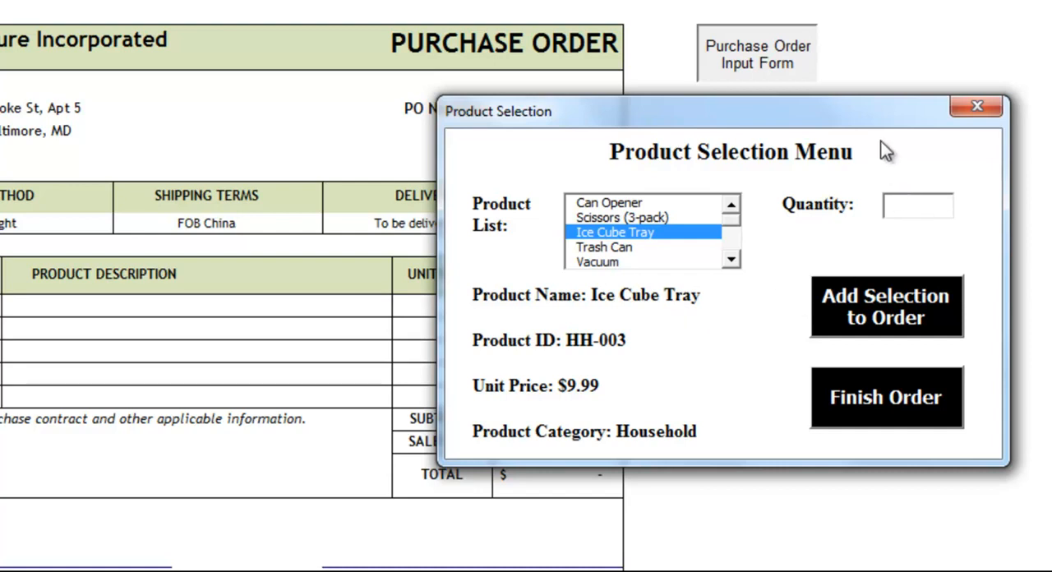
text(2)
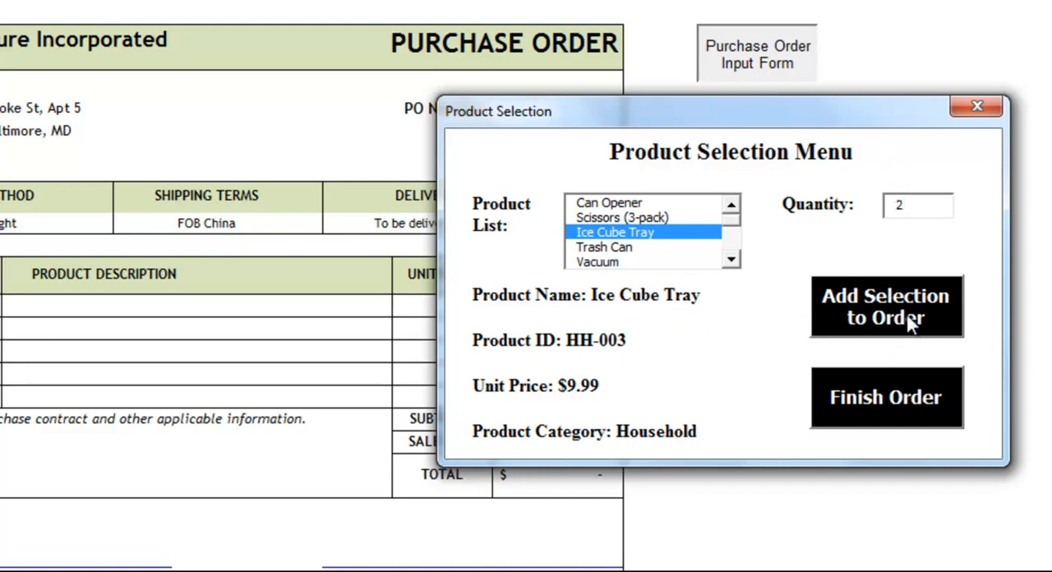
click(886, 307)
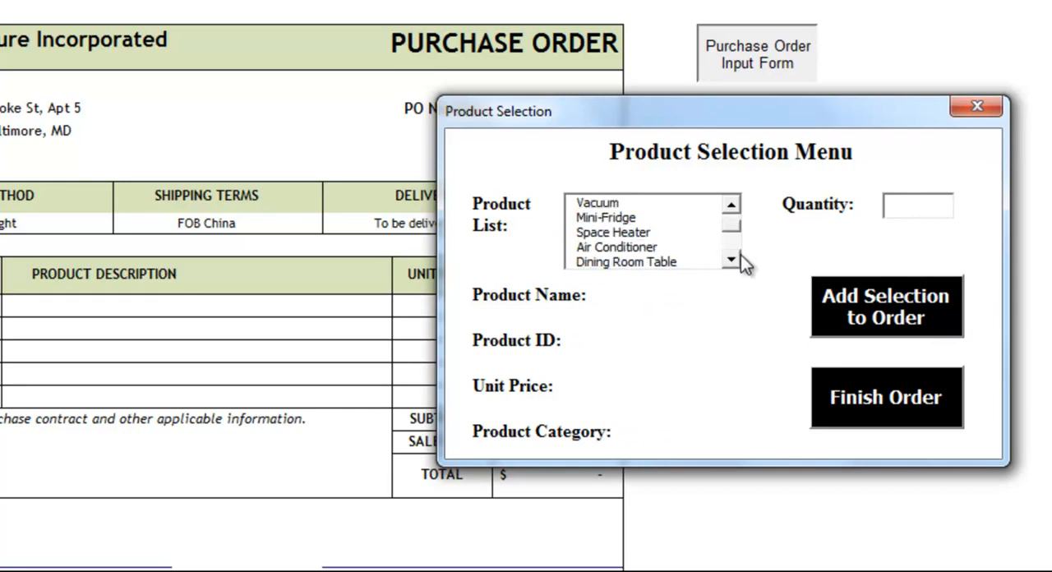
Add ten frisbees, plus air conditioner and dining room table items, and finish the order.
click(596, 216)
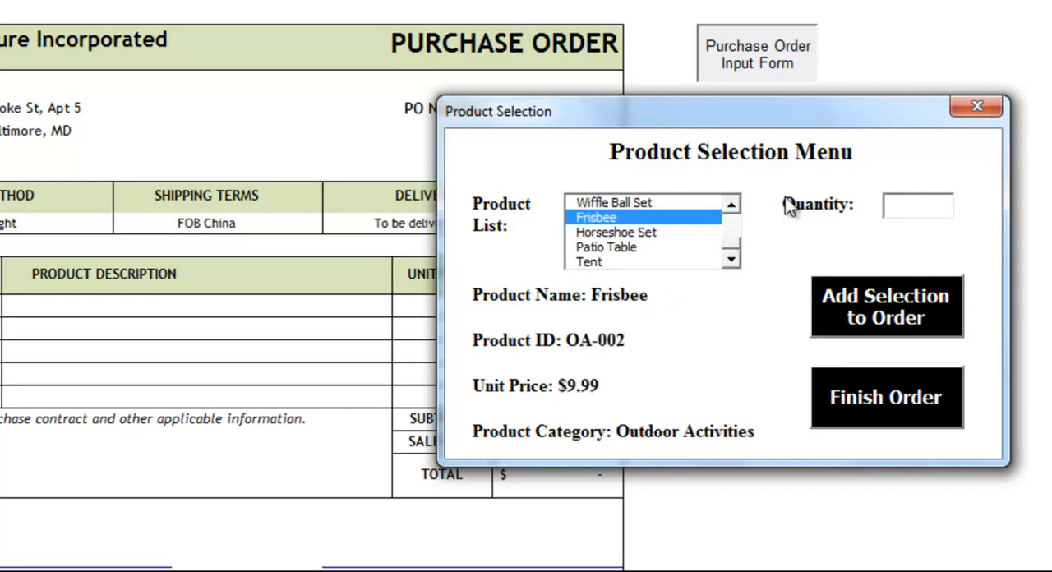
text(10)
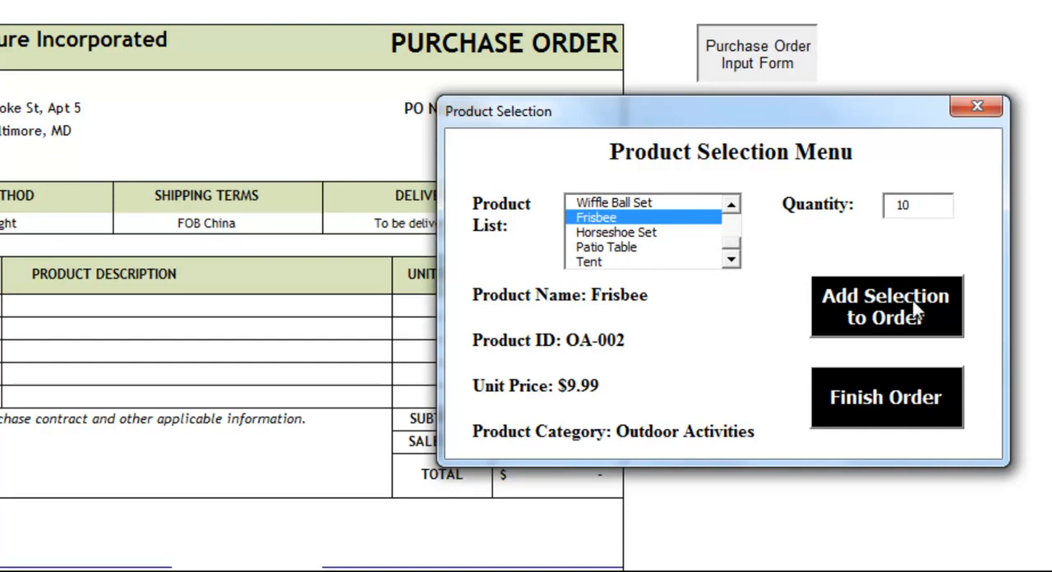
click(615, 232)
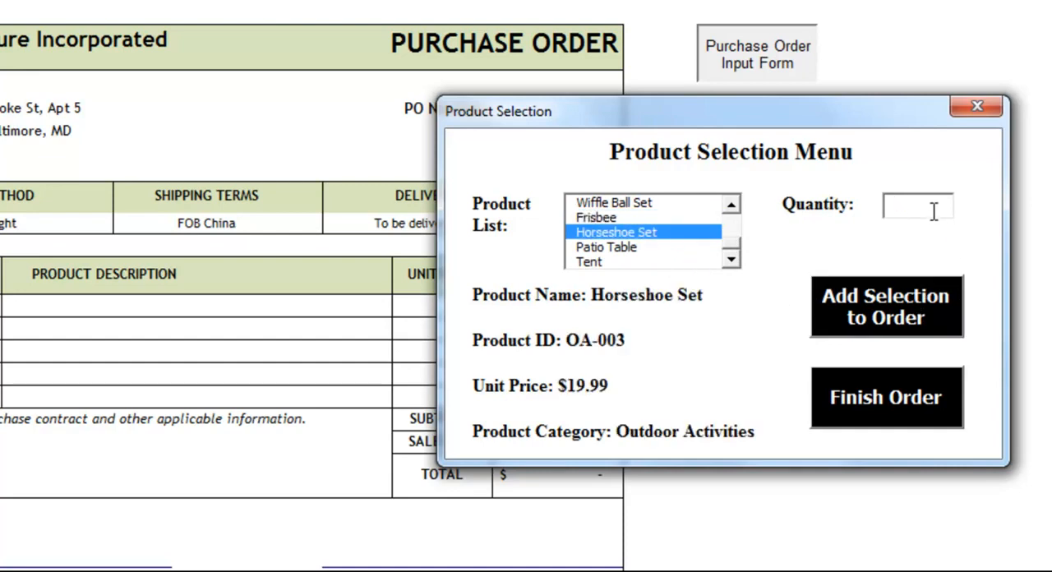
text(3)
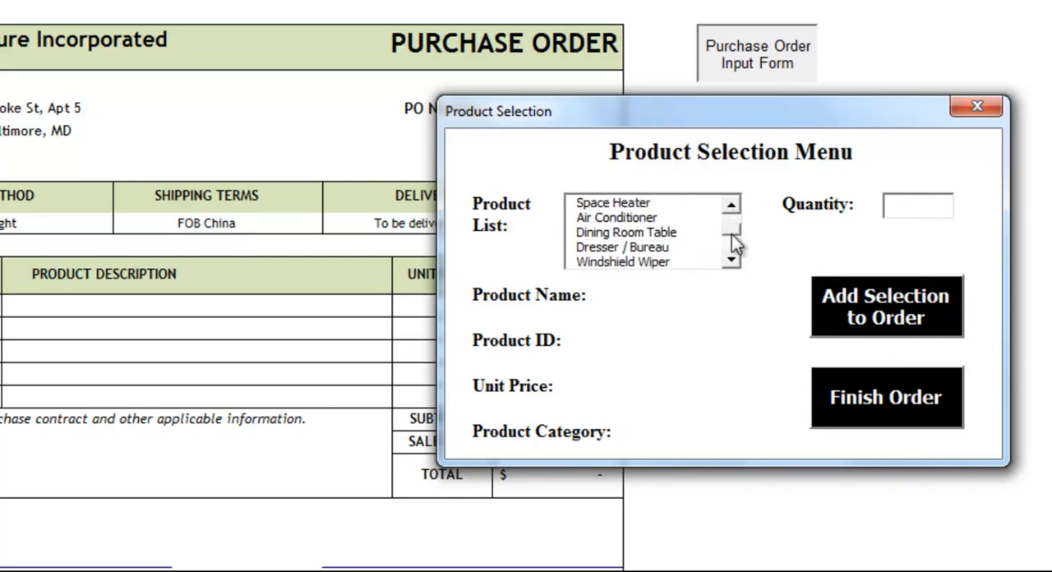
click(615, 217)
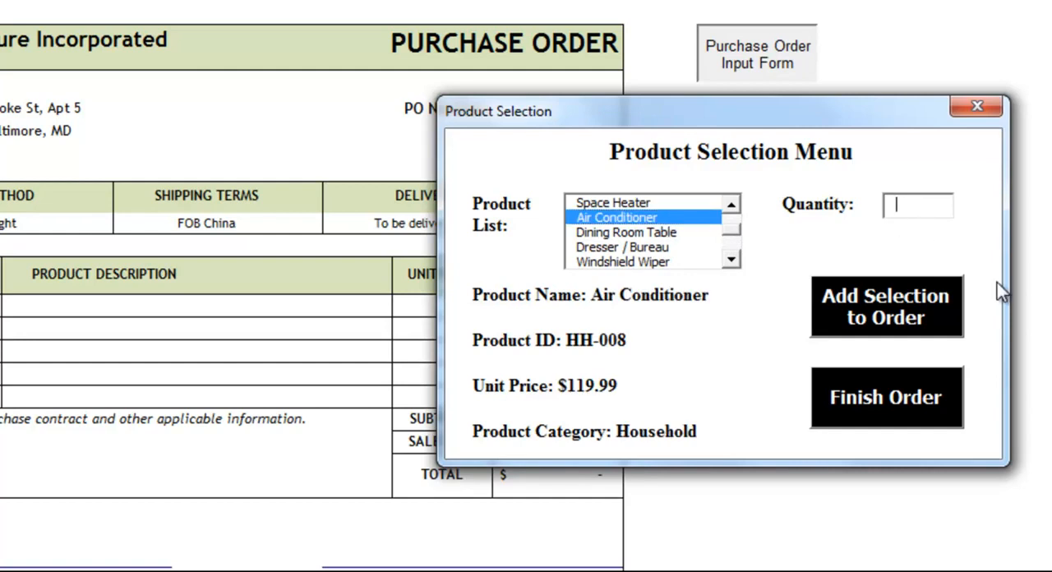
click(885, 306)
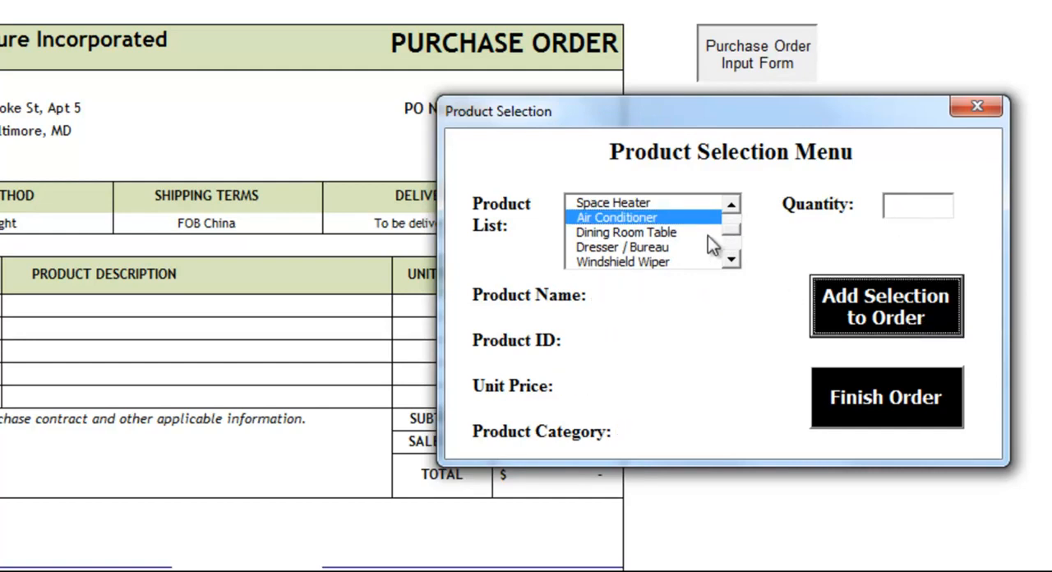
click(624, 232)
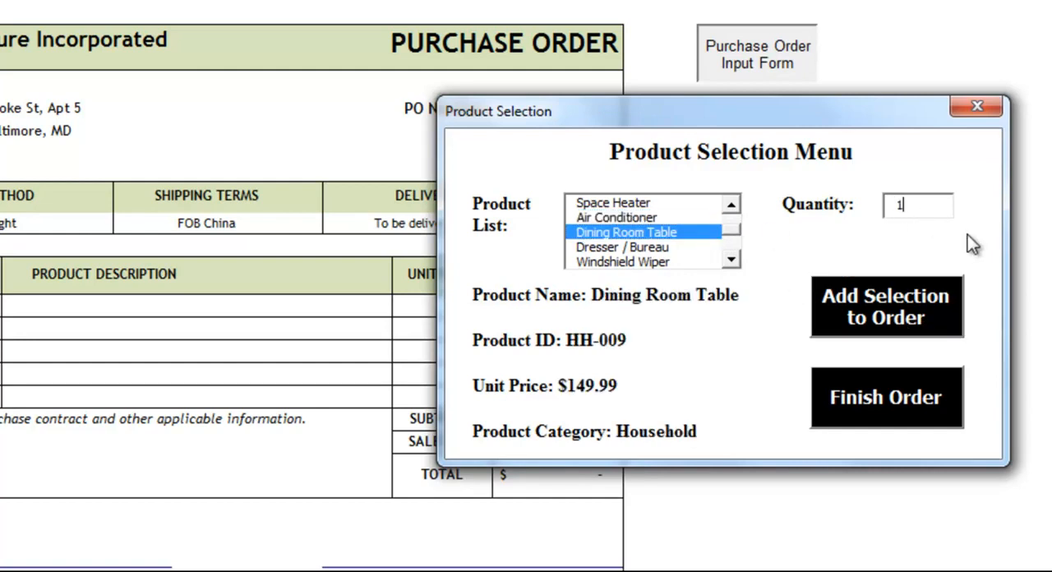
click(885, 396)
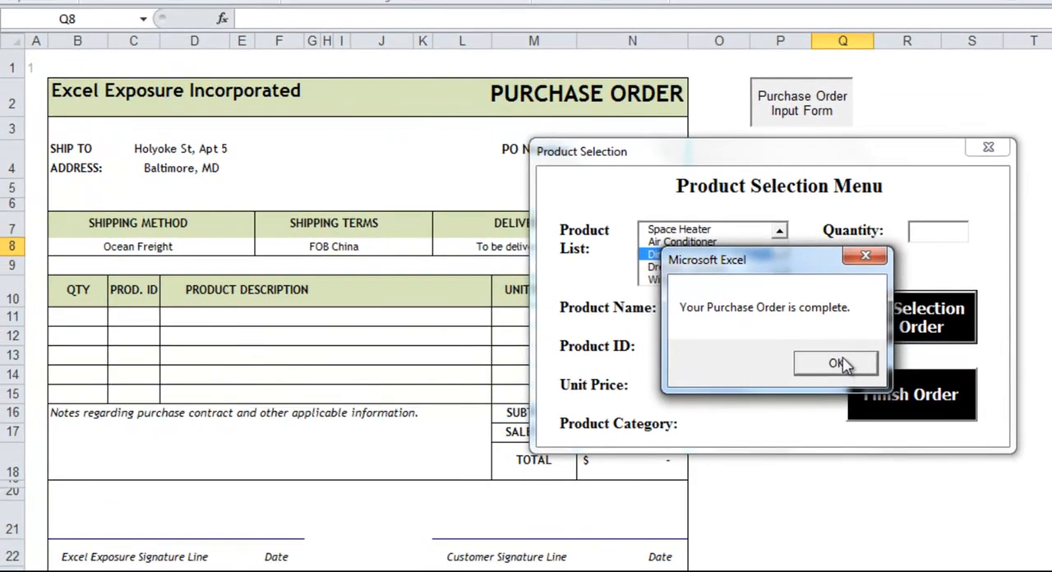
click(836, 363)
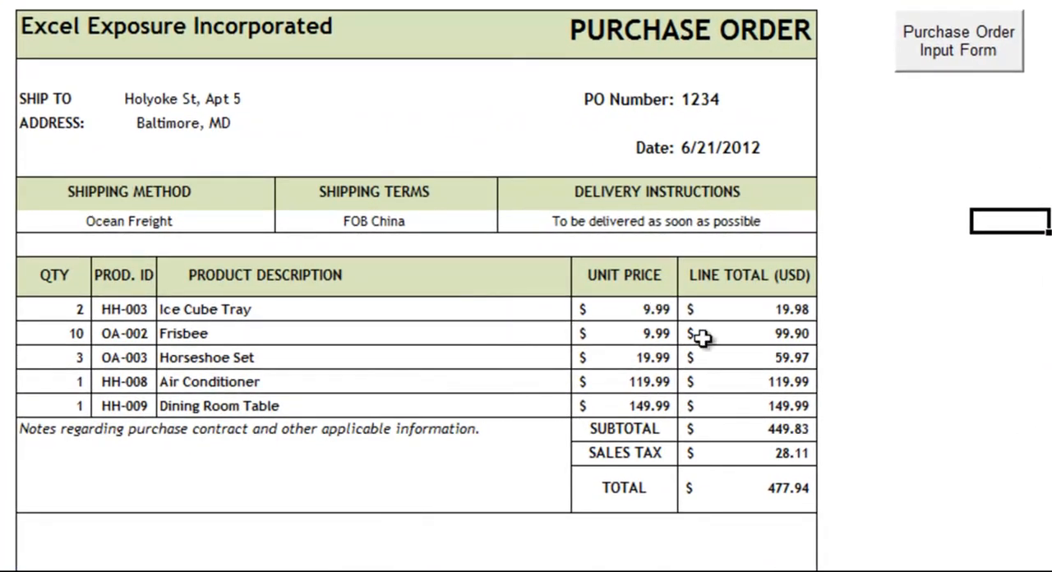
mouse_move(72, 327)
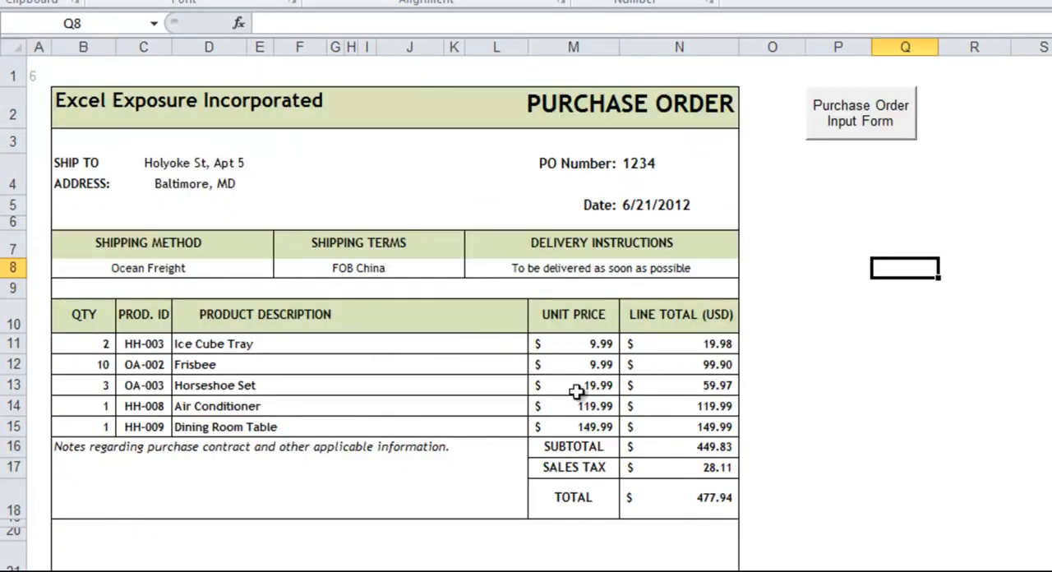
click(679, 343)
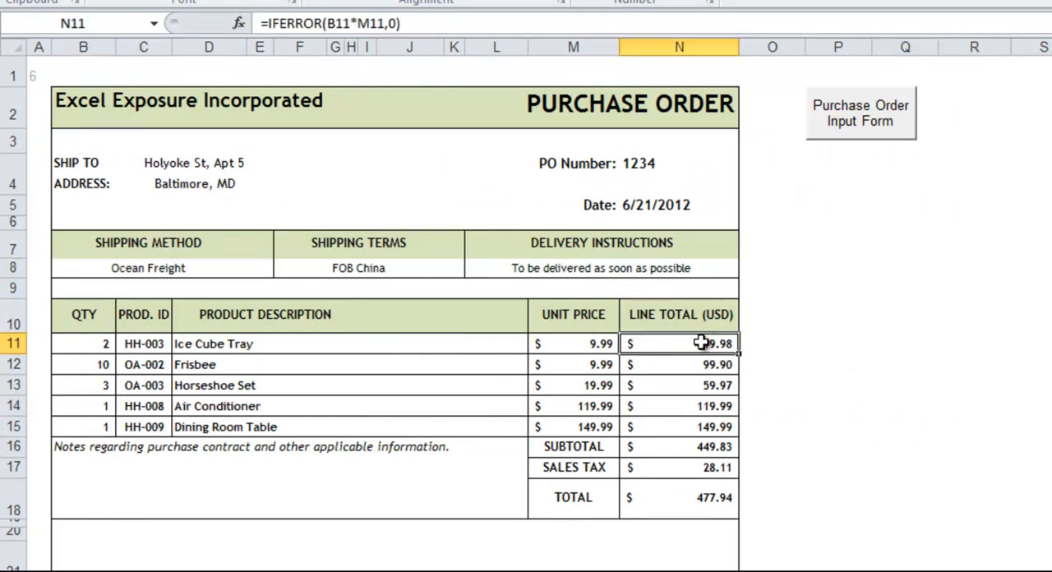
mouse_move(727, 399)
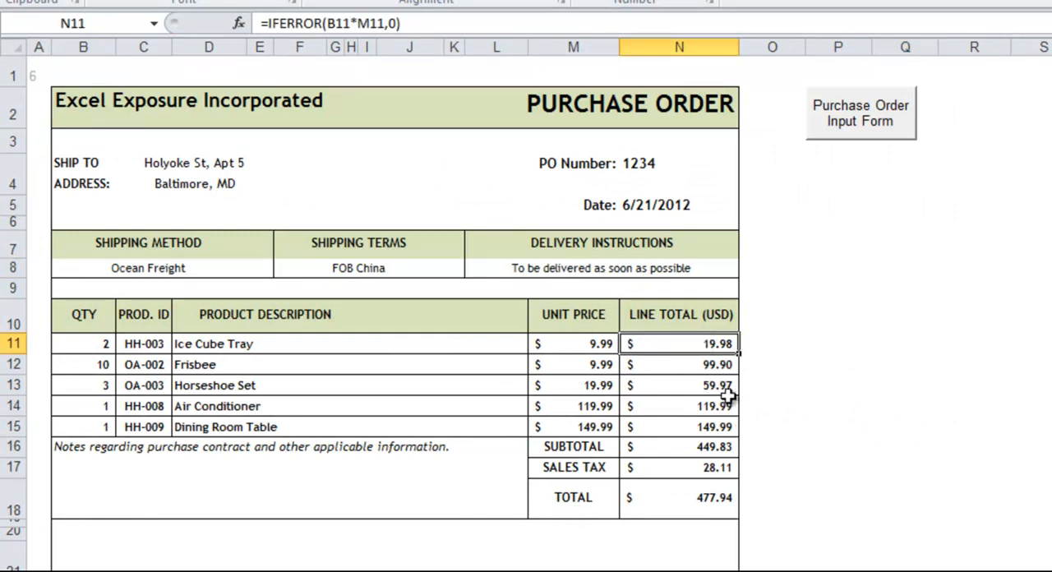
mouse_move(635, 501)
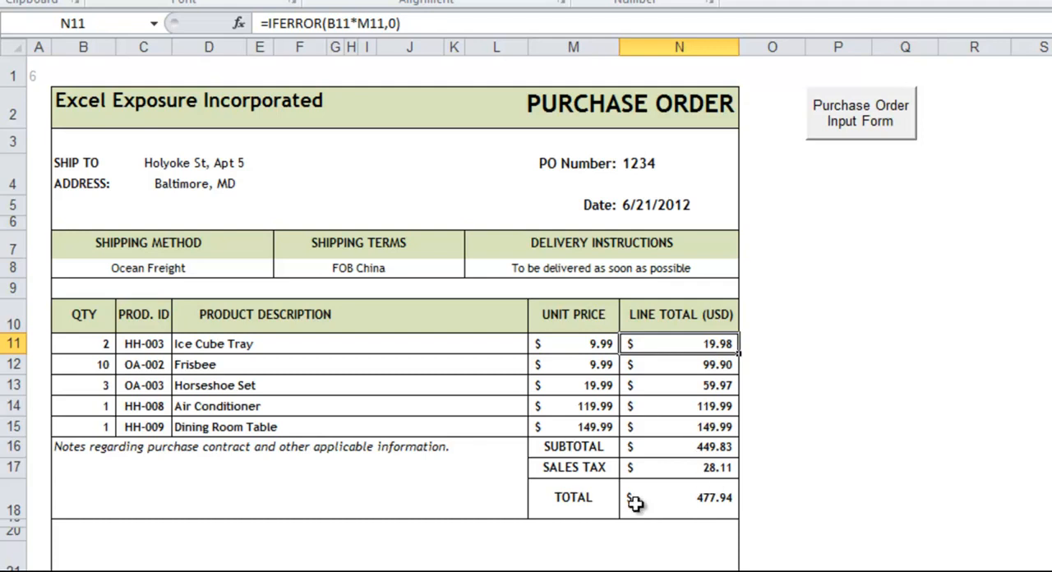
click(898, 468)
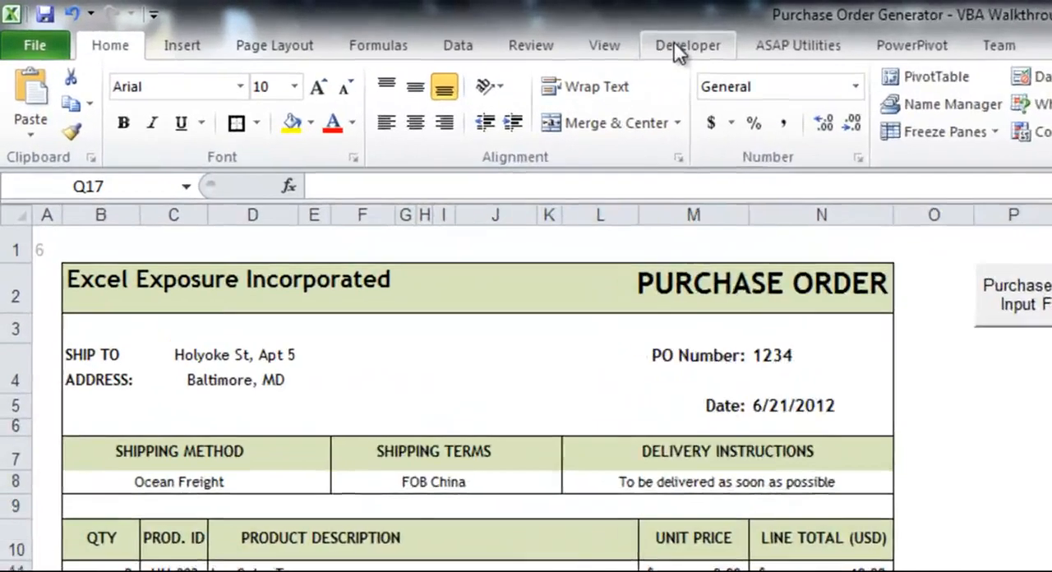
Open the Visual Basic editor from the Developer tab.
click(687, 44)
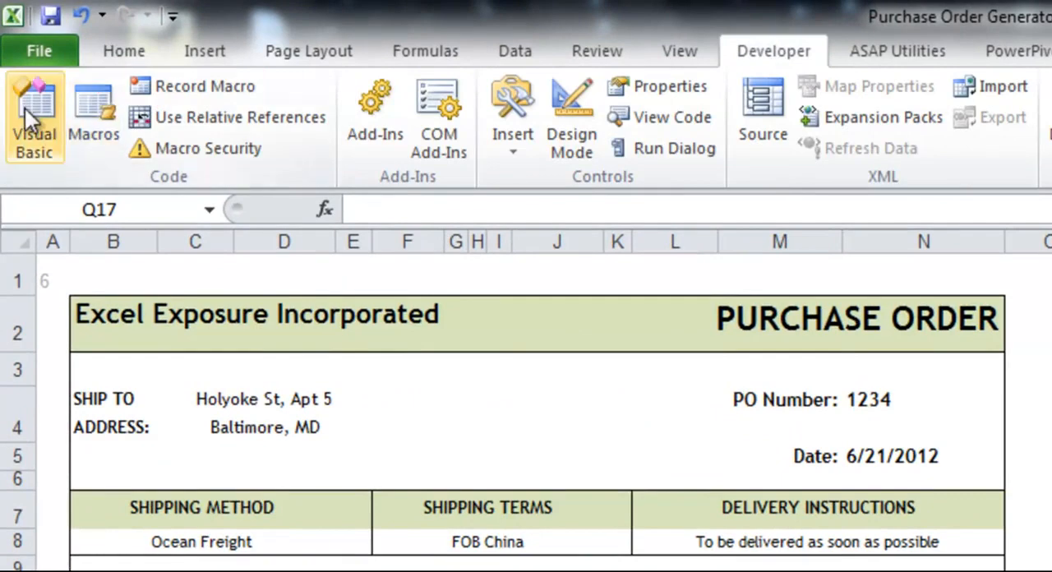
click(34, 115)
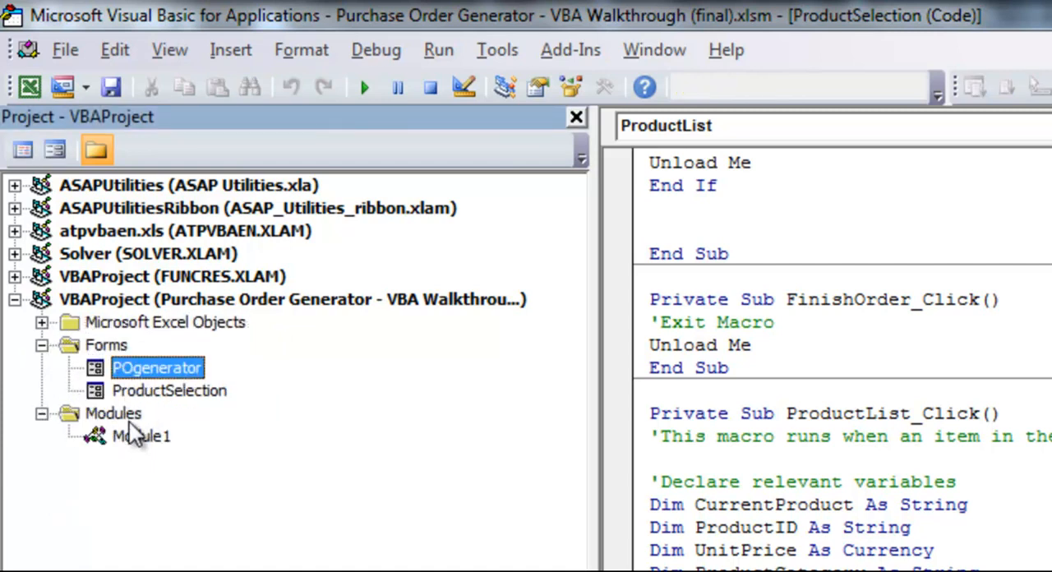
Review Module1's DisplayForm code and the button's assigned macro, then open the ProductSelection design.
double_click(141, 435)
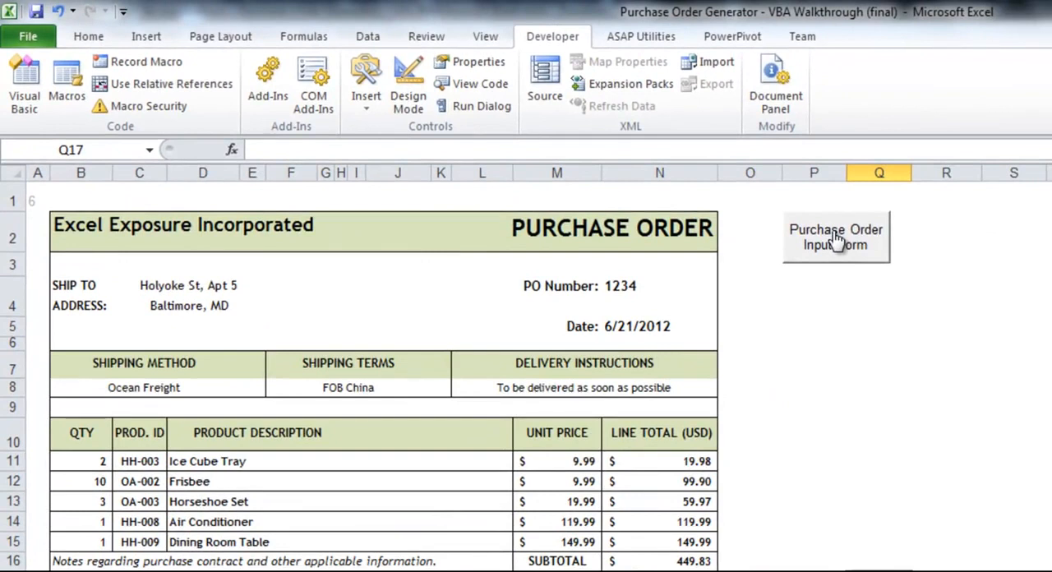
right_click(835, 237)
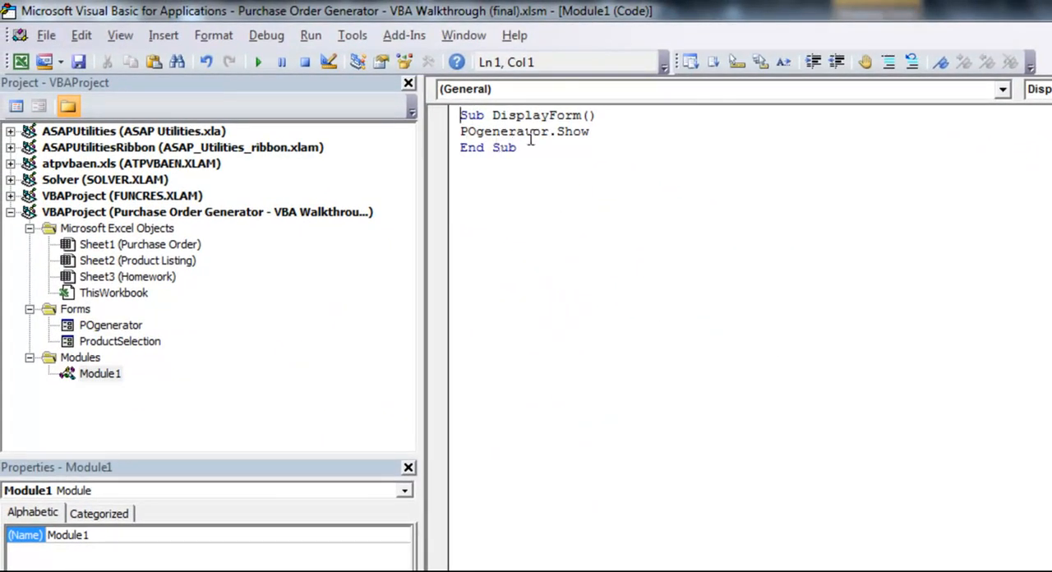
double_click(120, 341)
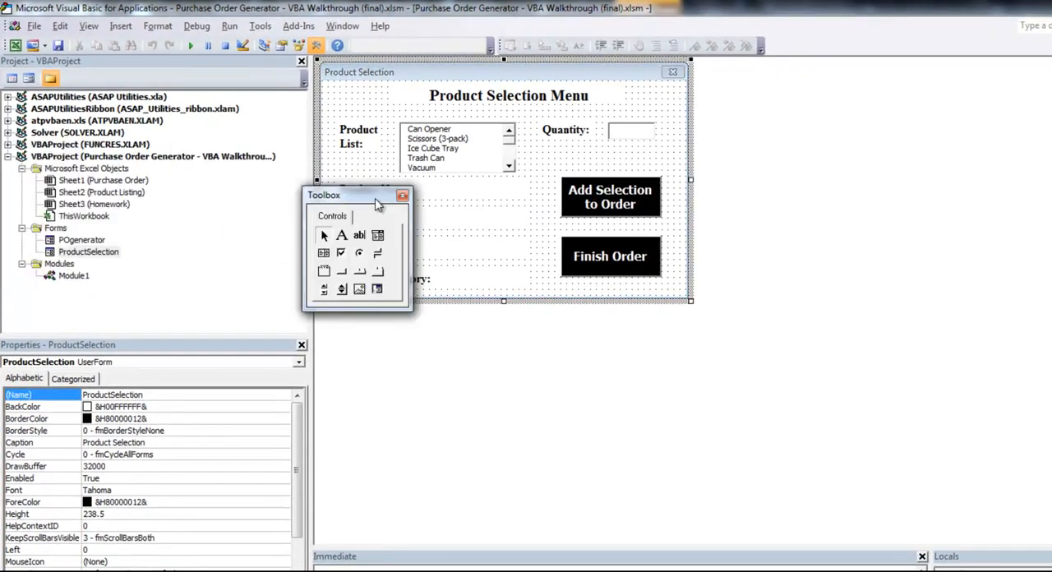
Move the Toolbox aside and remove the blank UserForm1 from the project.
drag(353, 195, 879, 161)
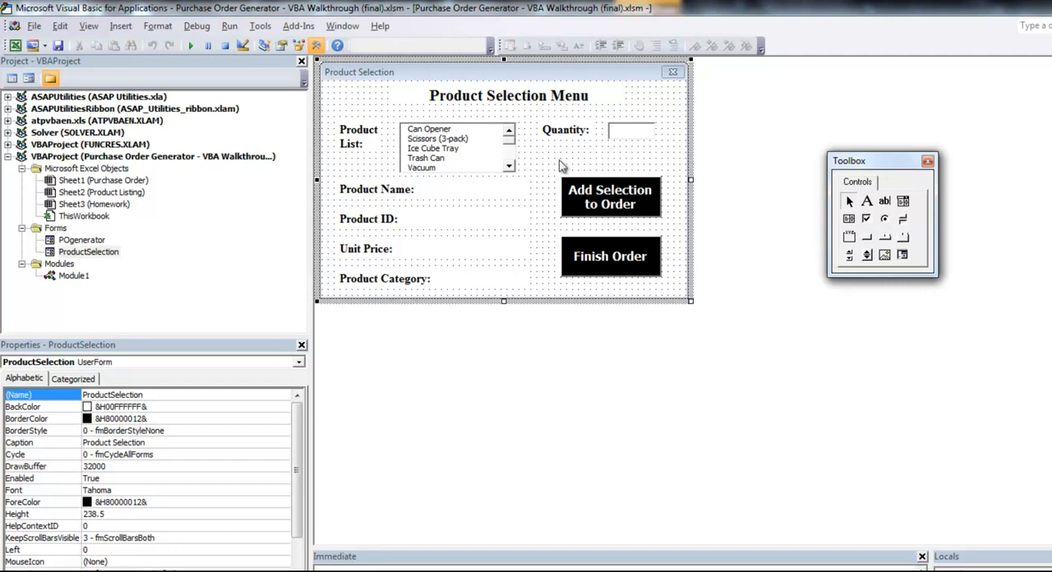
mouse_move(70, 228)
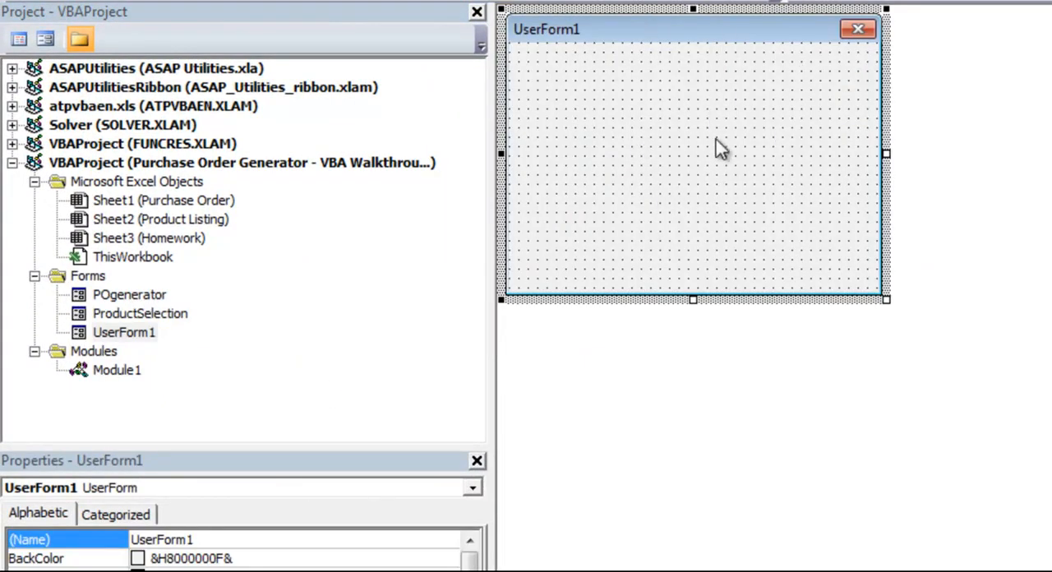
right_click(124, 332)
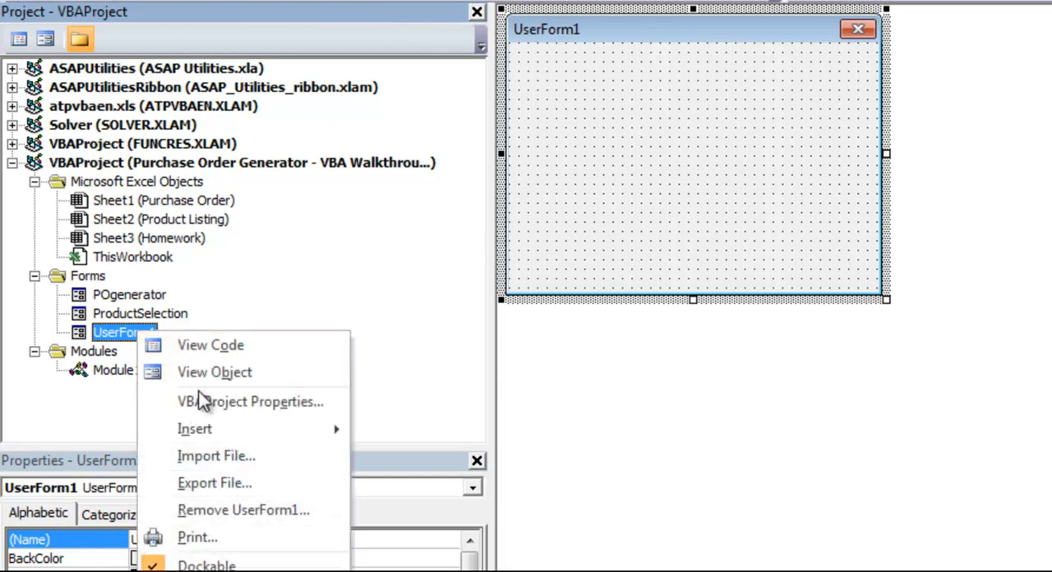
click(242, 510)
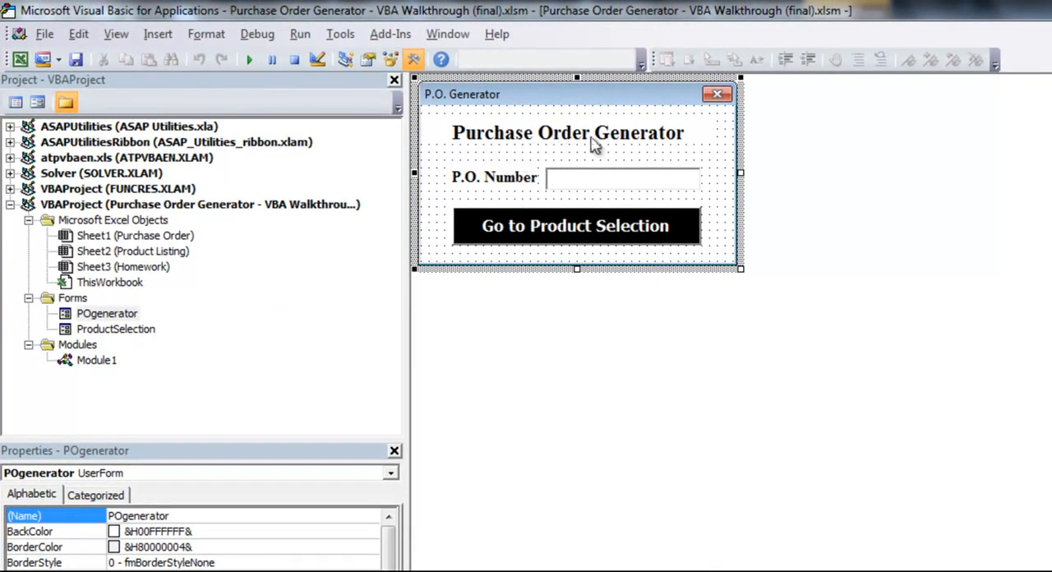
click(566, 133)
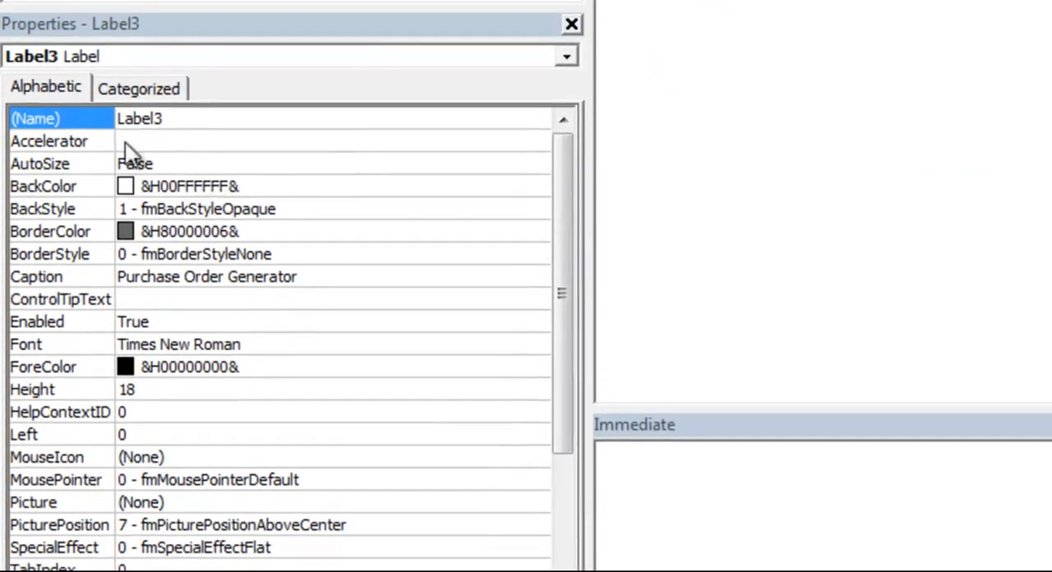
mouse_move(94, 70)
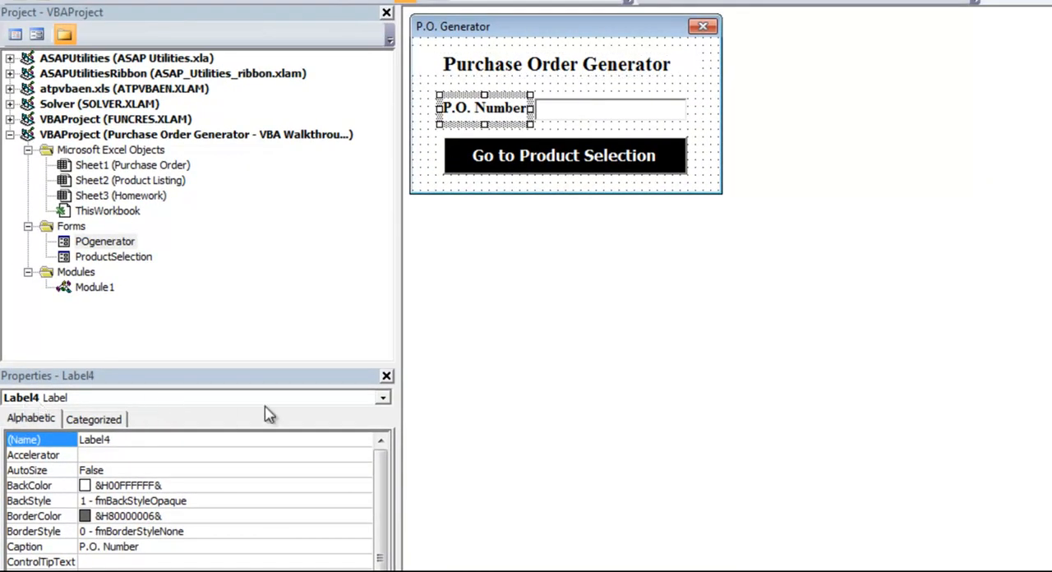
click(612, 108)
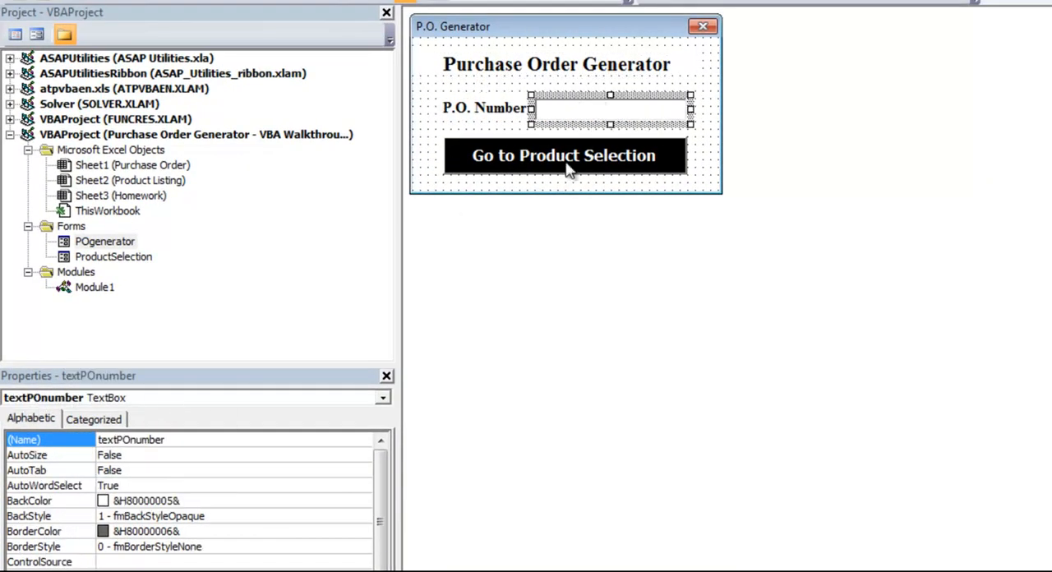
mouse_move(616, 115)
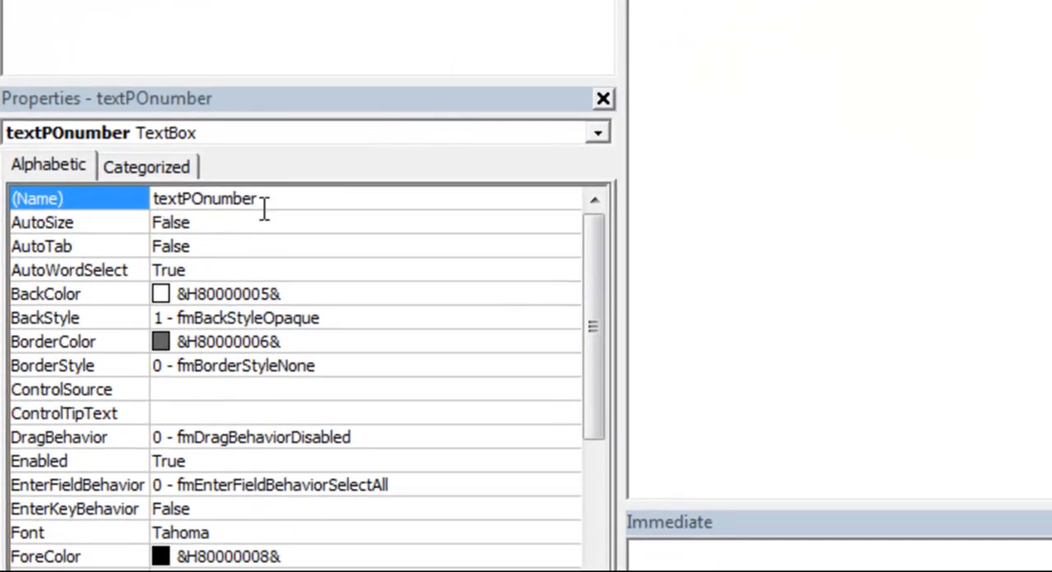
mouse_move(336, 197)
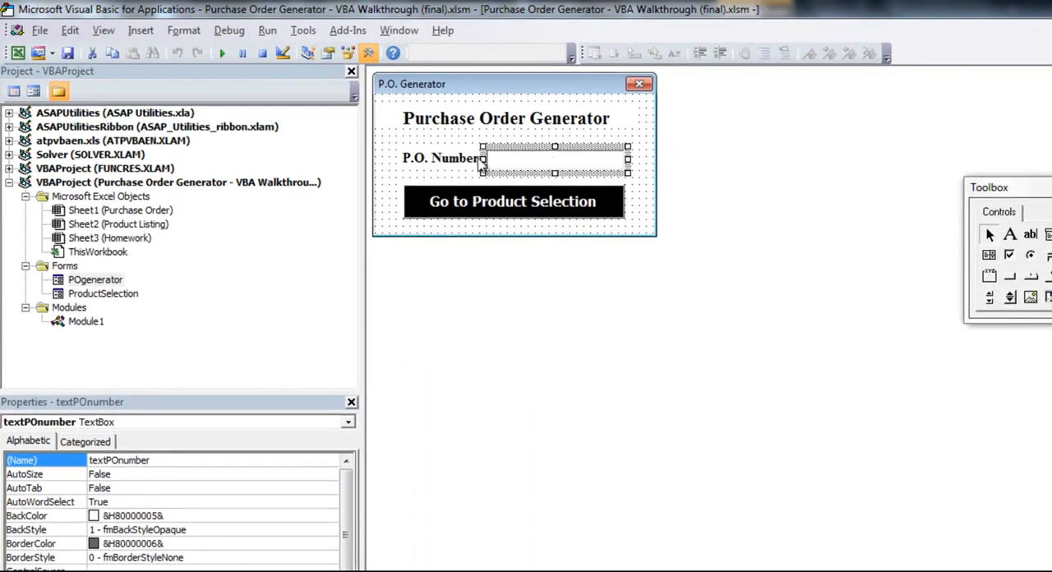
click(512, 201)
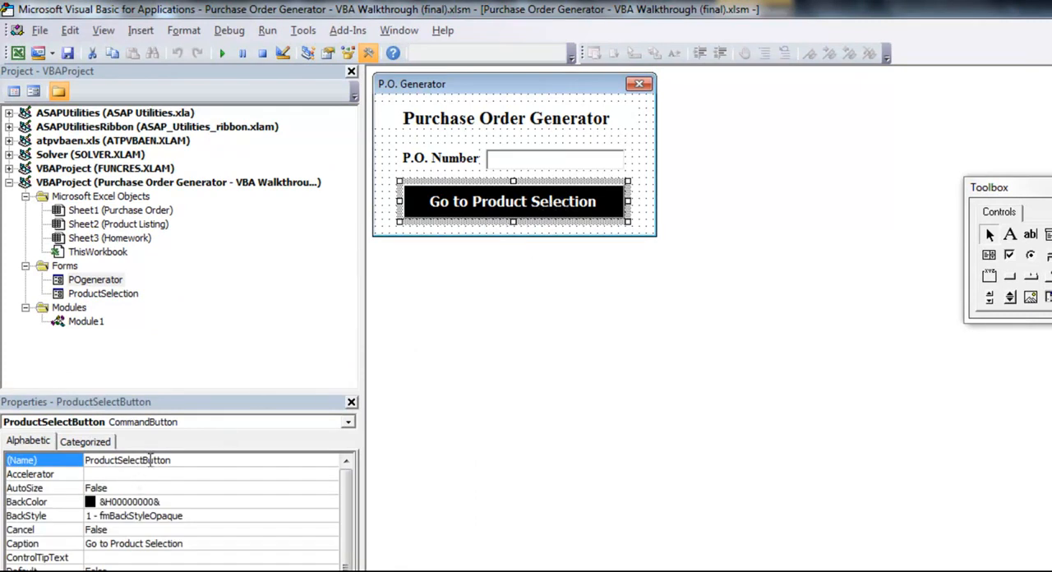
mouse_move(509, 207)
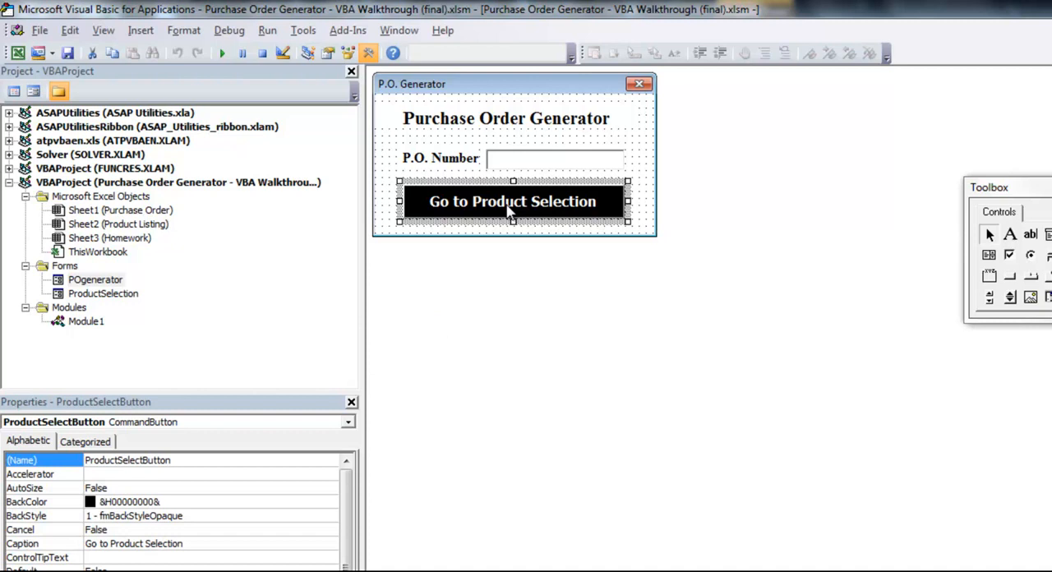
double_click(511, 201)
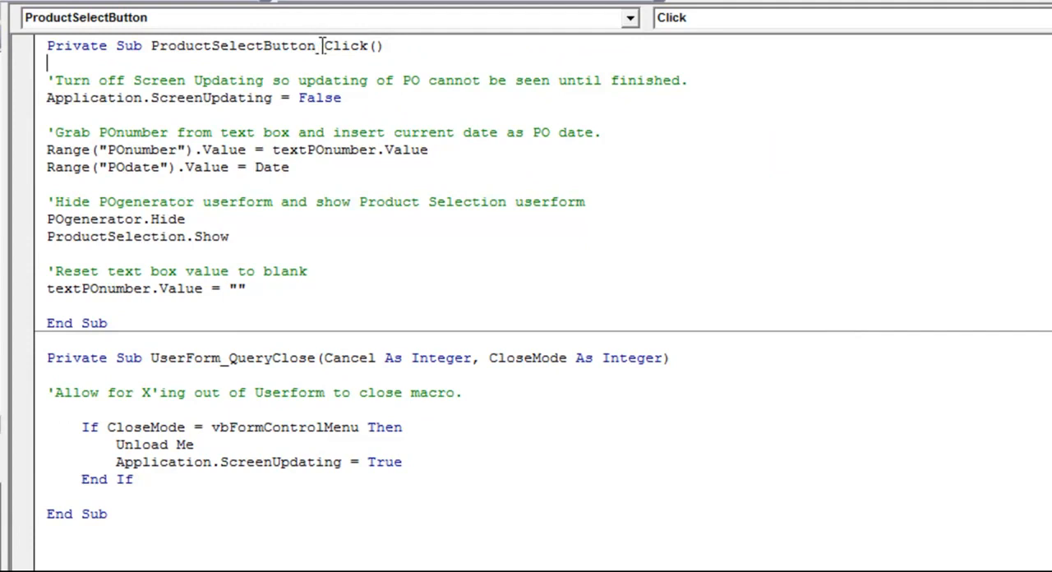
mouse_move(298, 317)
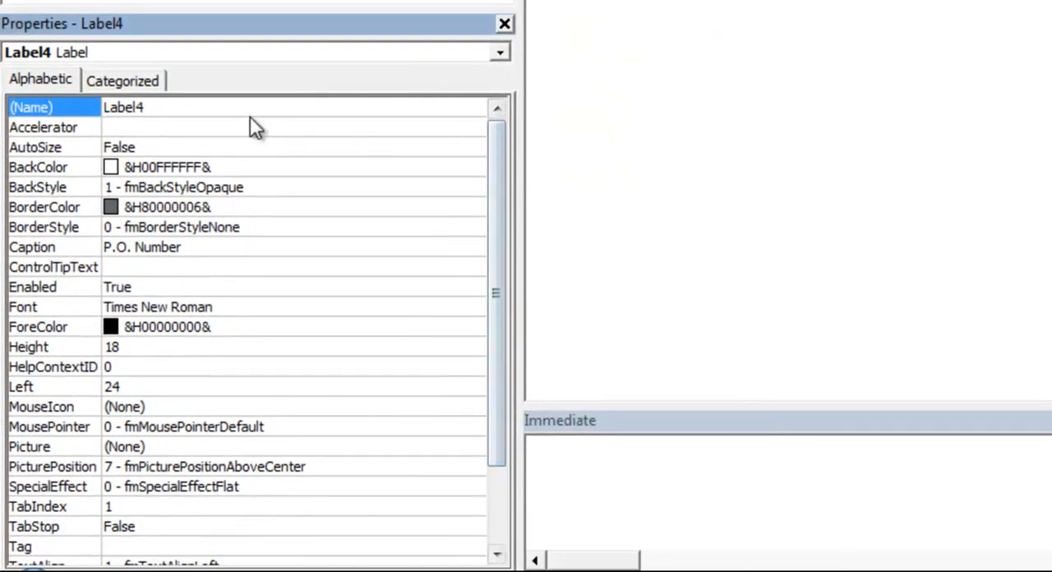
scroll(down, 3)
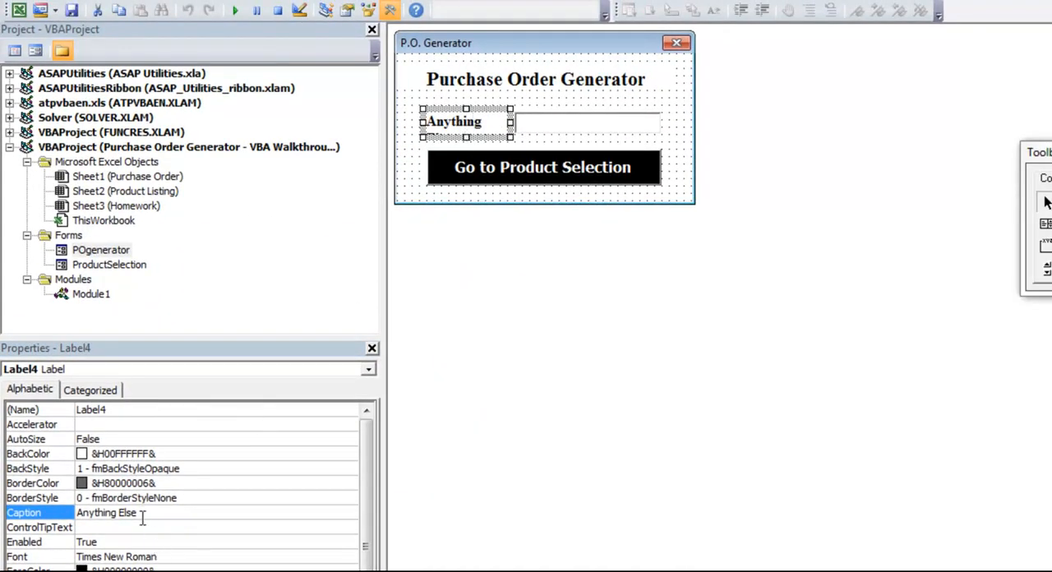
text(P.O. Number)
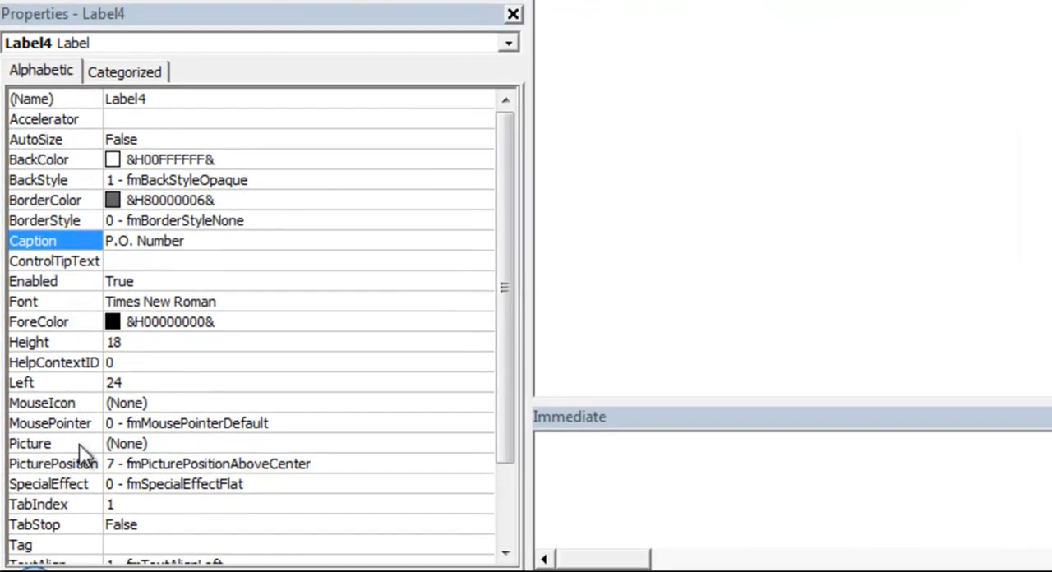
click(205, 240)
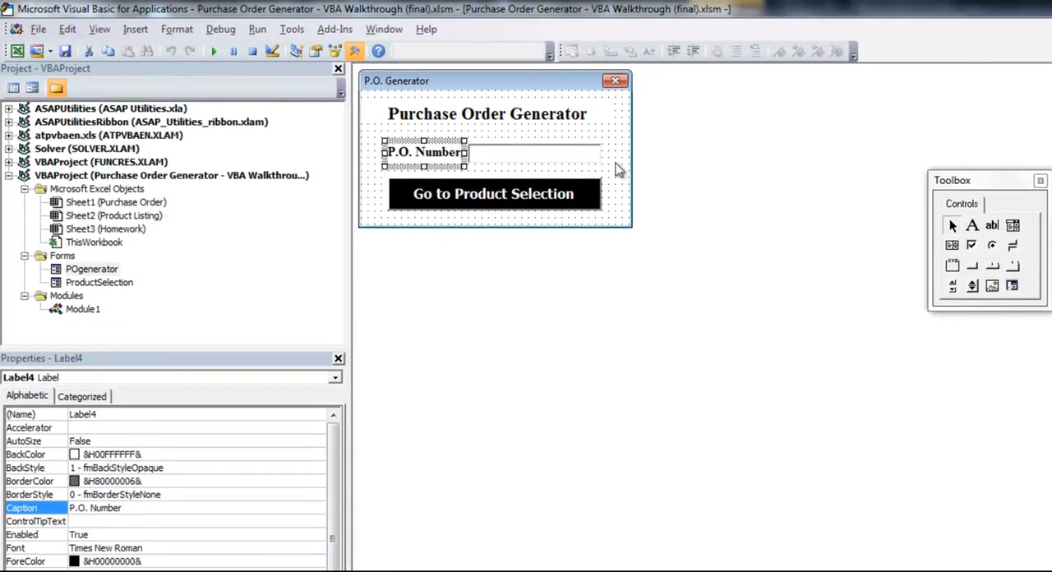
click(493, 193)
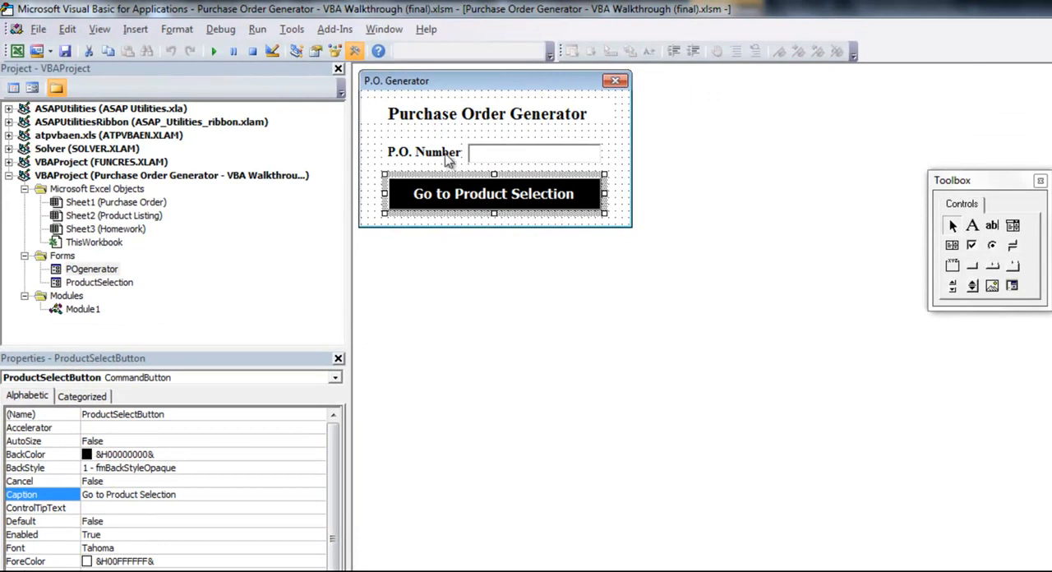
mouse_move(376, 366)
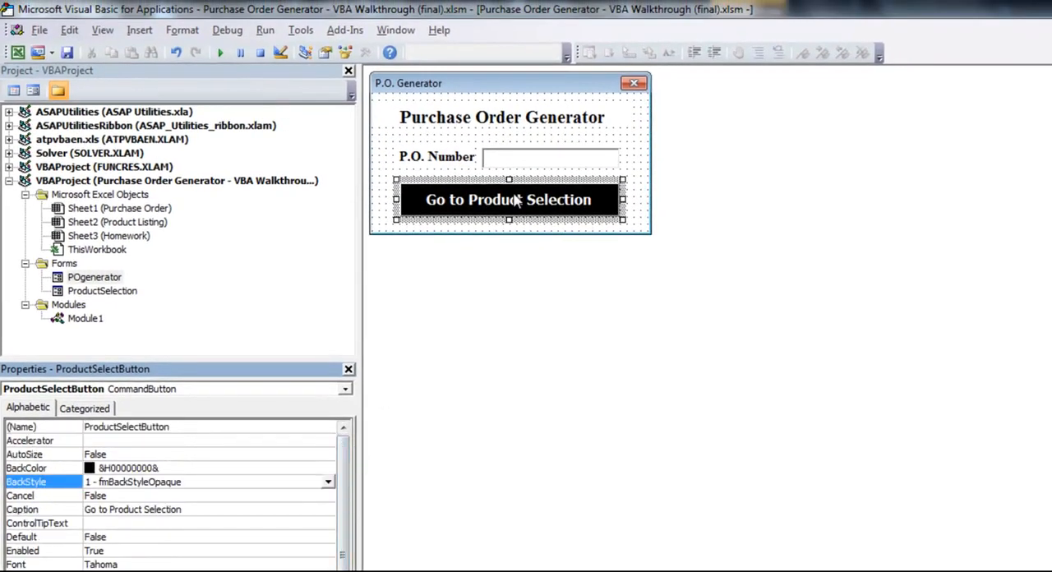
double_click(507, 199)
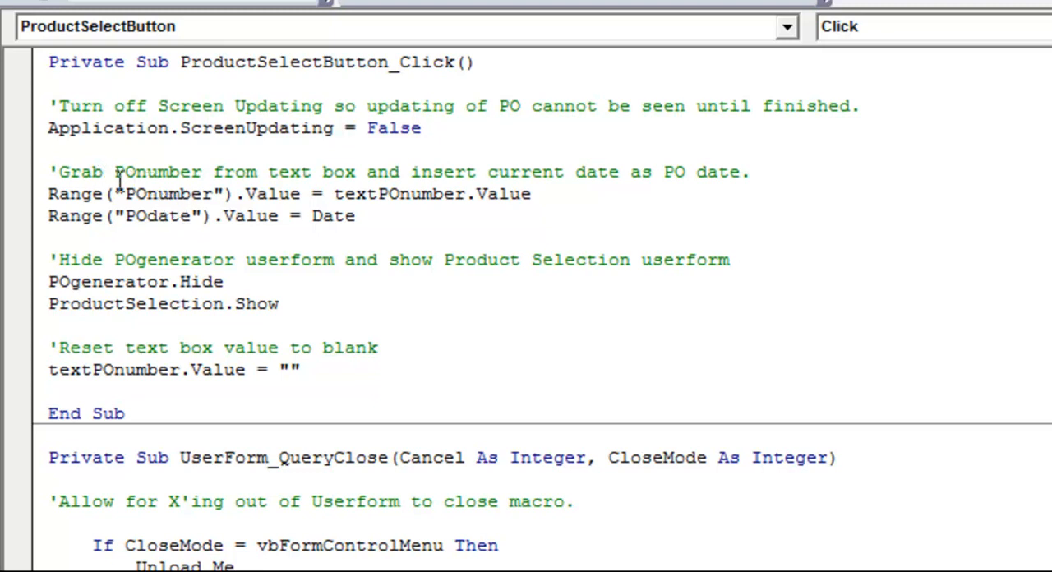
mouse_move(320, 215)
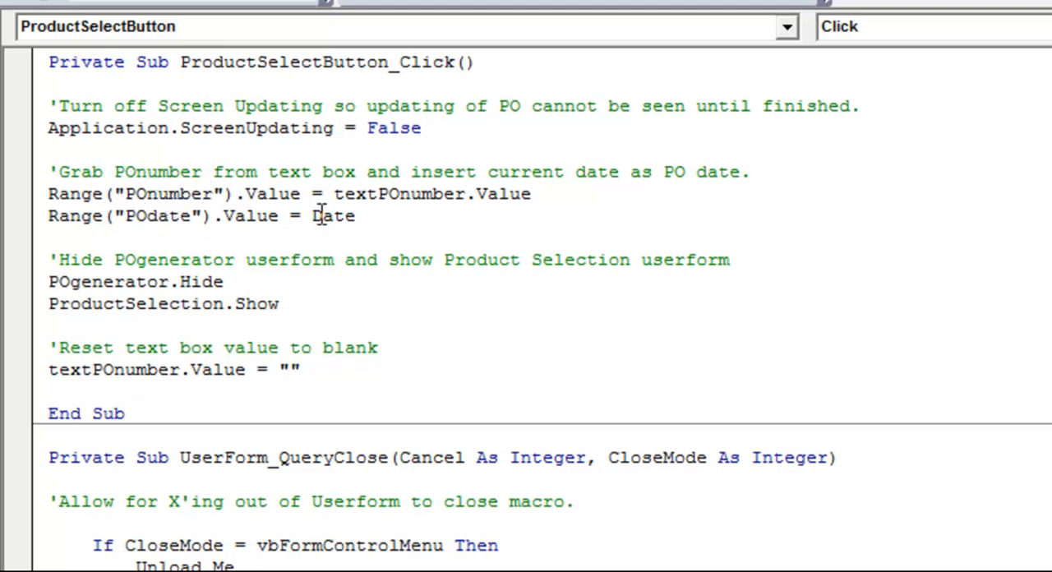
double_click(402, 194)
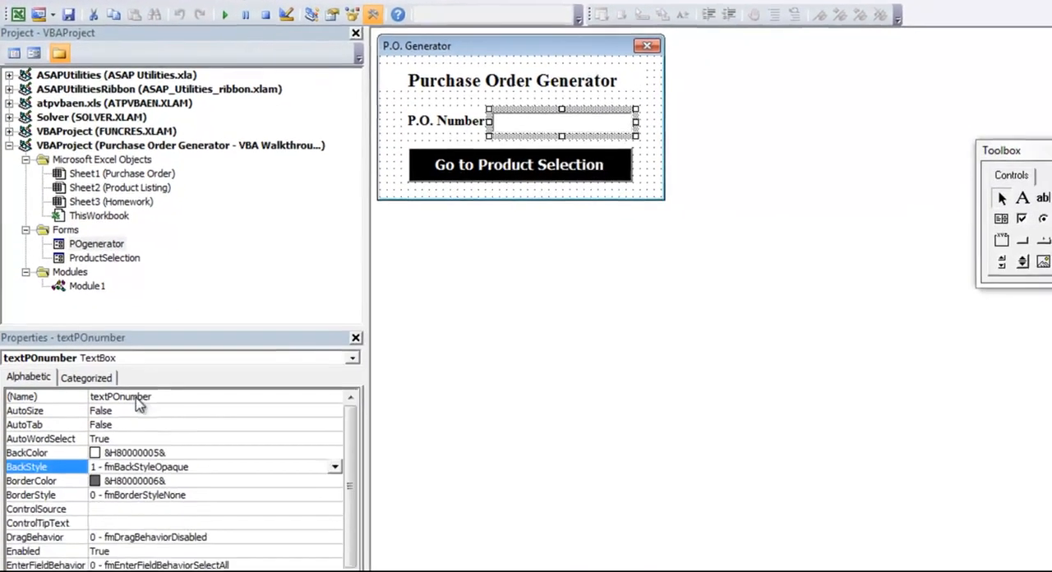
scroll(down, 3)
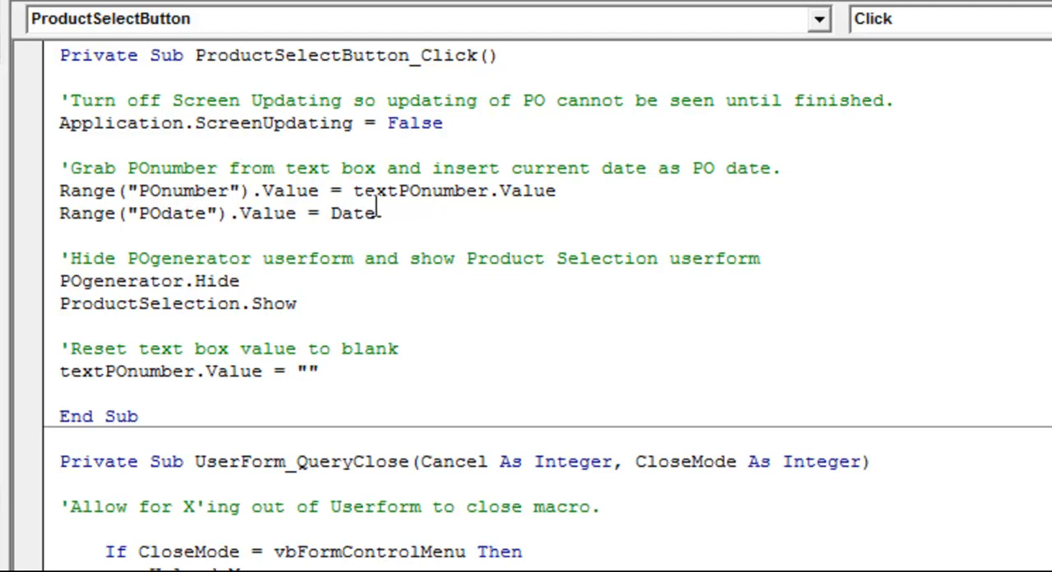
double_click(351, 214)
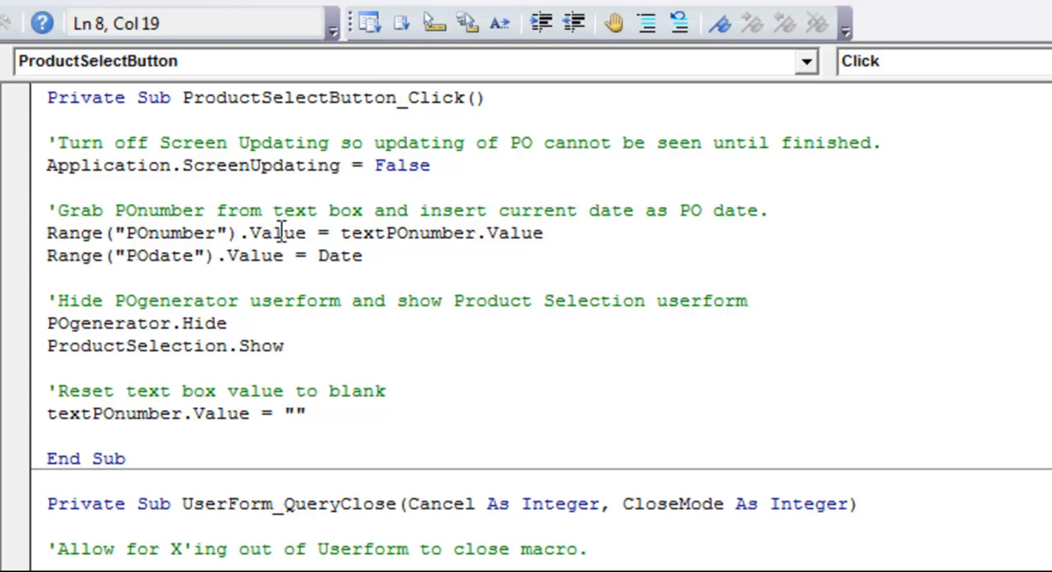
click(549, 233)
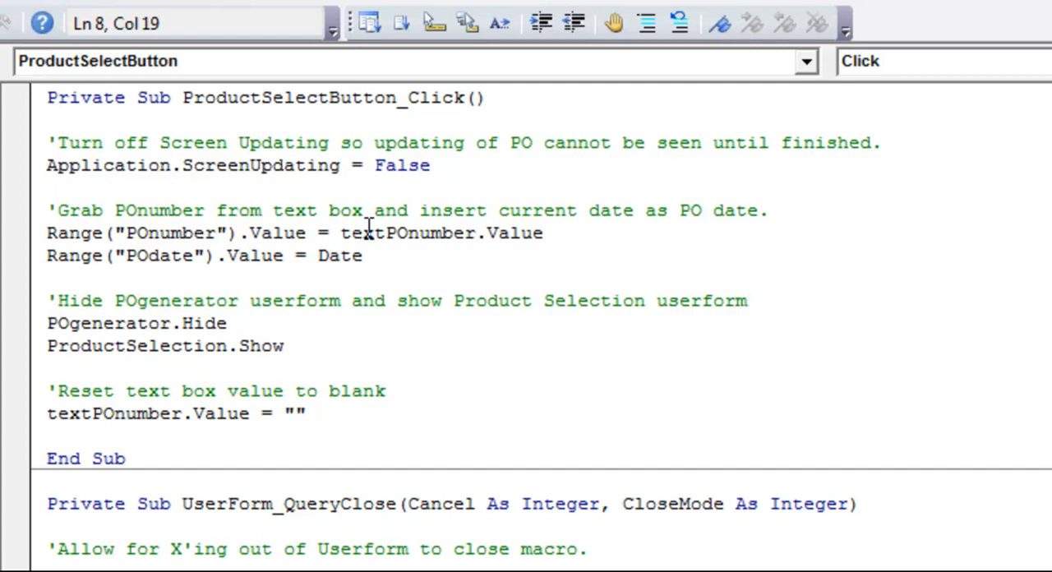
mouse_move(245, 256)
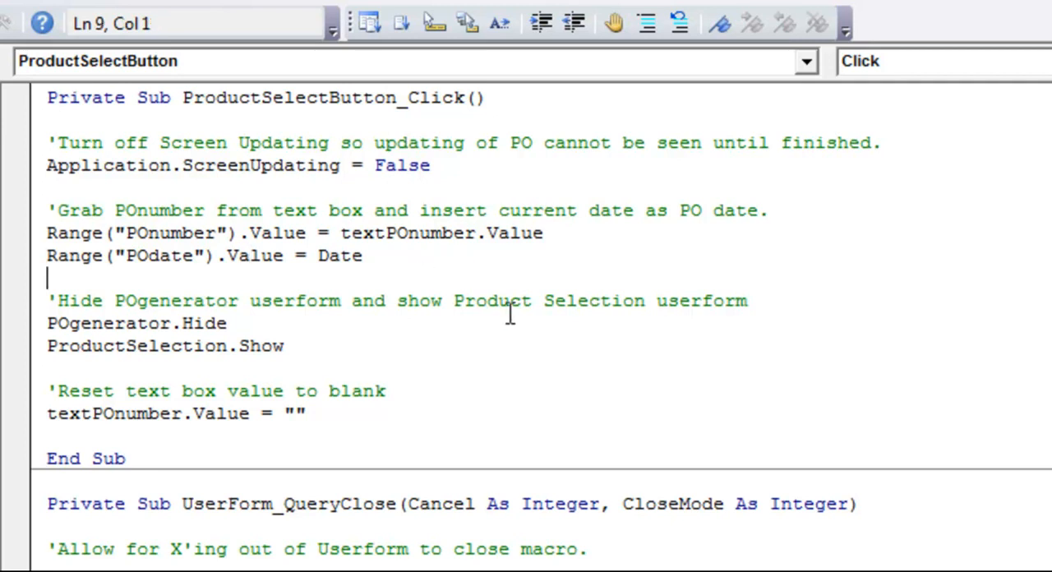
mouse_move(146, 325)
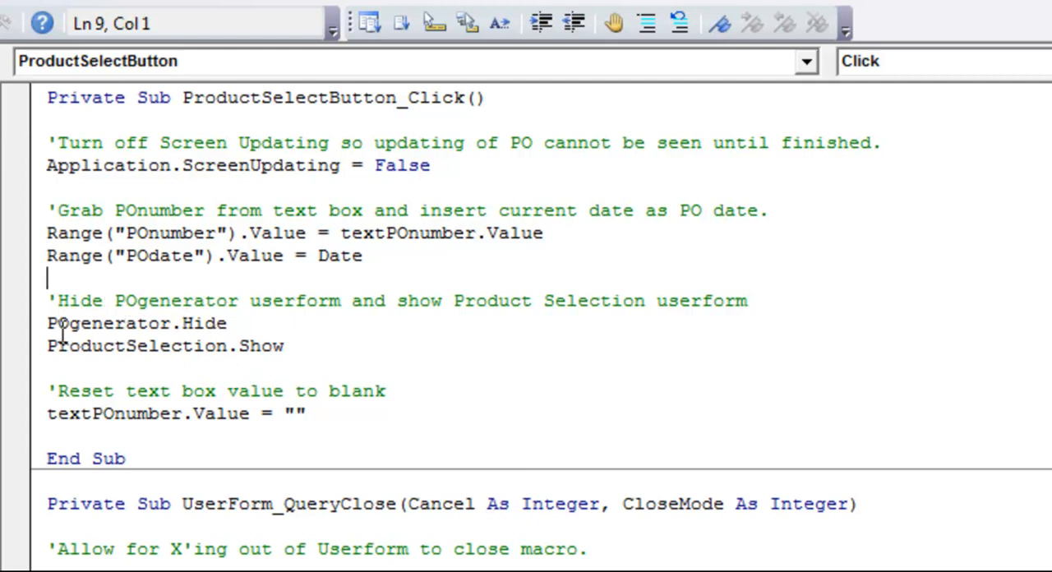
mouse_move(73, 352)
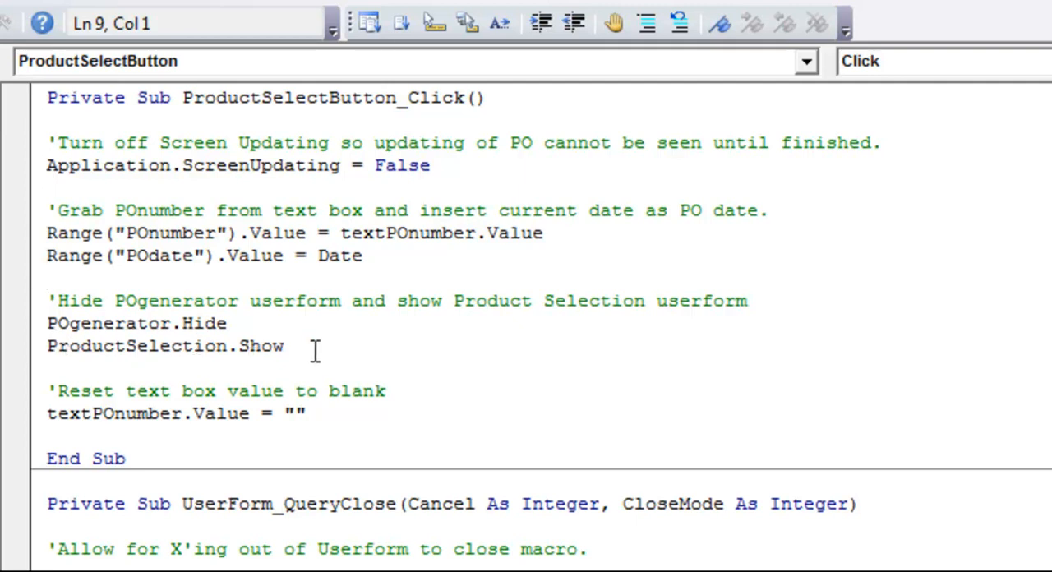
mouse_move(131, 402)
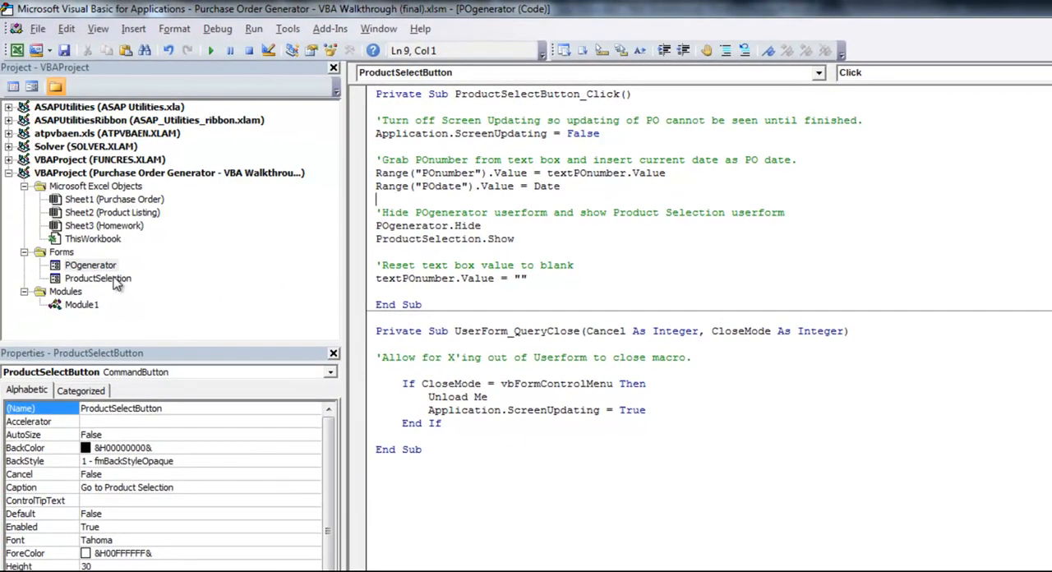
Open the ProductSelection form design and select its ProductList list box.
double_click(97, 278)
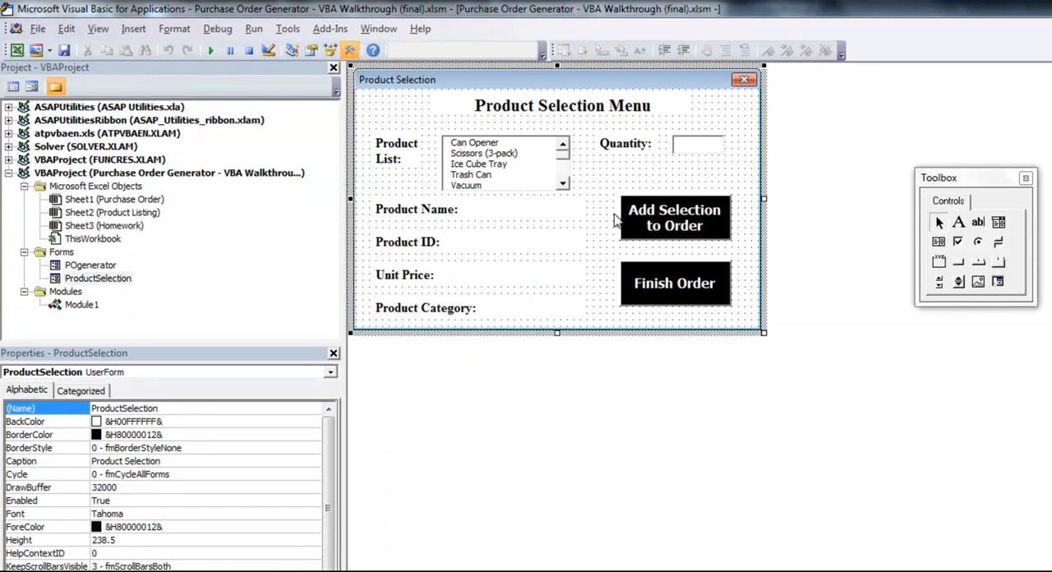
mouse_move(542, 162)
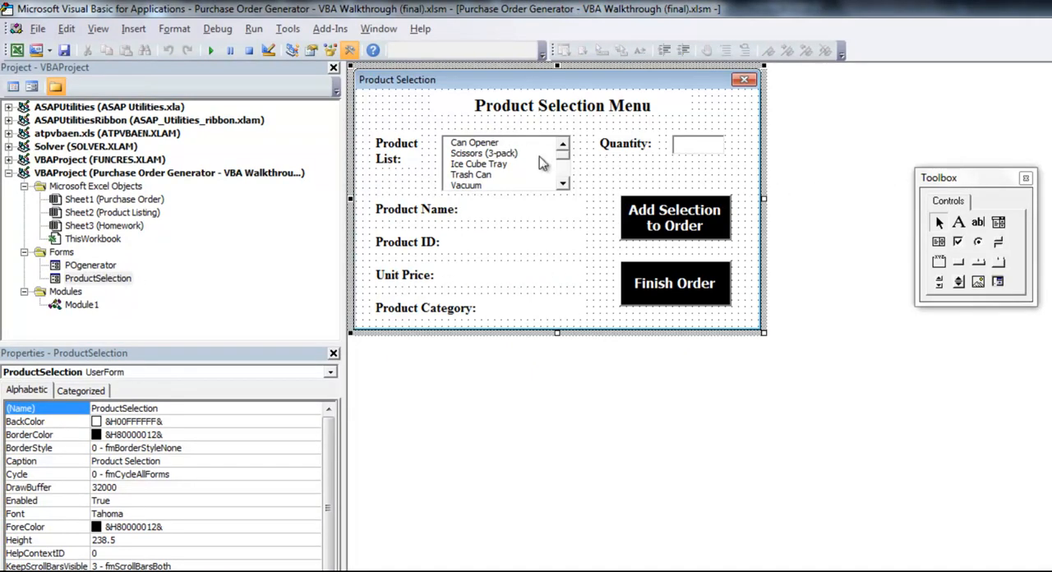
click(501, 163)
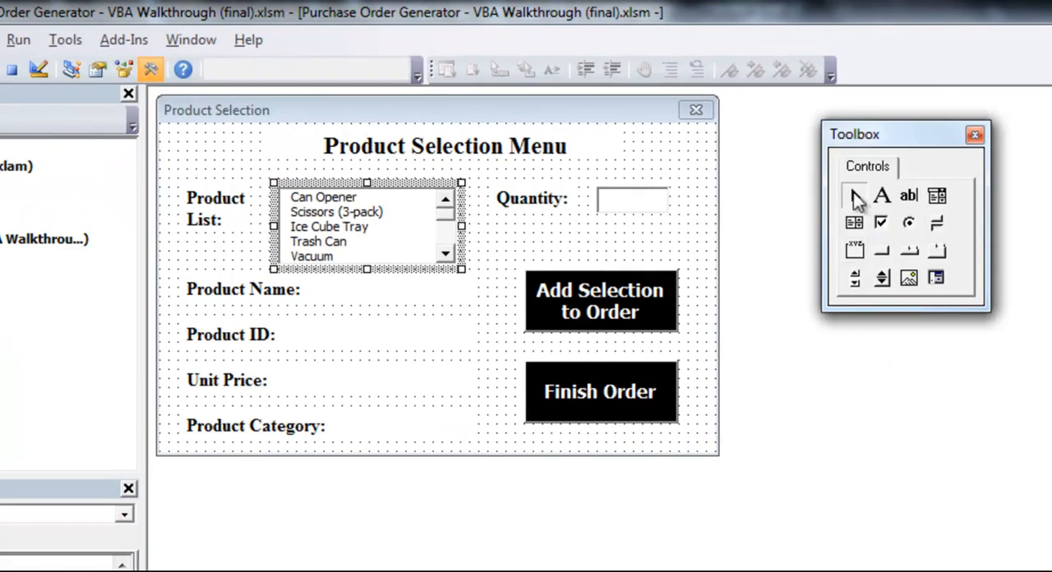
click(23, 33)
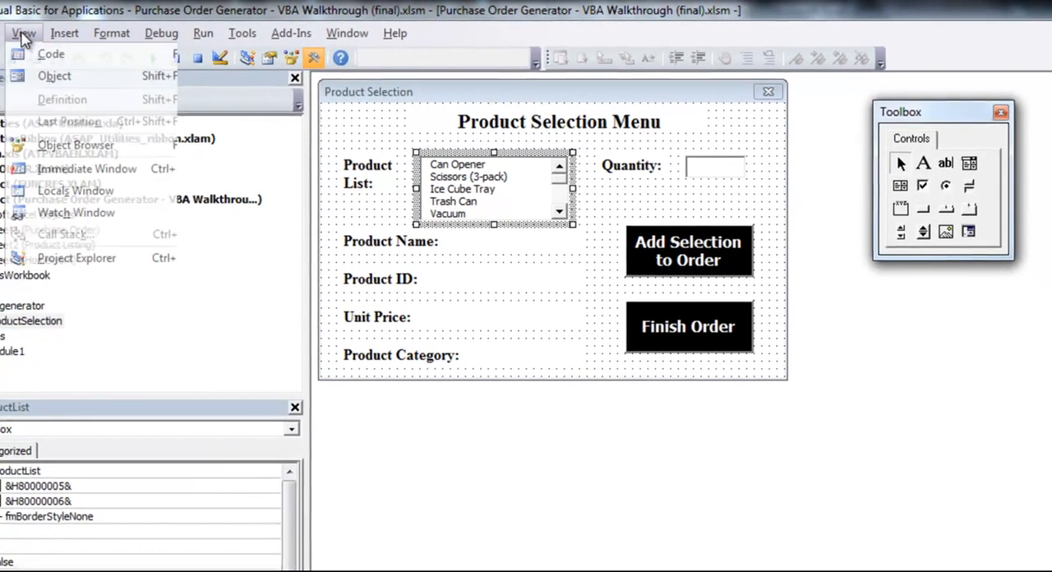
mouse_move(59, 303)
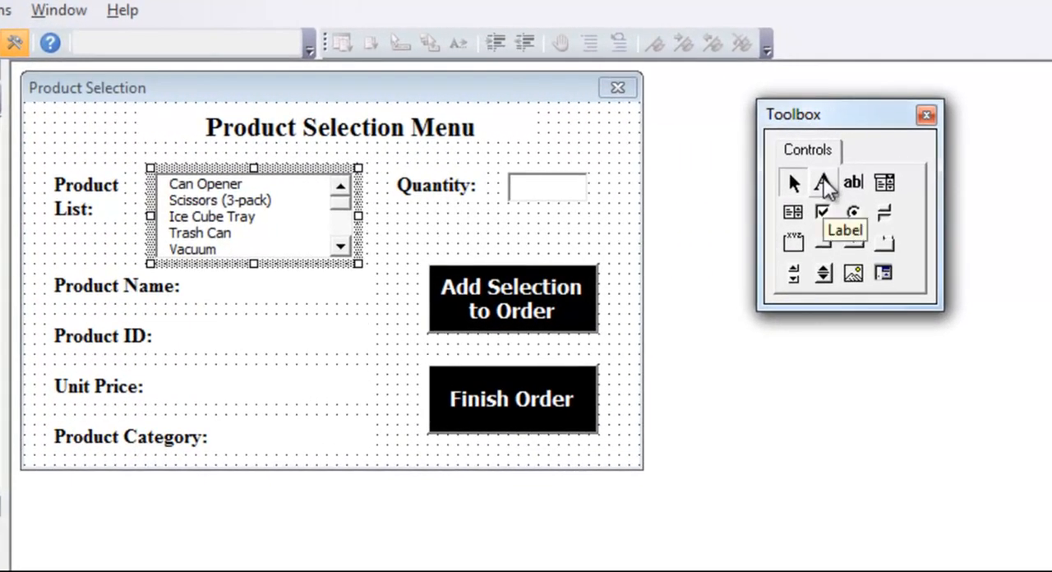
mouse_move(883, 182)
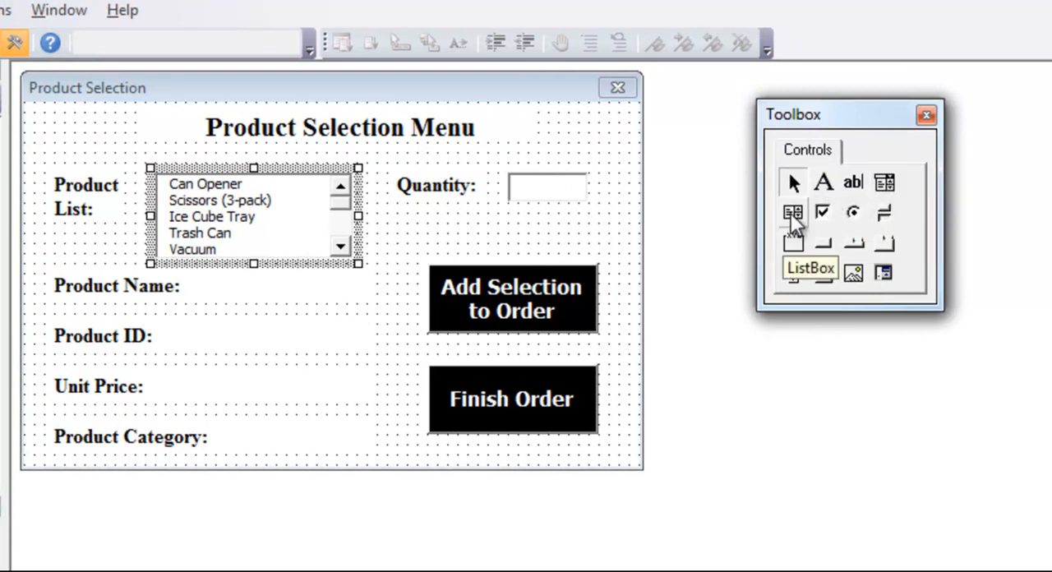
mouse_move(823, 244)
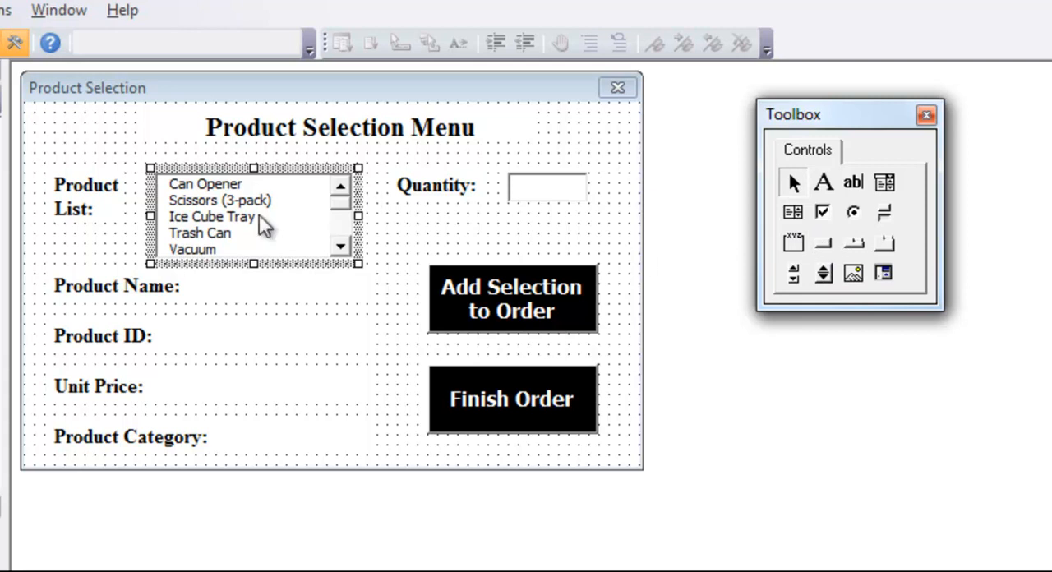
mouse_move(493, 122)
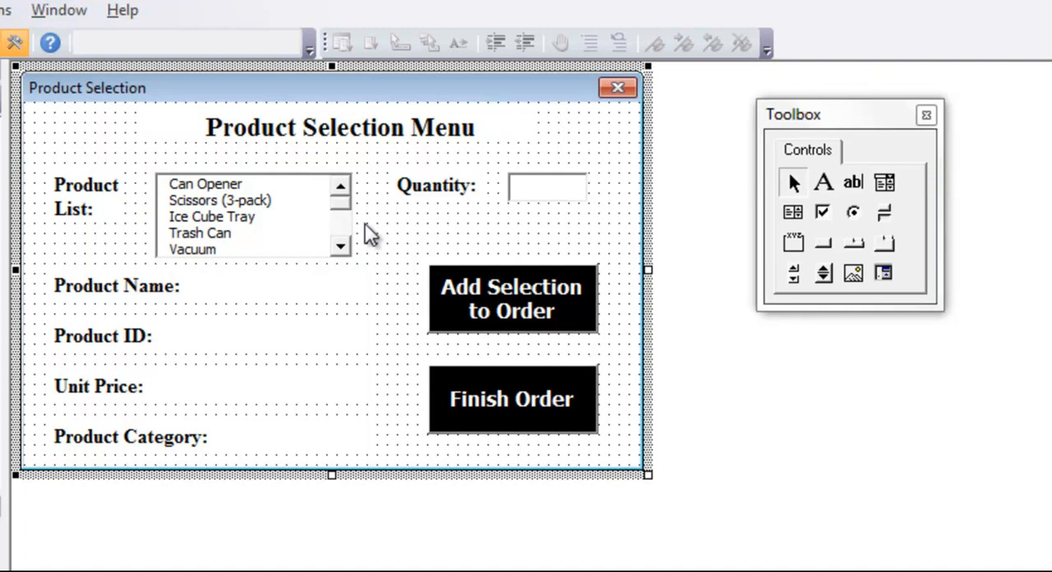
mouse_move(301, 232)
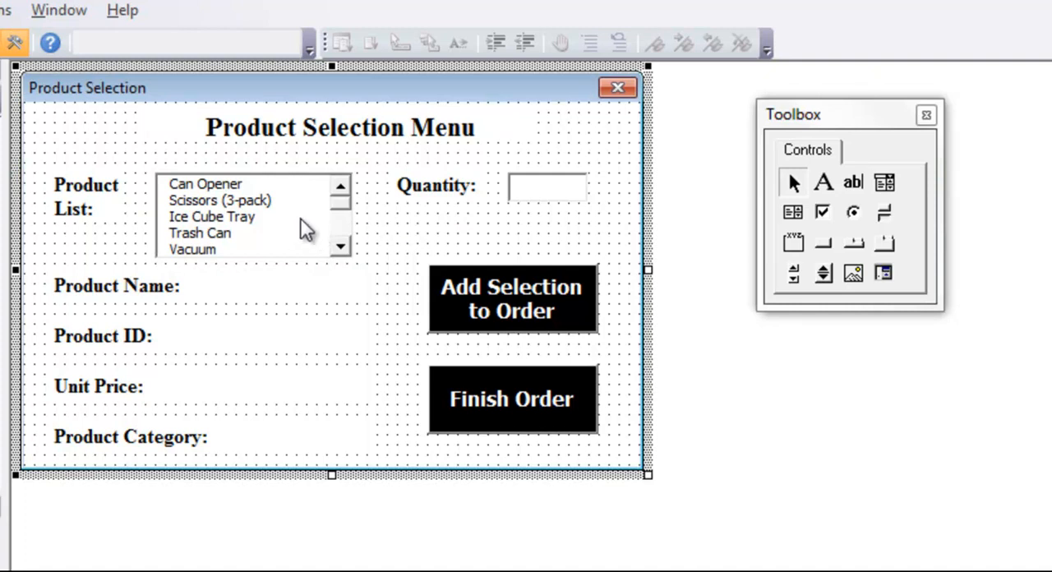
mouse_move(517, 316)
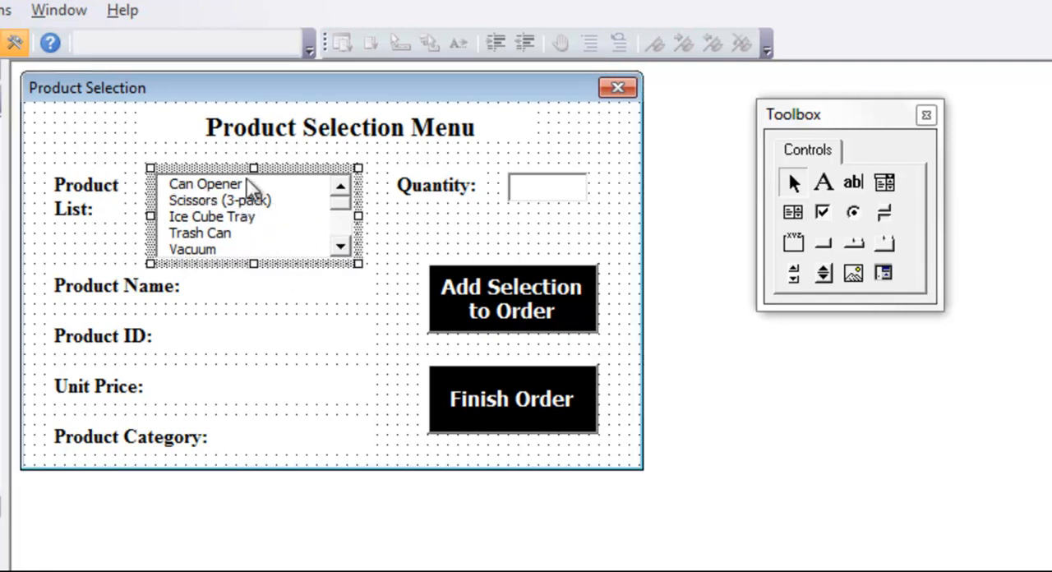
mouse_move(238, 229)
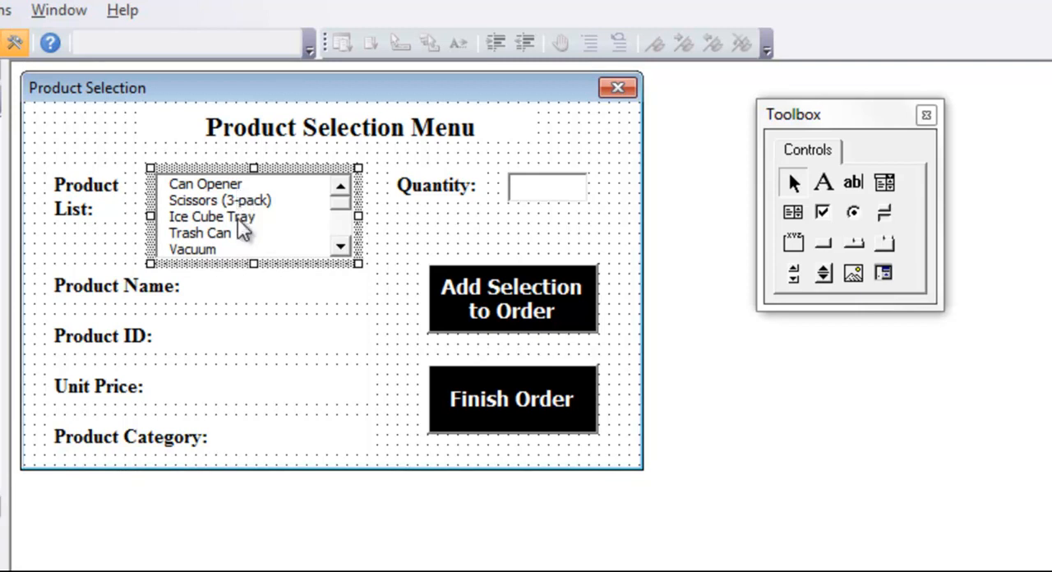
mouse_move(139, 369)
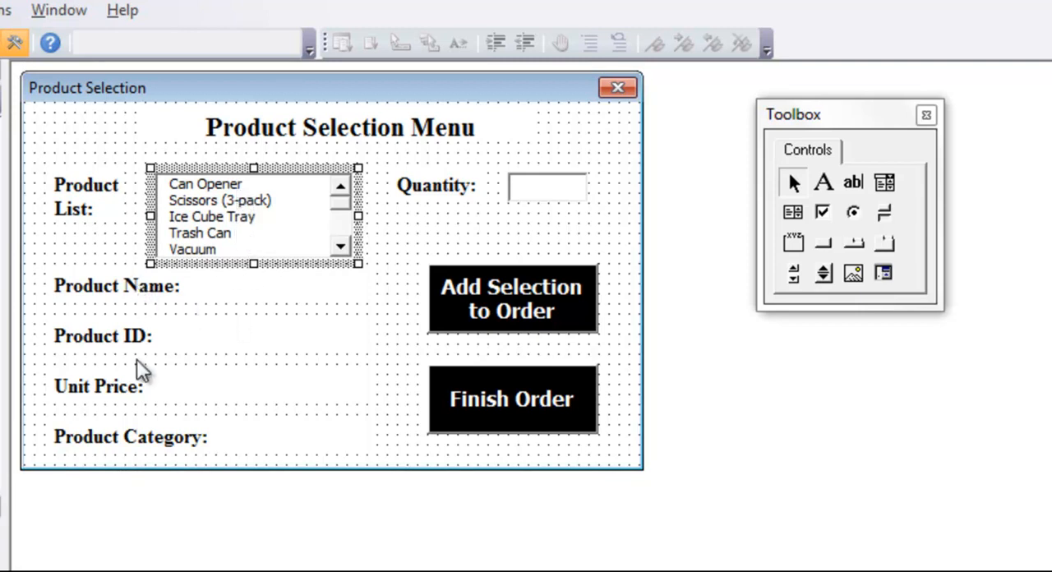
mouse_move(292, 427)
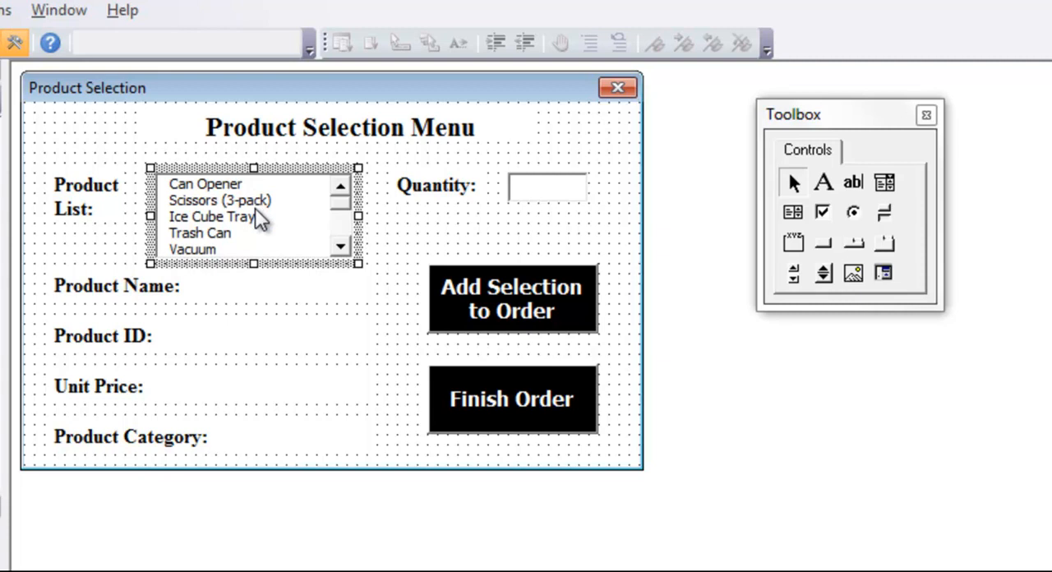
mouse_move(258, 227)
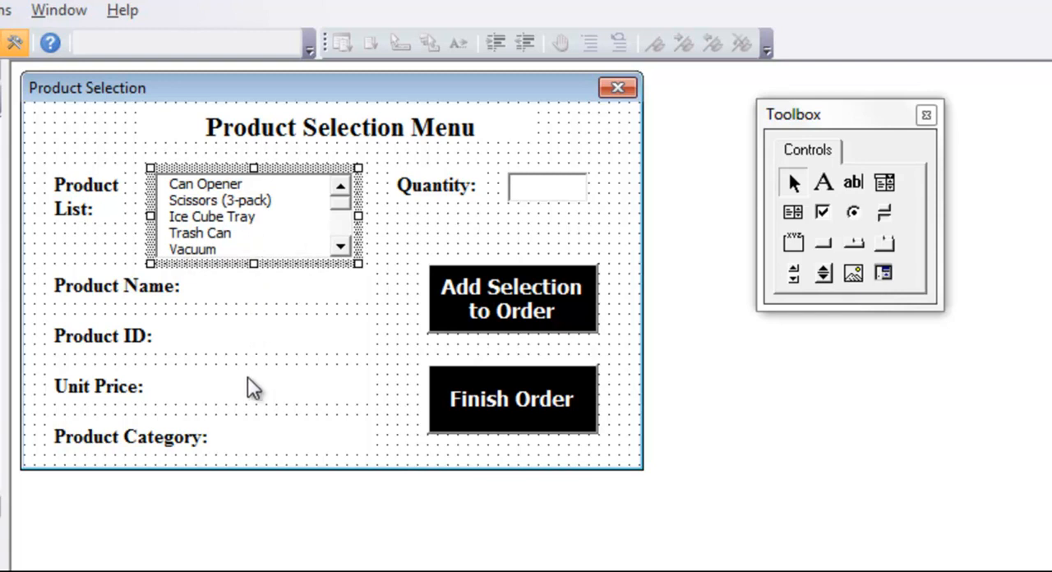
mouse_move(171, 236)
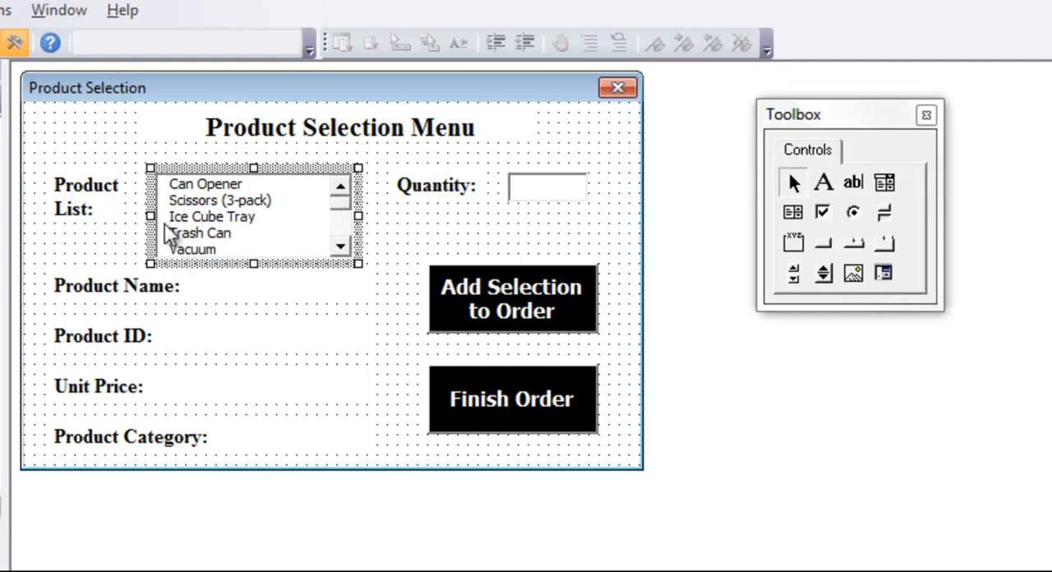
mouse_move(259, 205)
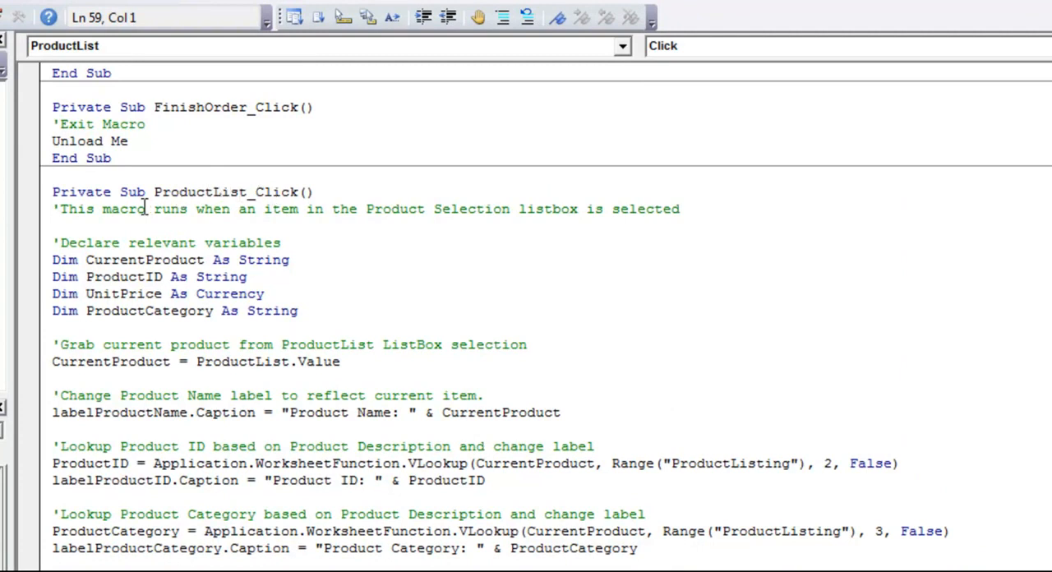
Open the ProductList_Click event procedure in the code window.
scroll(down, 3)
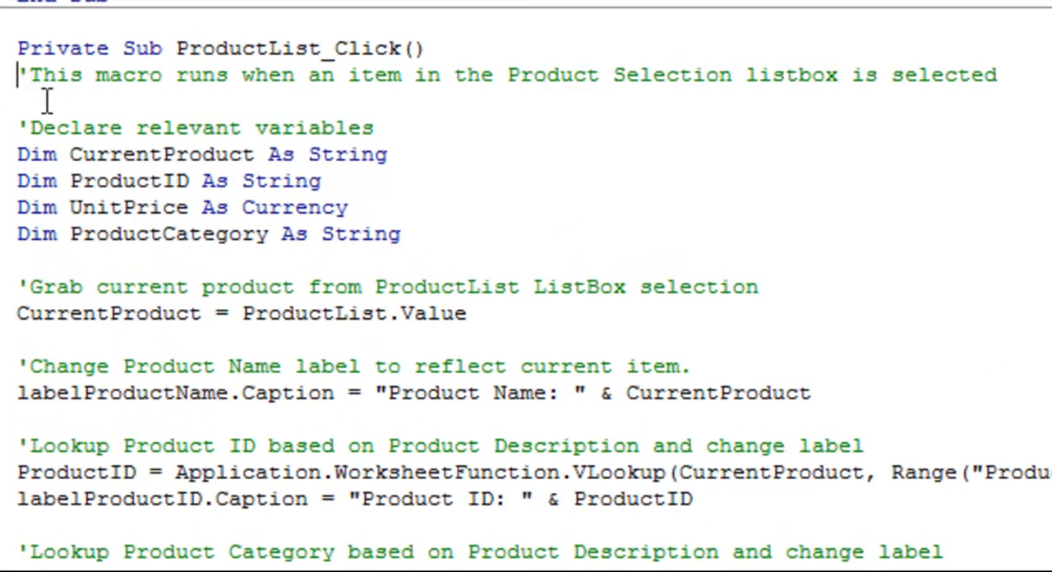
click(374, 127)
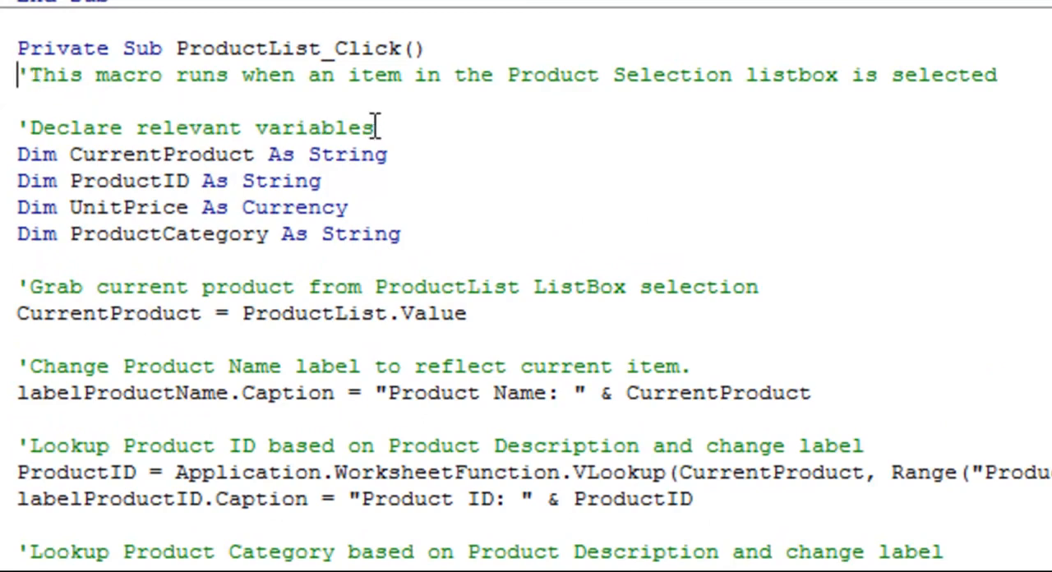
mouse_move(398, 222)
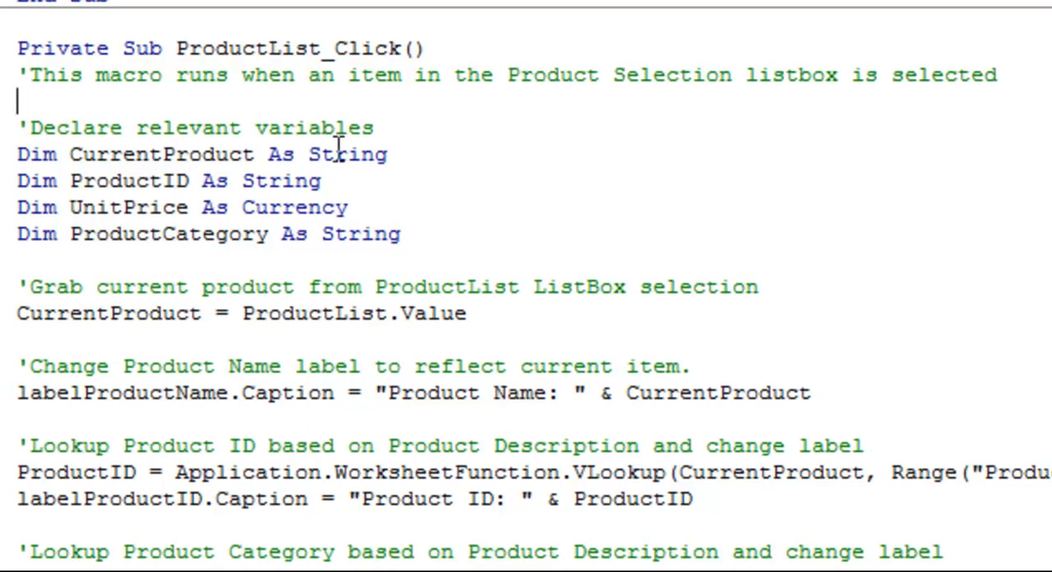
mouse_move(357, 185)
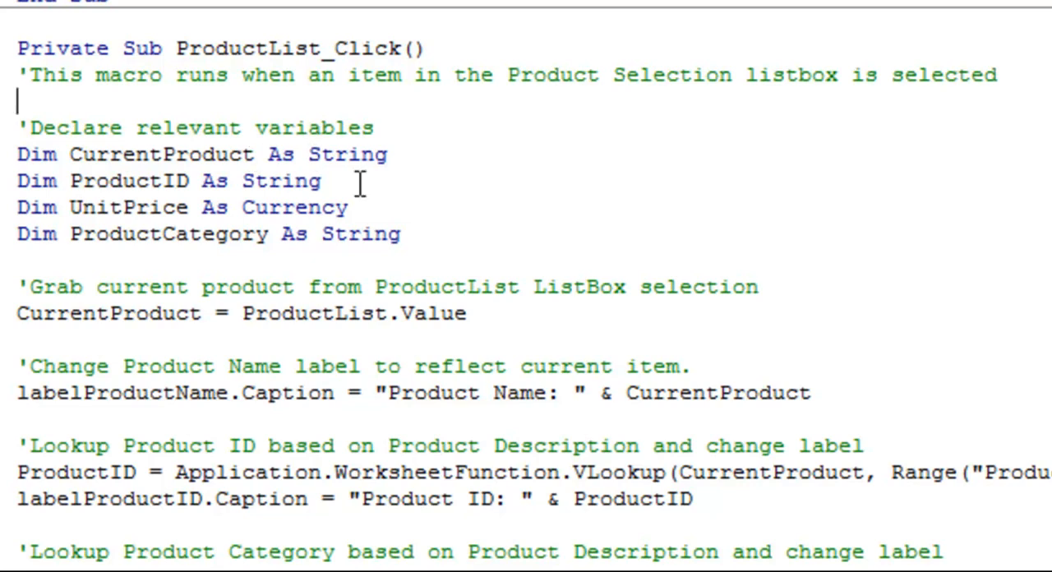
mouse_move(761, 89)
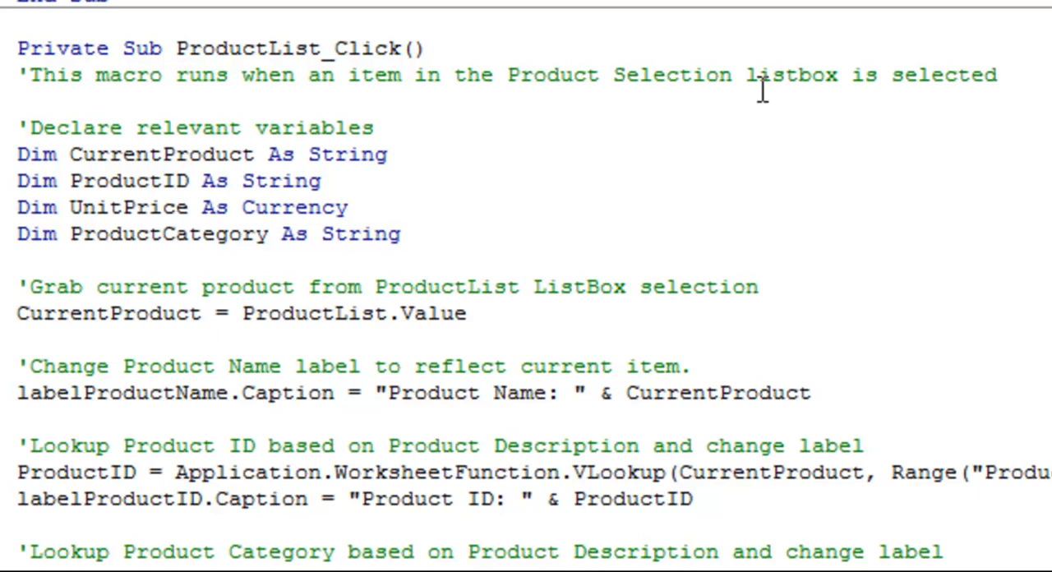
click(21, 101)
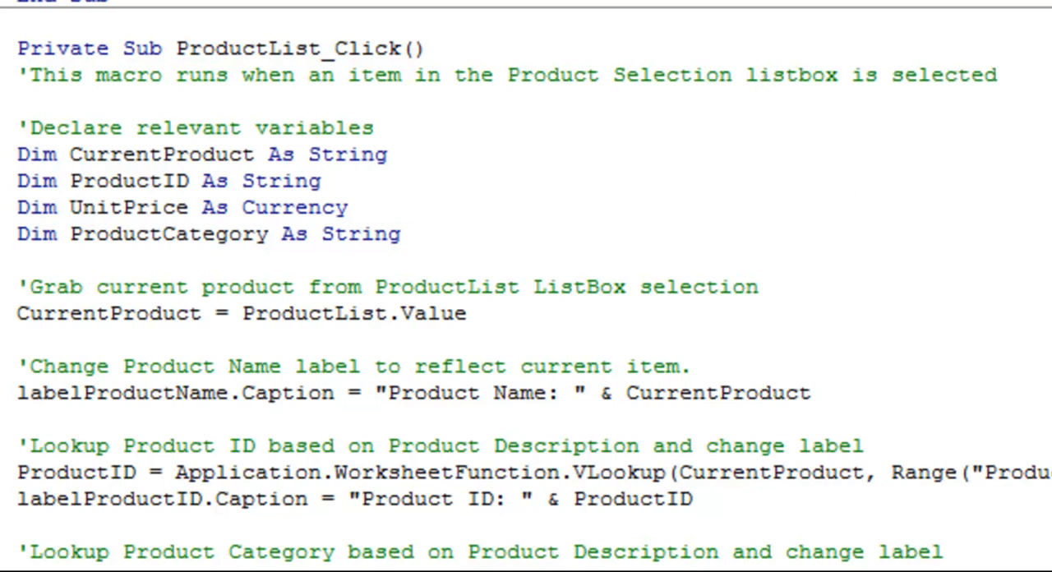
click(323, 181)
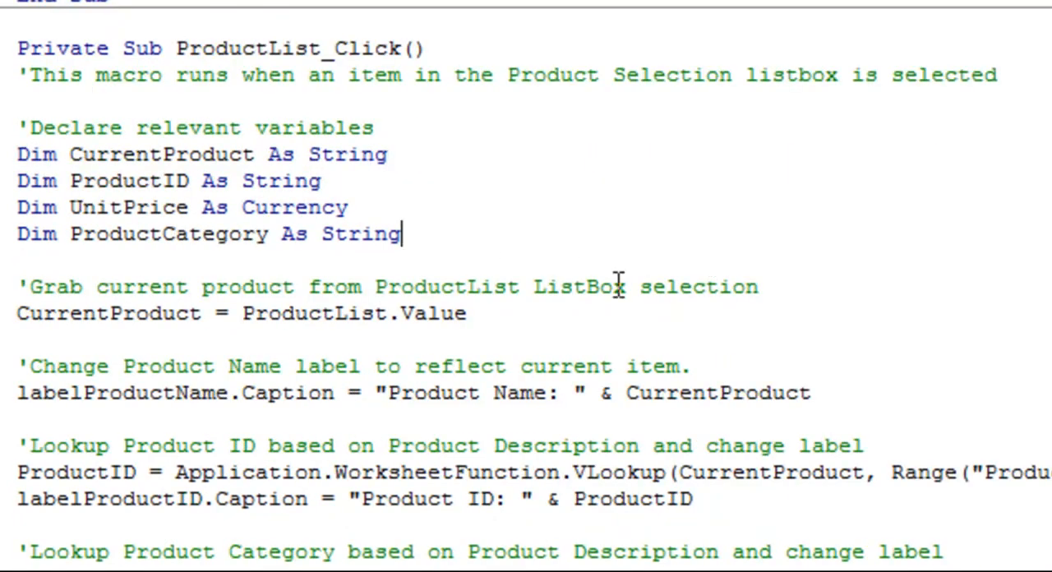
mouse_move(373, 162)
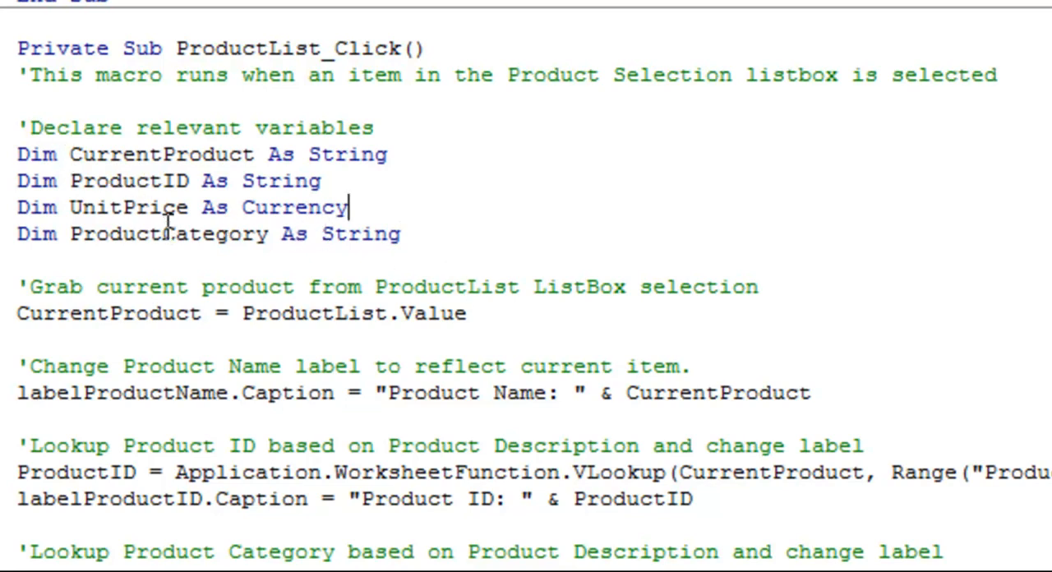
double_click(161, 155)
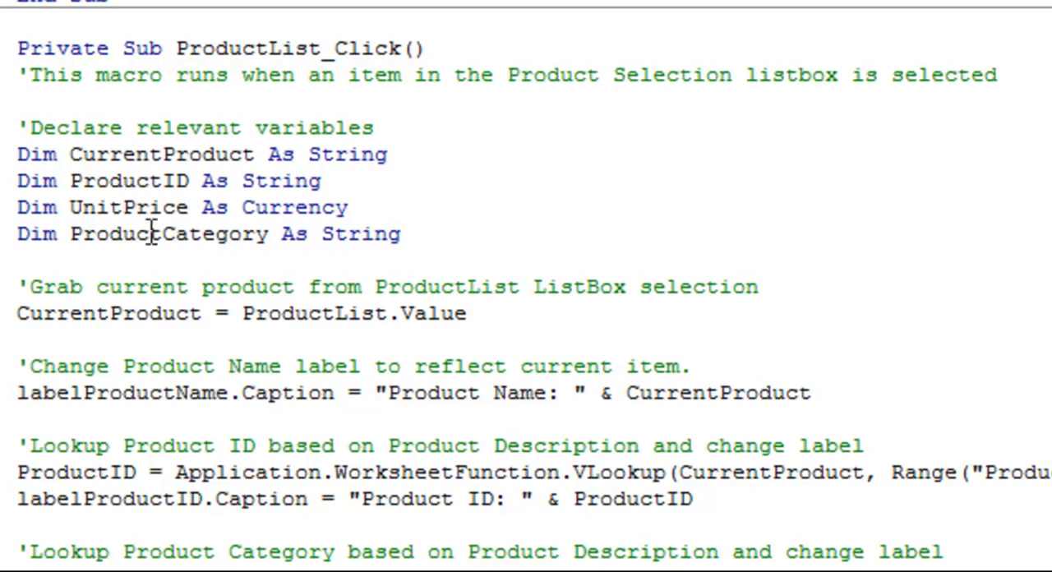
mouse_move(368, 340)
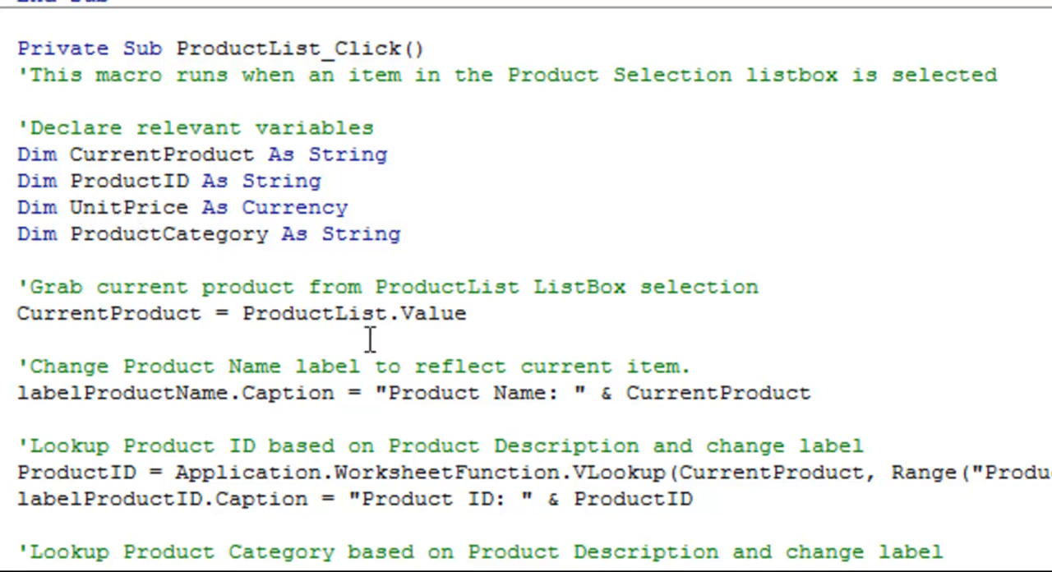
mouse_move(331, 208)
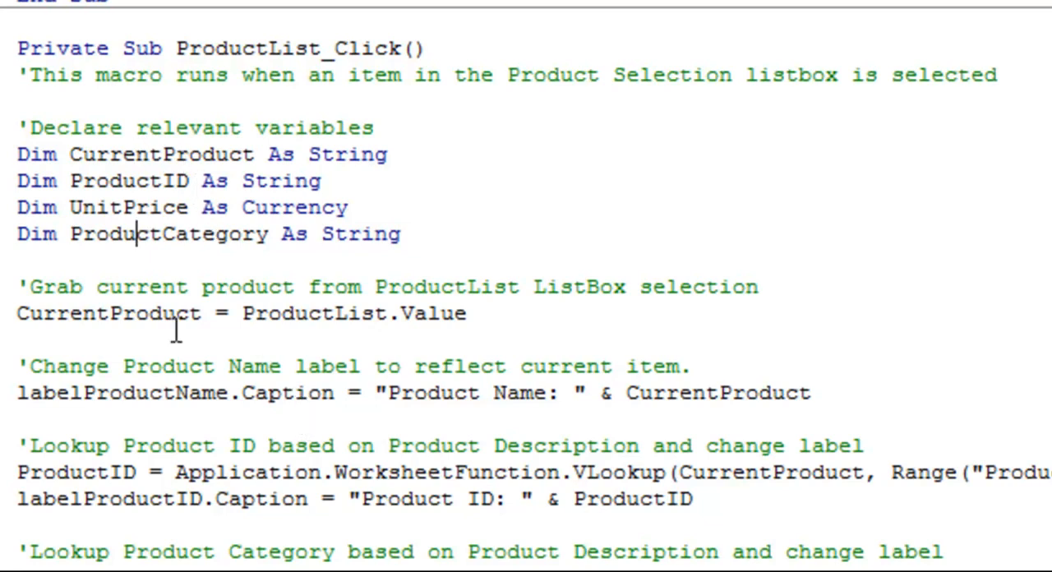
scroll(down, 3)
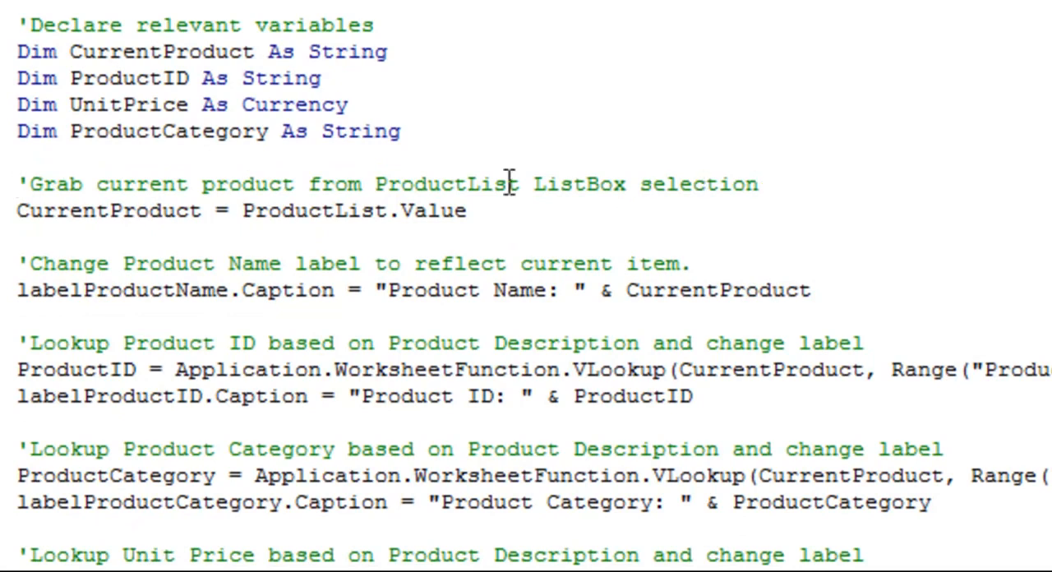
double_click(95, 212)
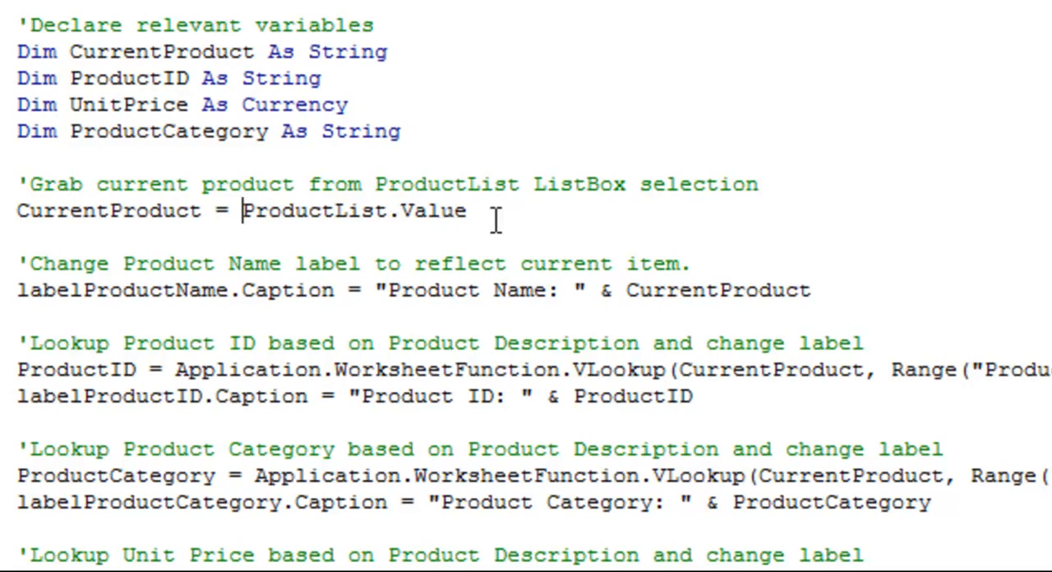
mouse_move(495, 222)
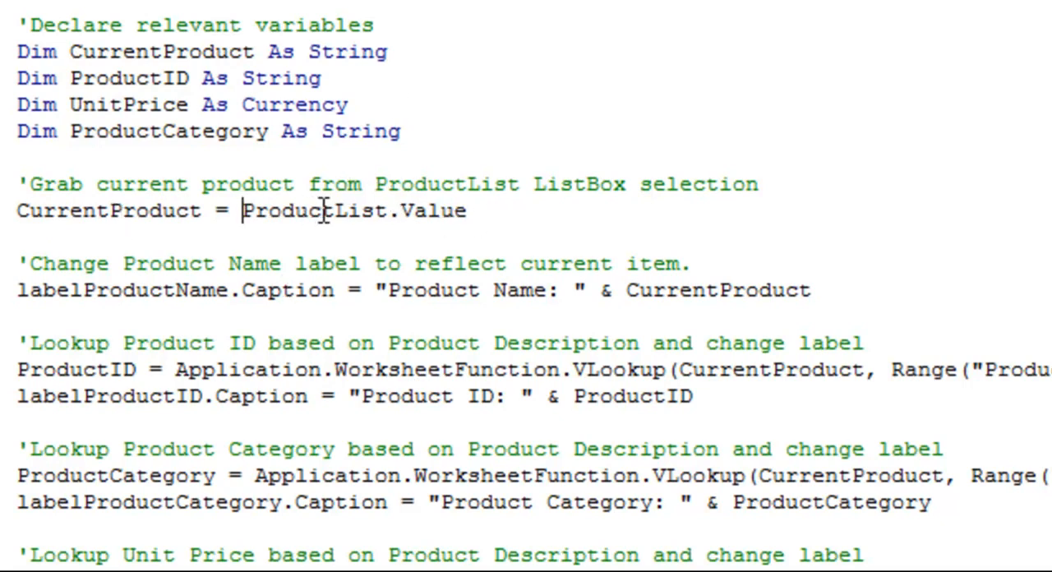
mouse_move(33, 279)
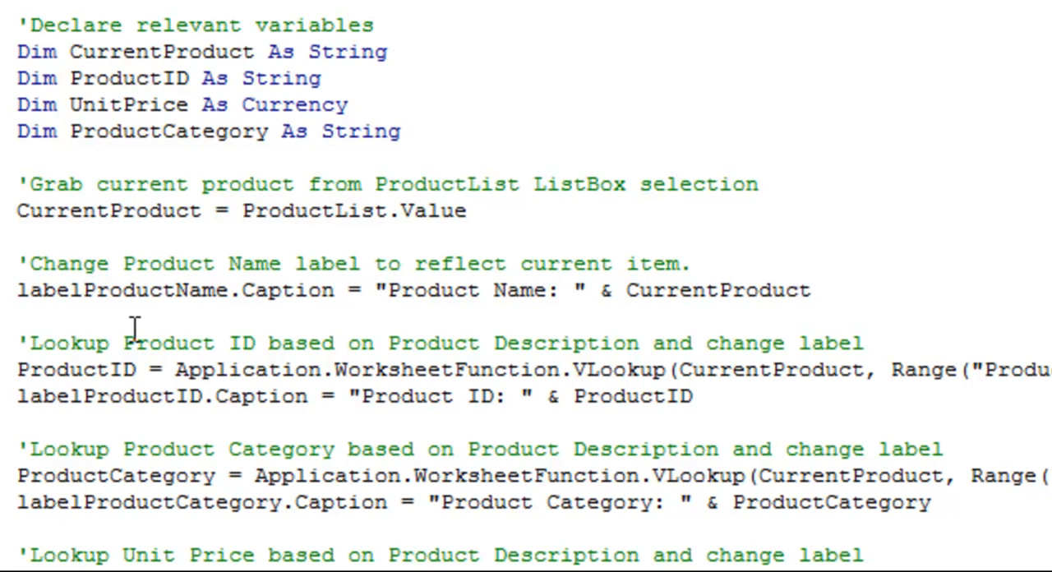
mouse_move(80, 253)
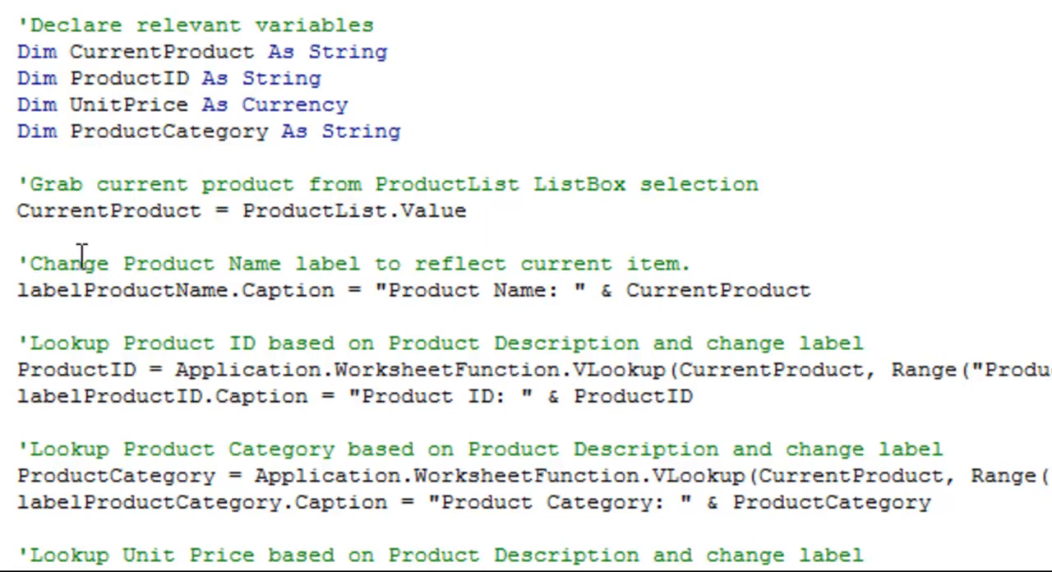
mouse_move(593, 263)
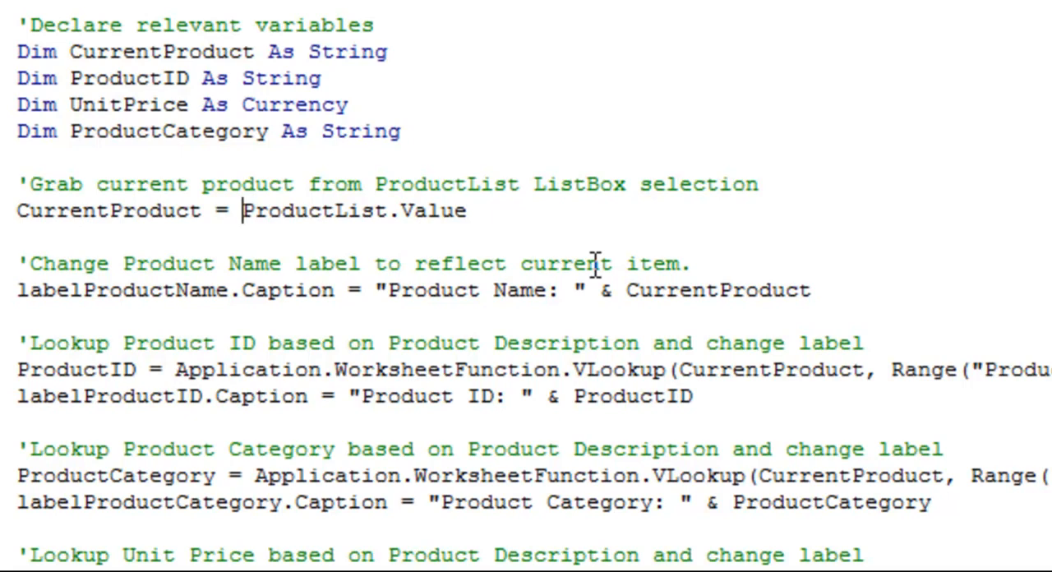
mouse_move(230, 290)
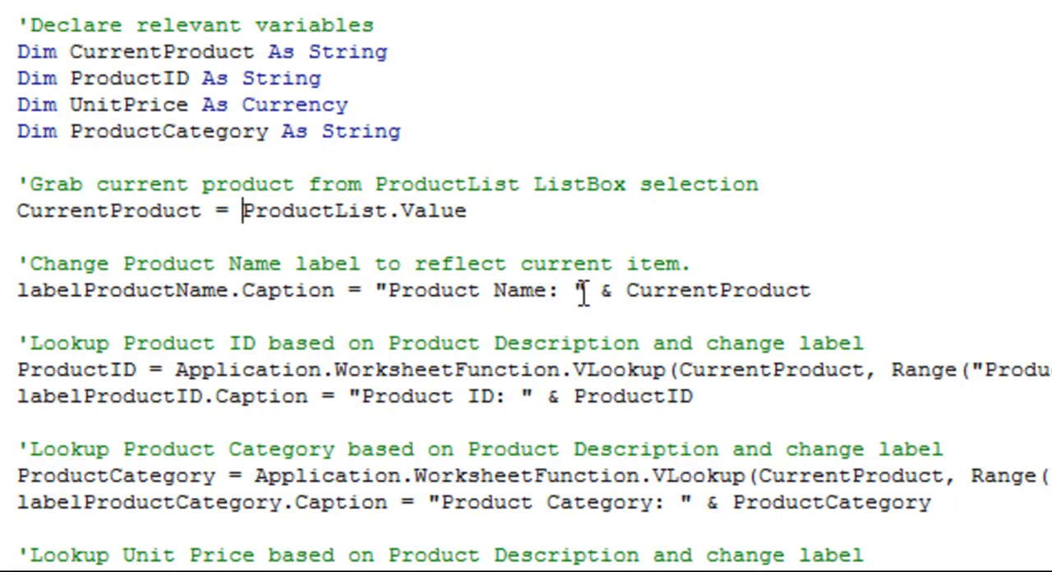
mouse_move(653, 306)
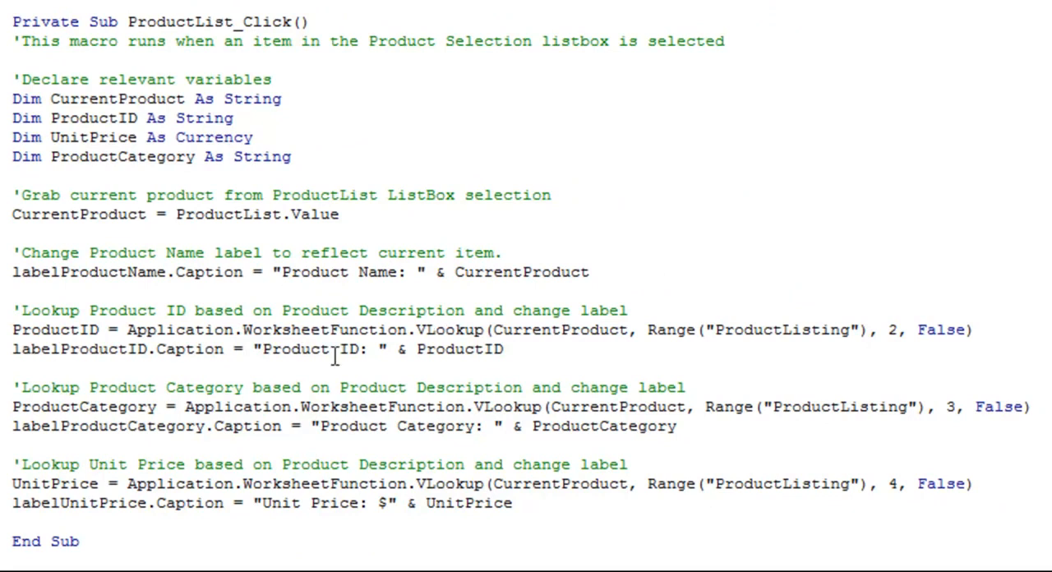
mouse_move(142, 399)
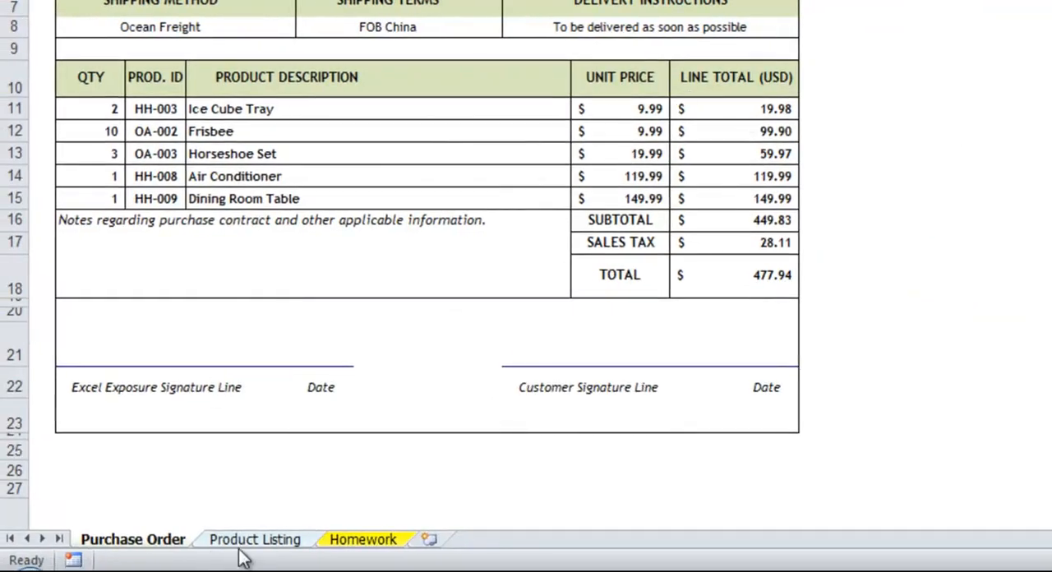
Switch back to view the five-item demo order totaling $477.94.
click(254, 539)
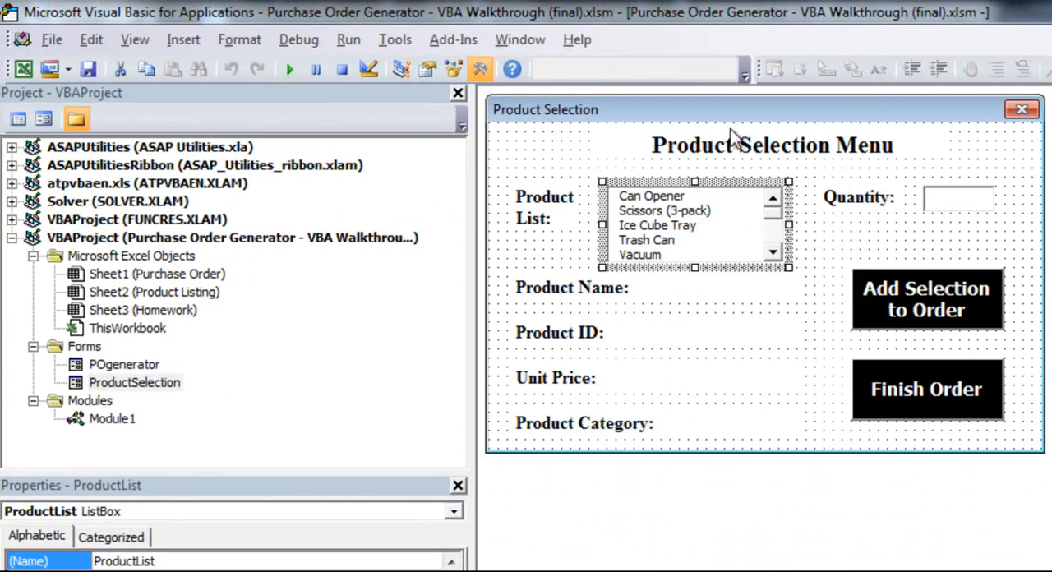
mouse_move(805, 182)
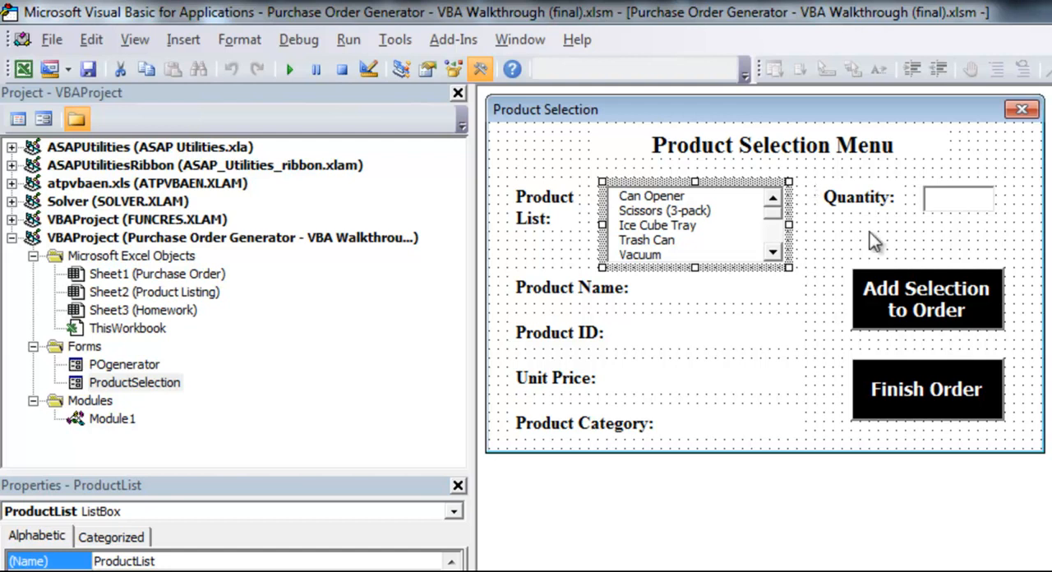
mouse_move(932, 306)
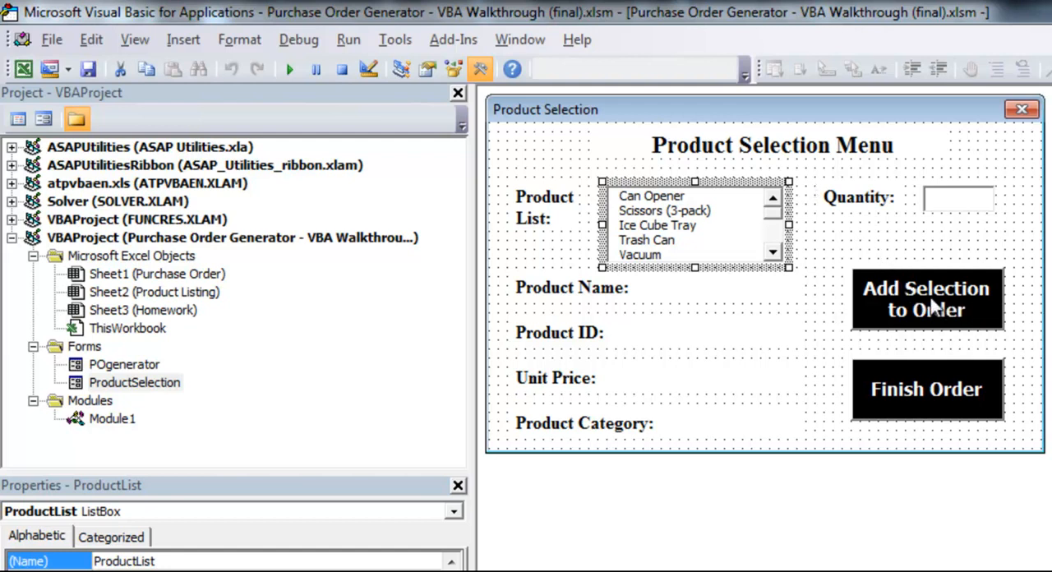
Open the Add Selection to Order button's AddItem code and scroll through its lookups.
double_click(926, 299)
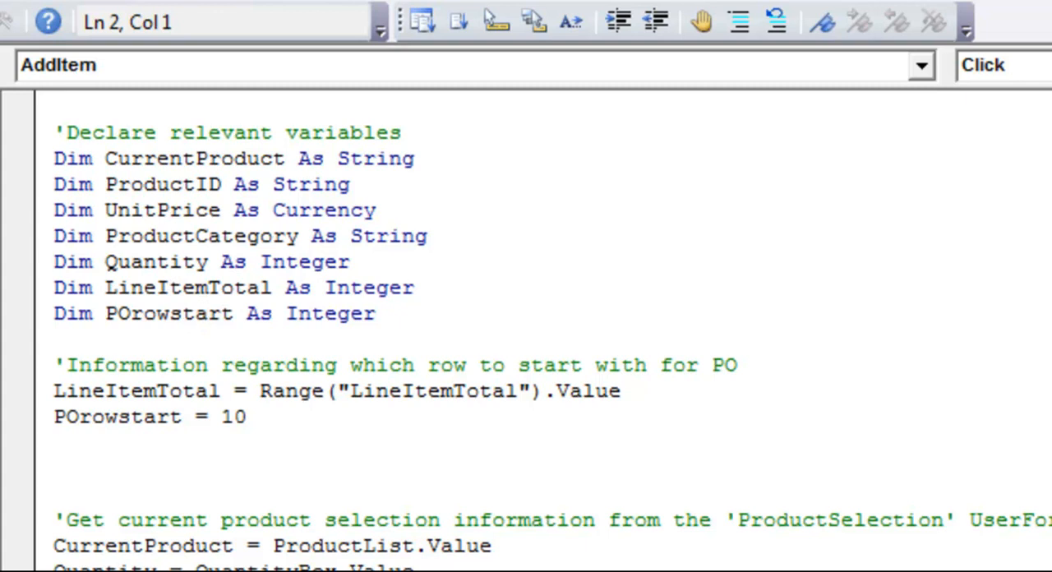
scroll(down, 3)
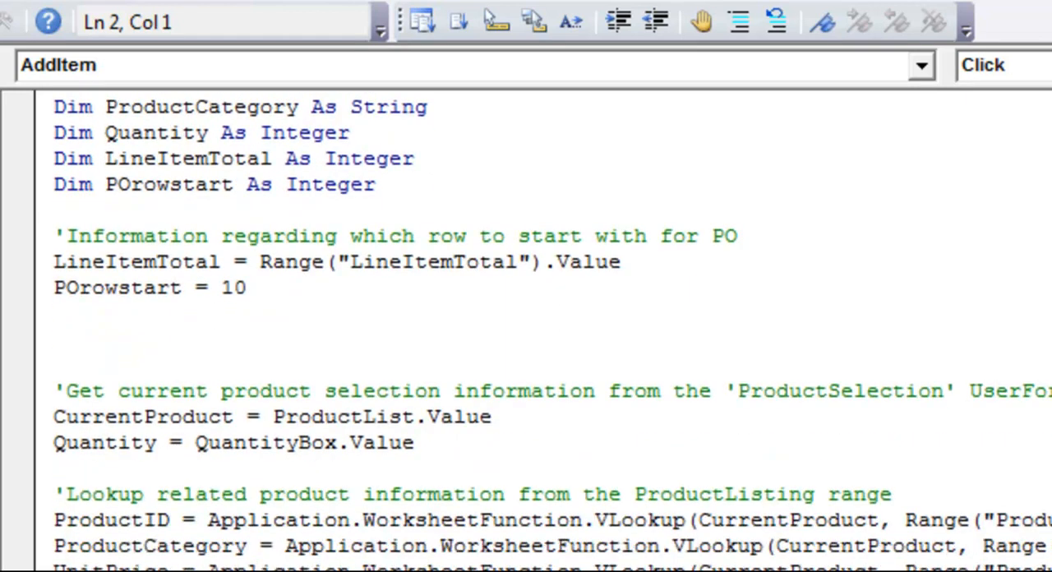
scroll(down, 3)
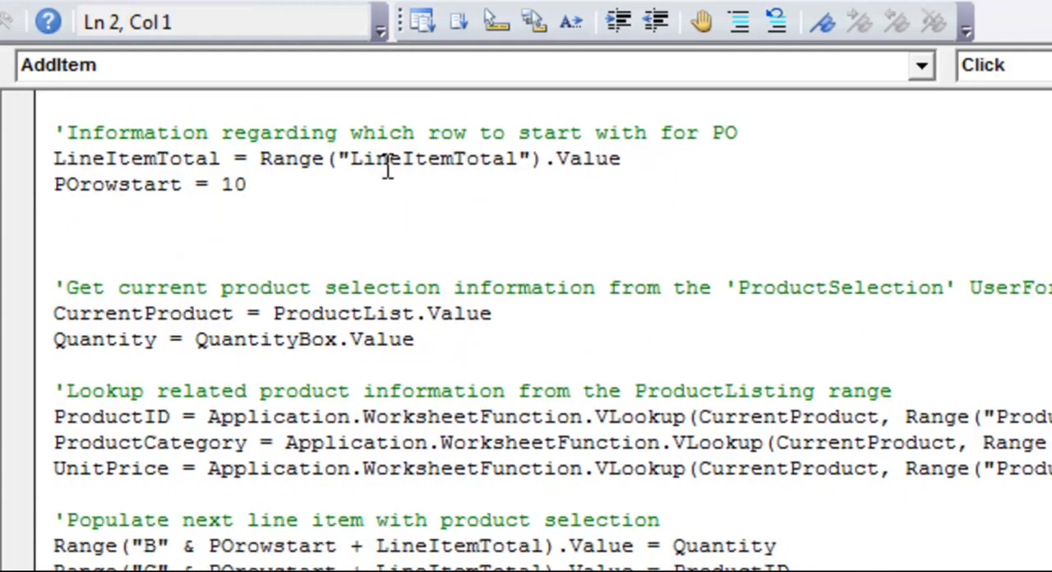
mouse_move(763, 165)
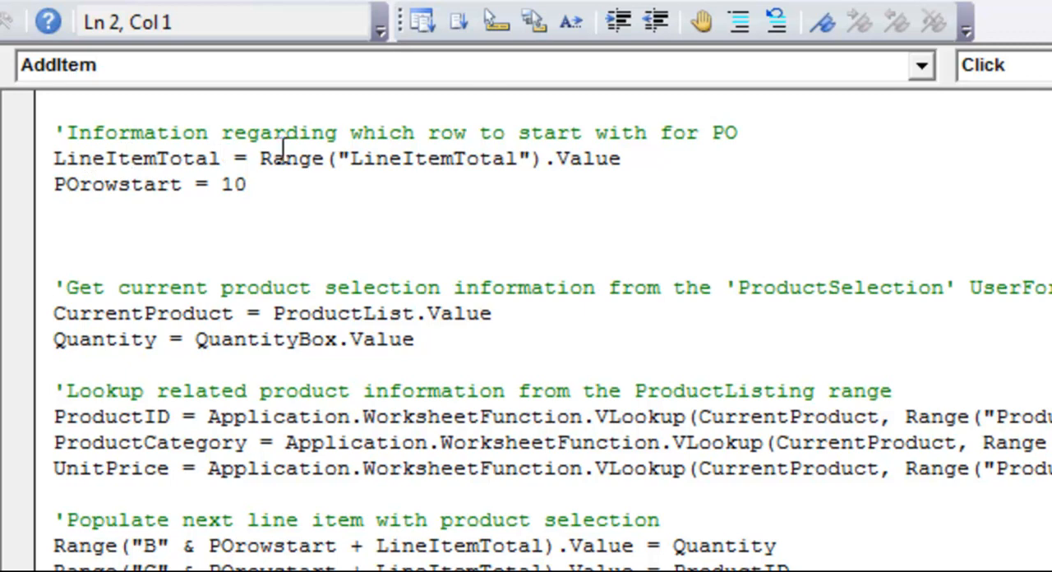
mouse_move(575, 173)
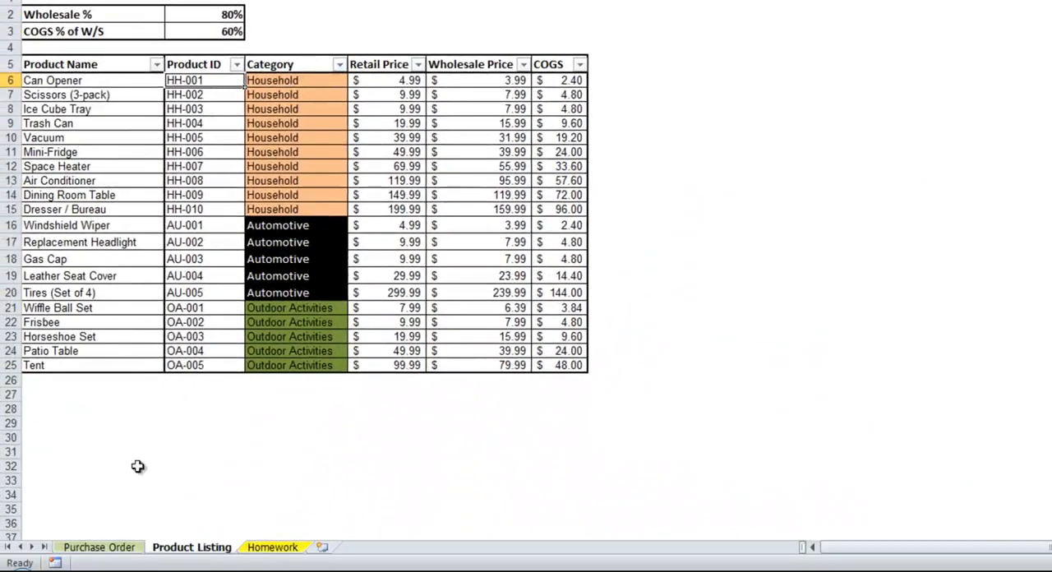
On the cleared Purchase Order sheet, inspect the LineItemTotal formula, then select row 10 and cell B11.
click(98, 546)
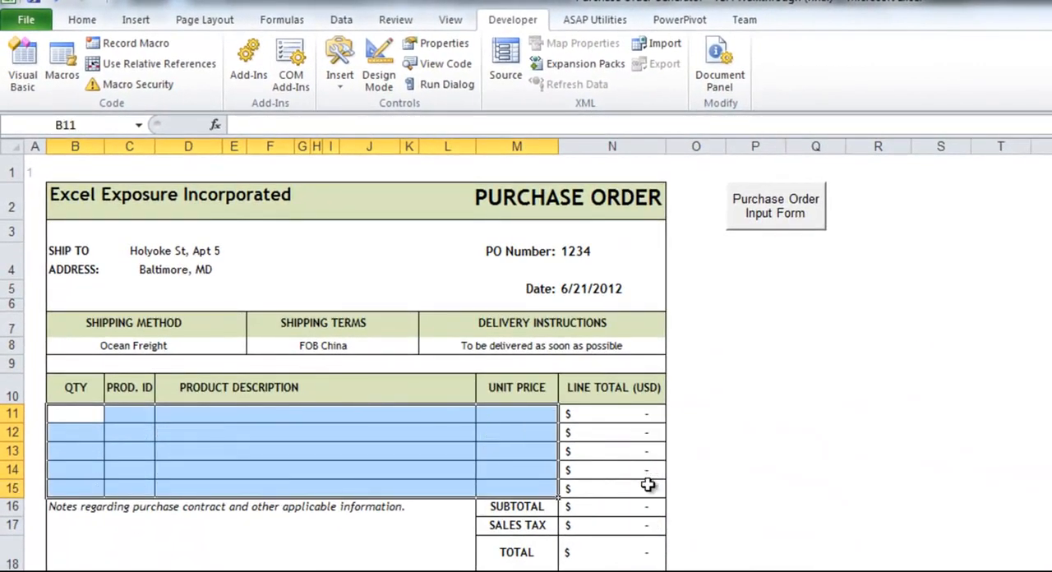
click(590, 289)
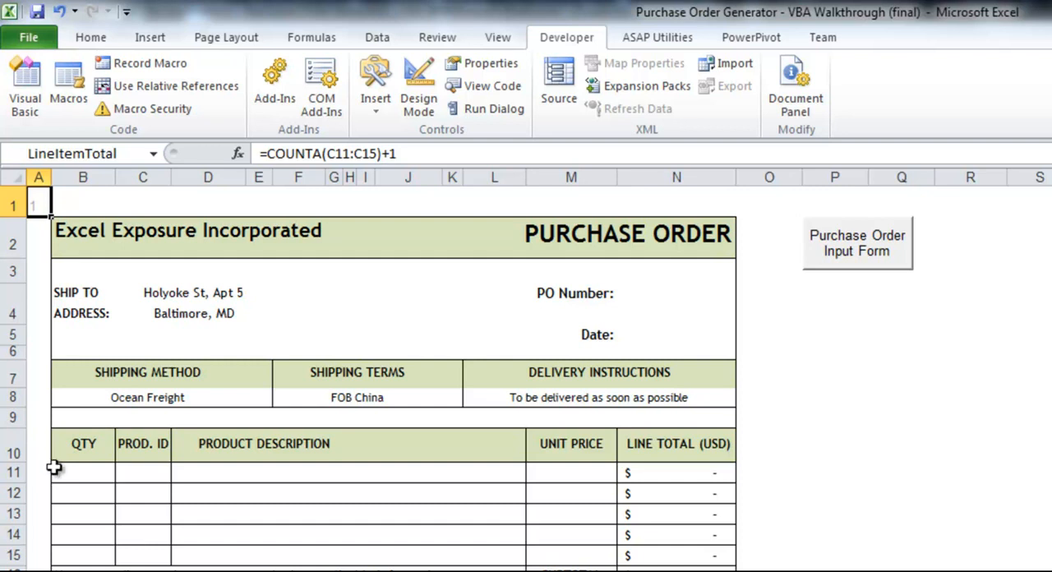
click(13, 453)
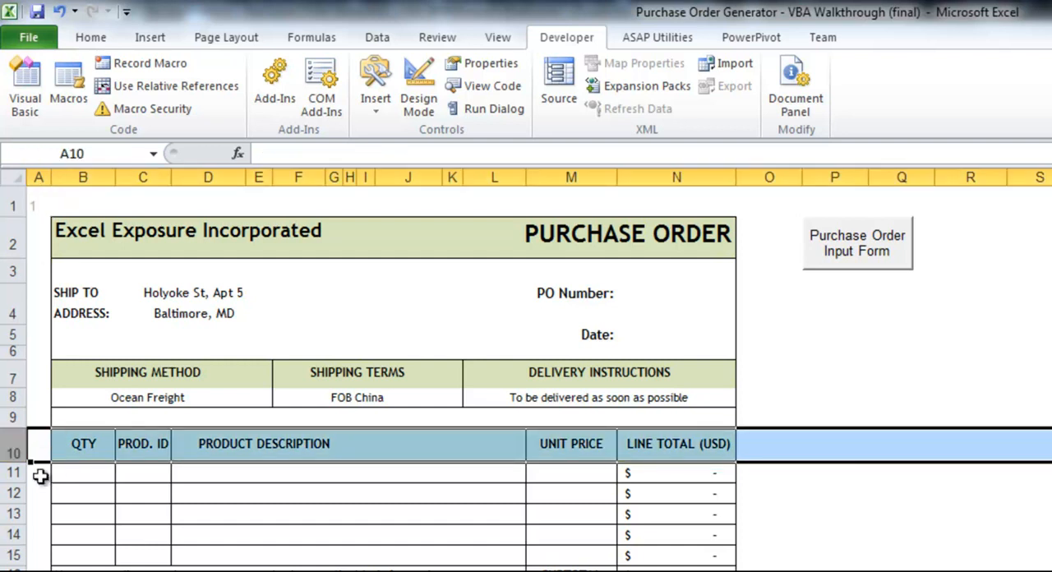
click(82, 472)
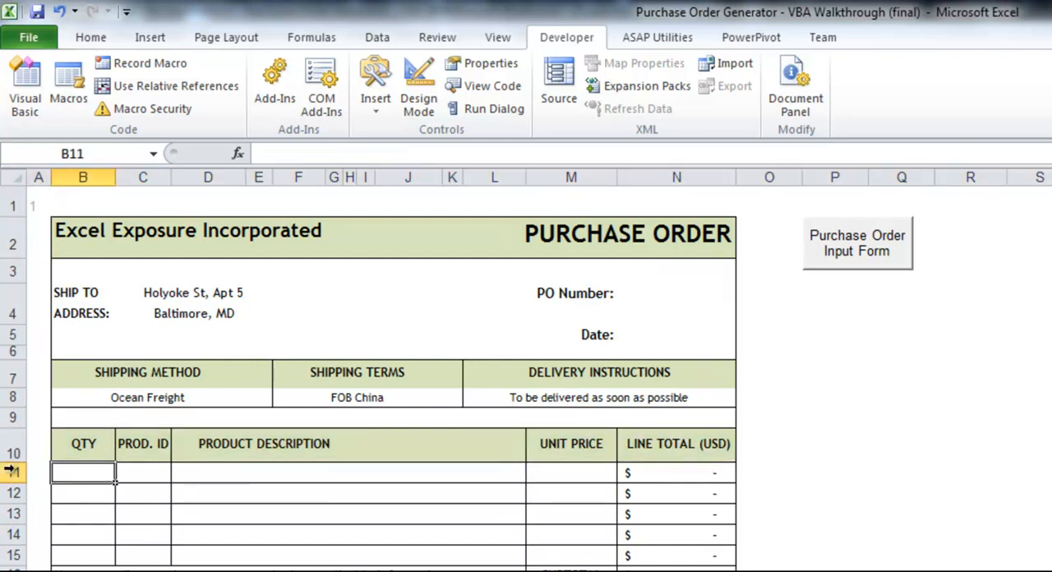
mouse_move(608, 447)
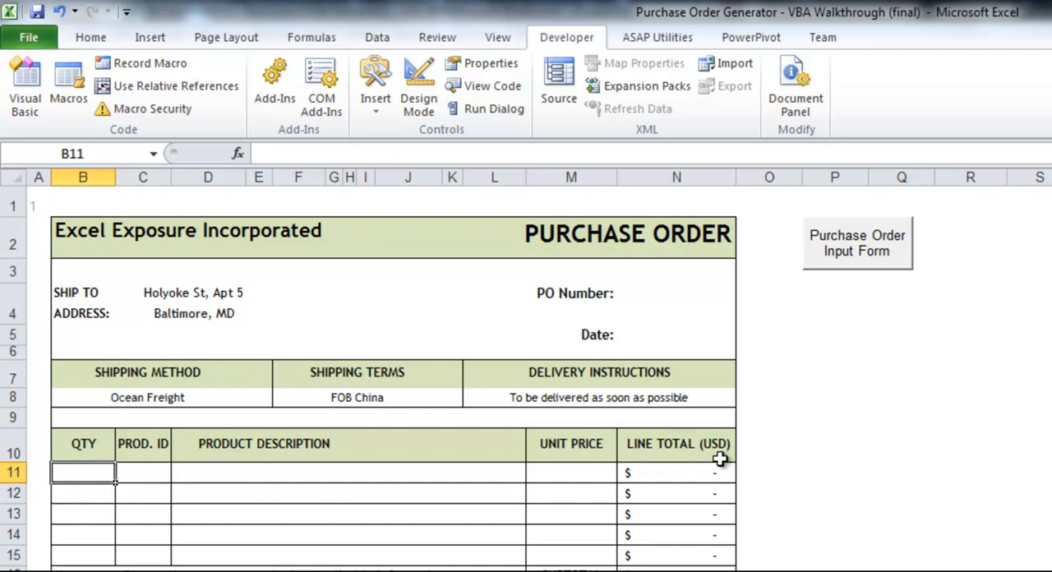
mouse_move(185, 469)
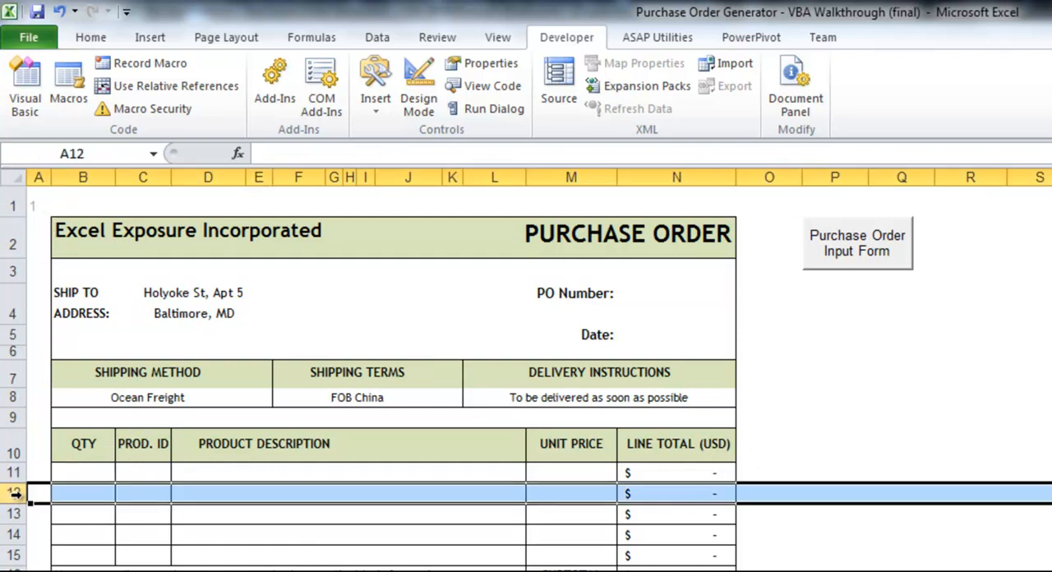
mouse_move(157, 529)
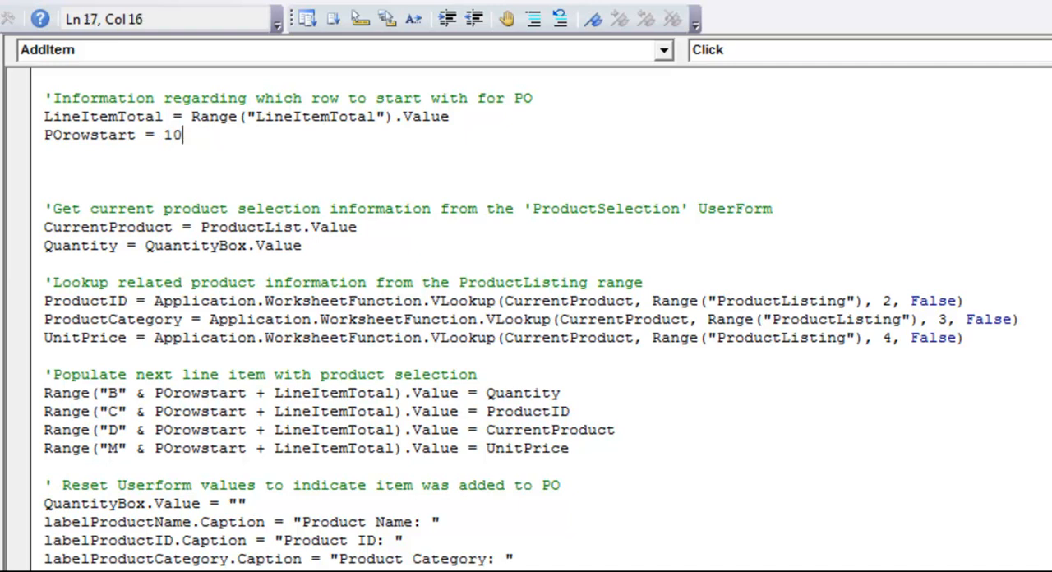
Scroll through the AddItem code setting POrowstart = 10, then return to the blank purchase order sheet.
scroll(down, 3)
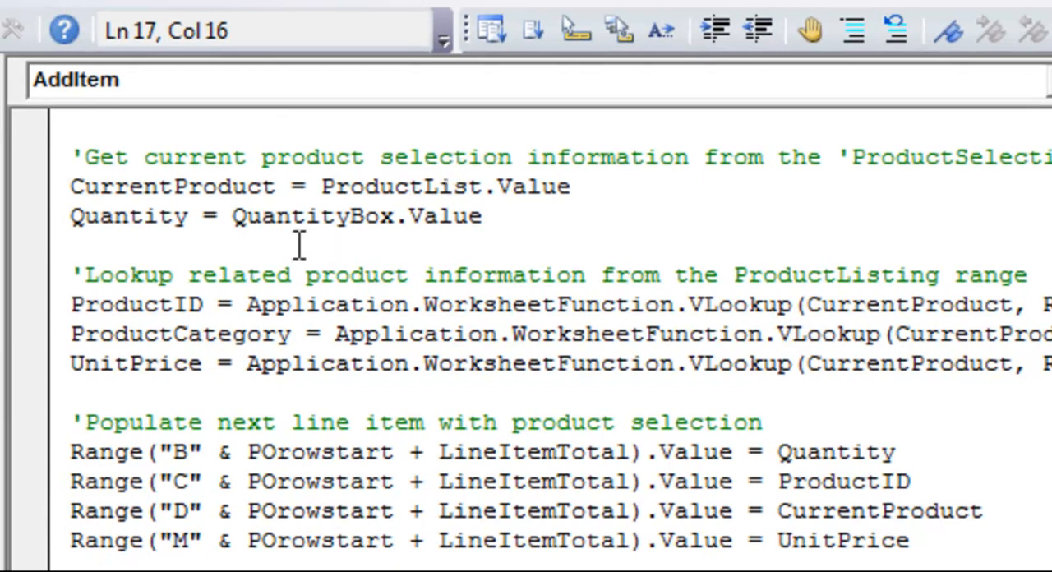
mouse_move(415, 197)
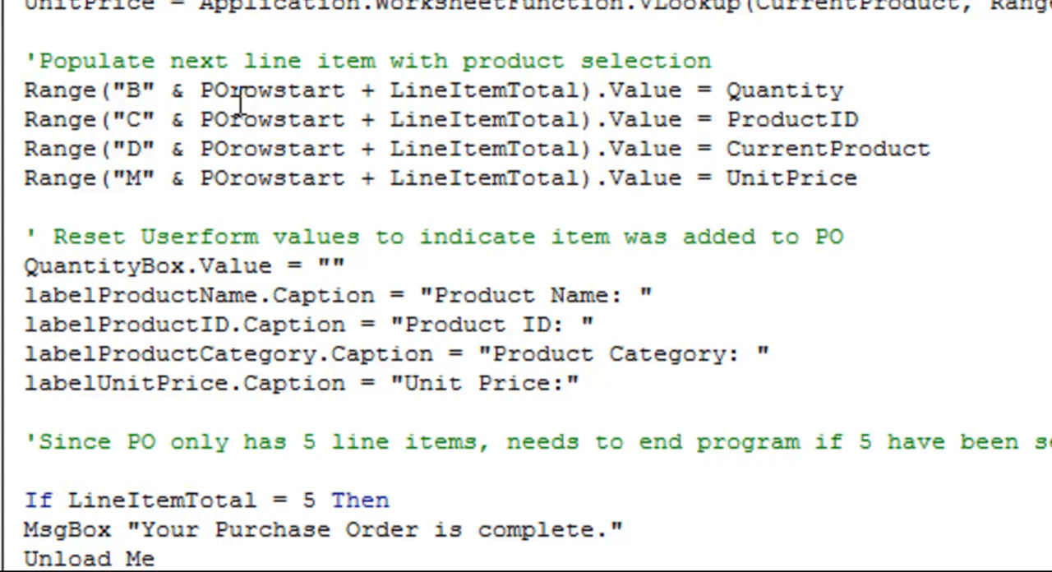
click(205, 91)
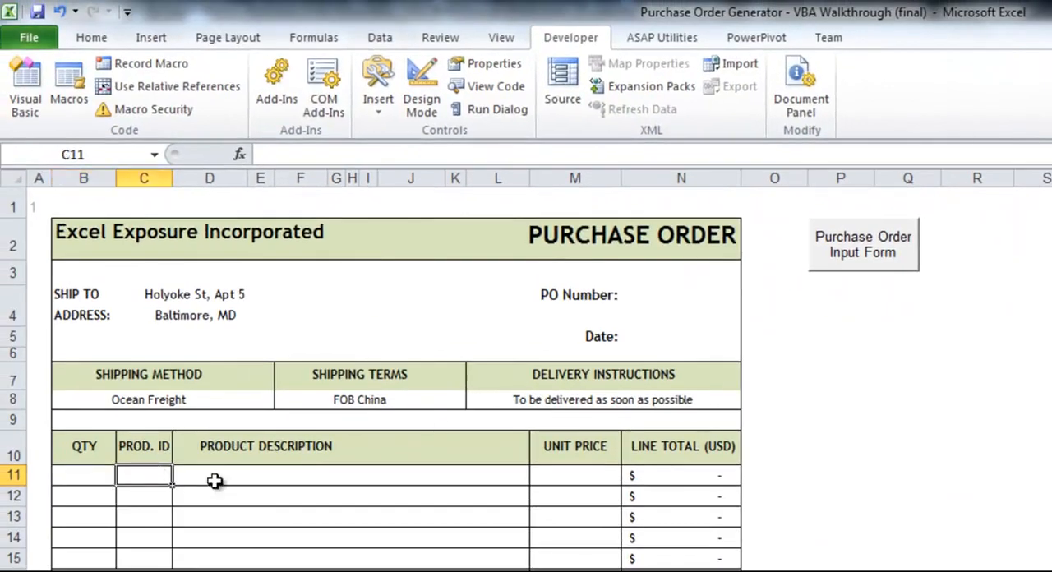
Return to the VBA editor at the AddItem lines filling columns B, C, D and M.
click(574, 475)
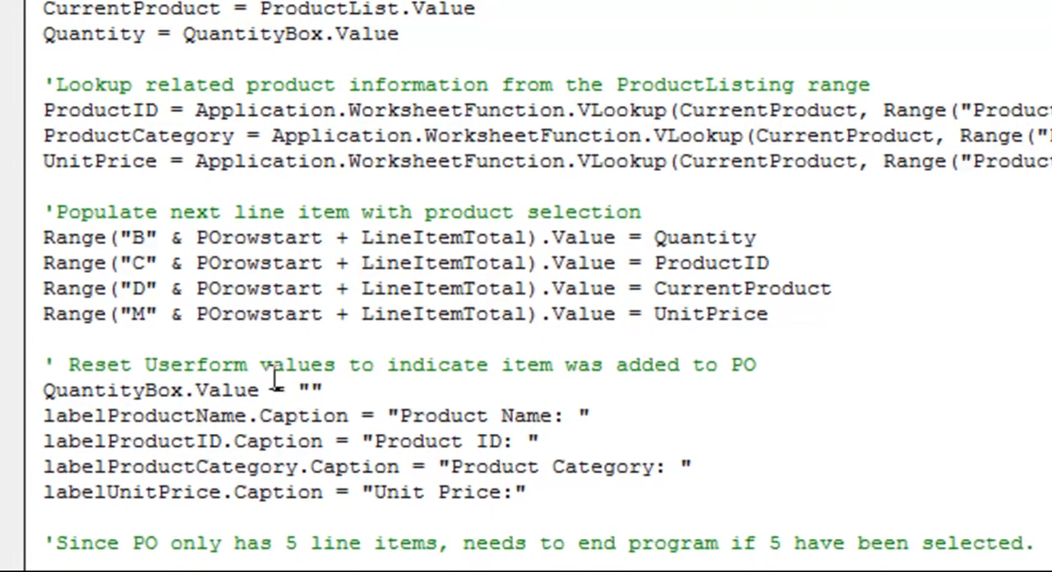
Scroll to End Sub past the five-item check, then switch back to the workbook.
scroll(down, 3)
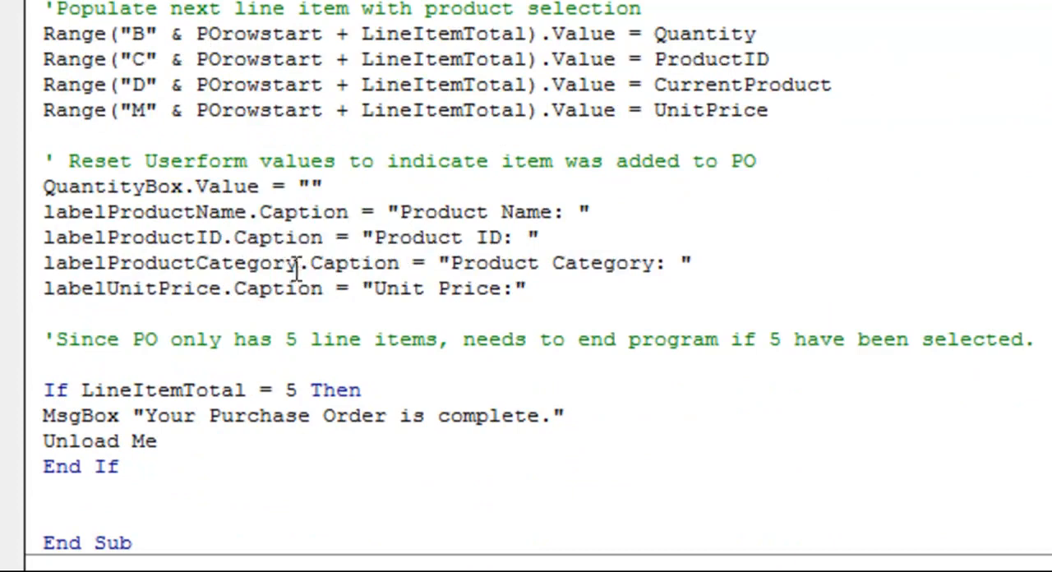
mouse_move(688, 226)
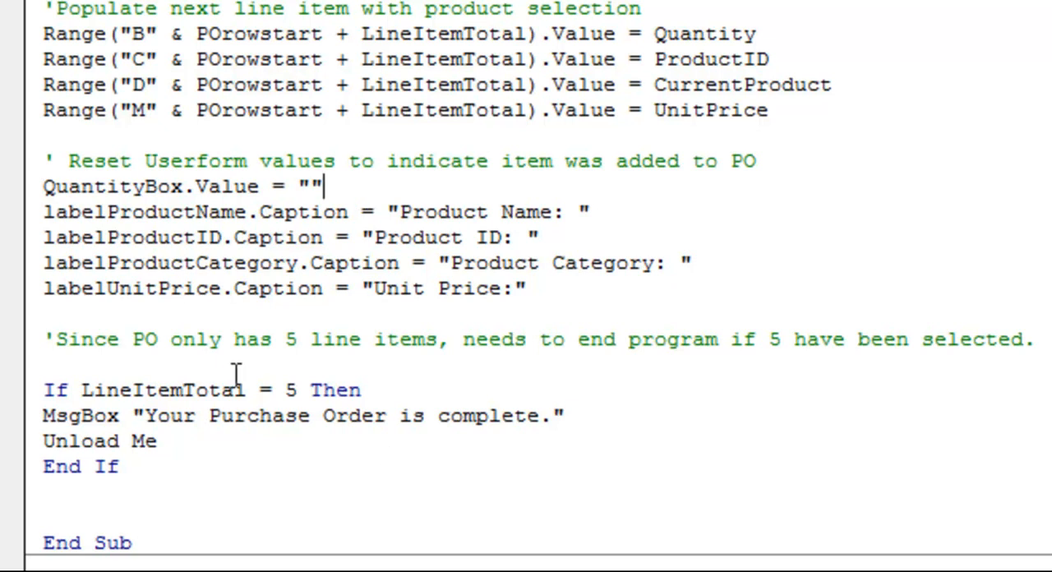
mouse_move(688, 339)
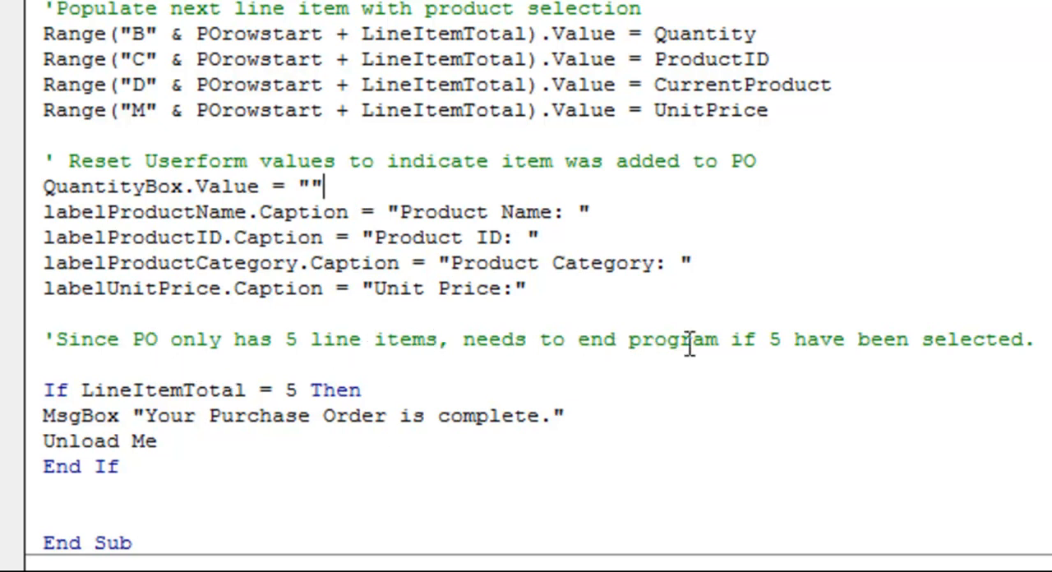
mouse_move(789, 423)
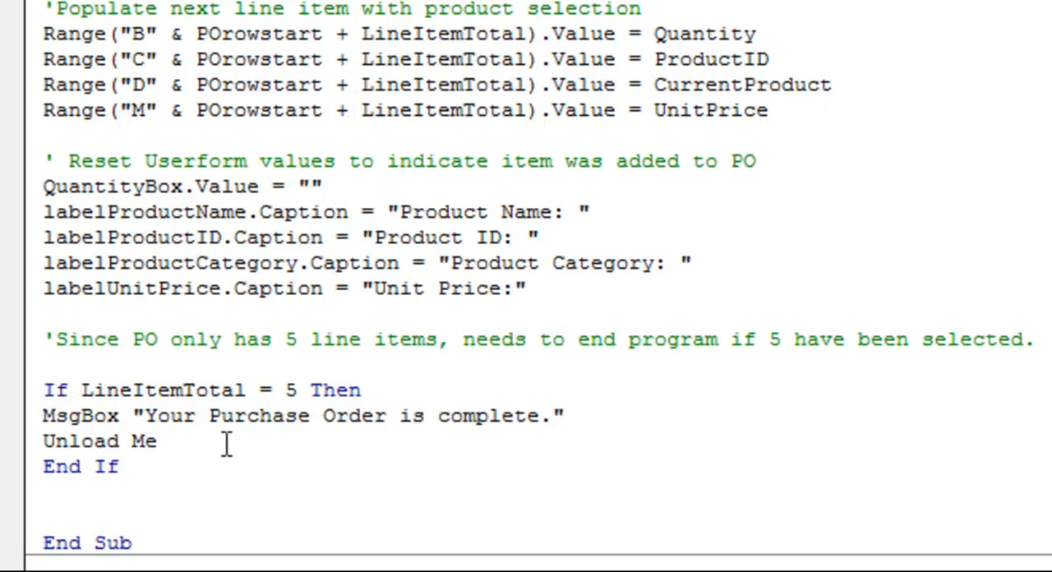
mouse_move(310, 444)
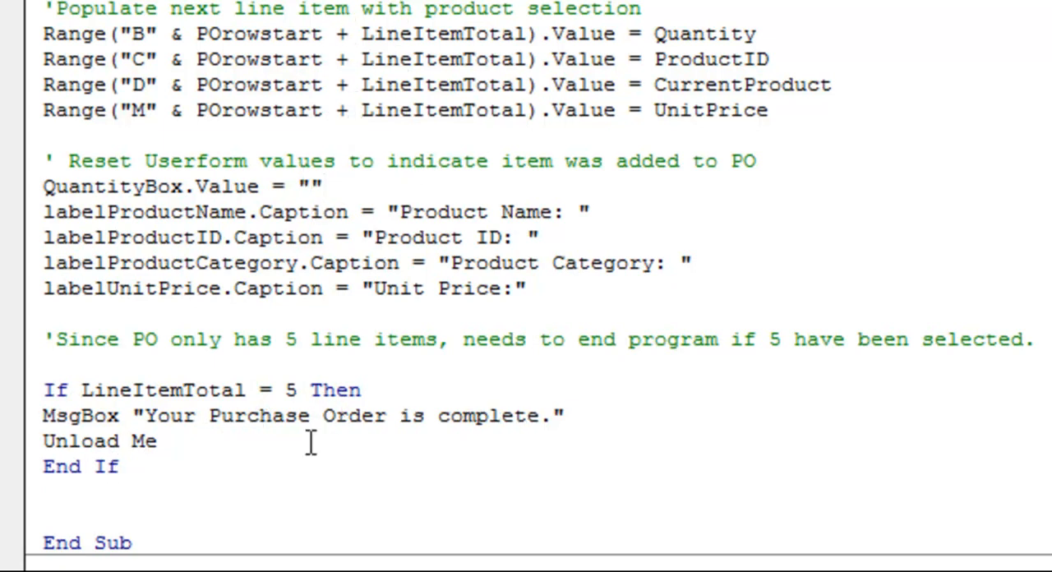
click(322, 185)
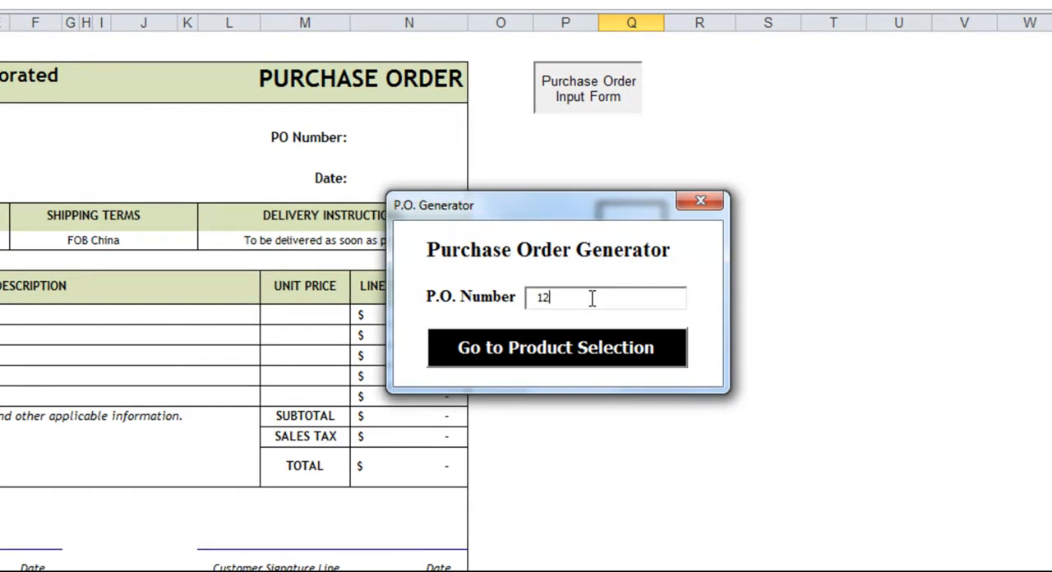
Add quantity 2 of Horseshoe Set to PO 1234 and finish the order.
click(556, 347)
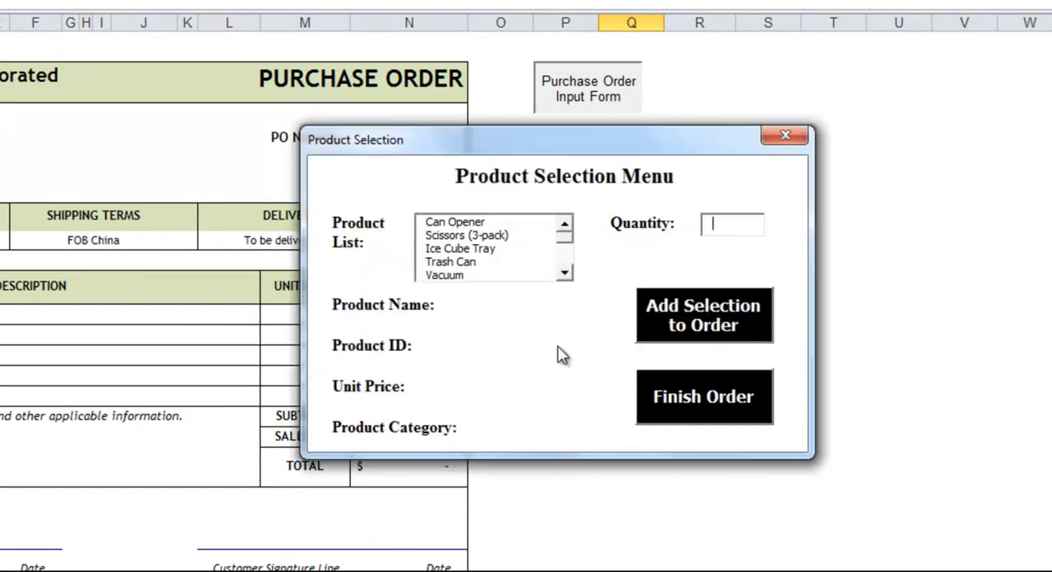
click(454, 221)
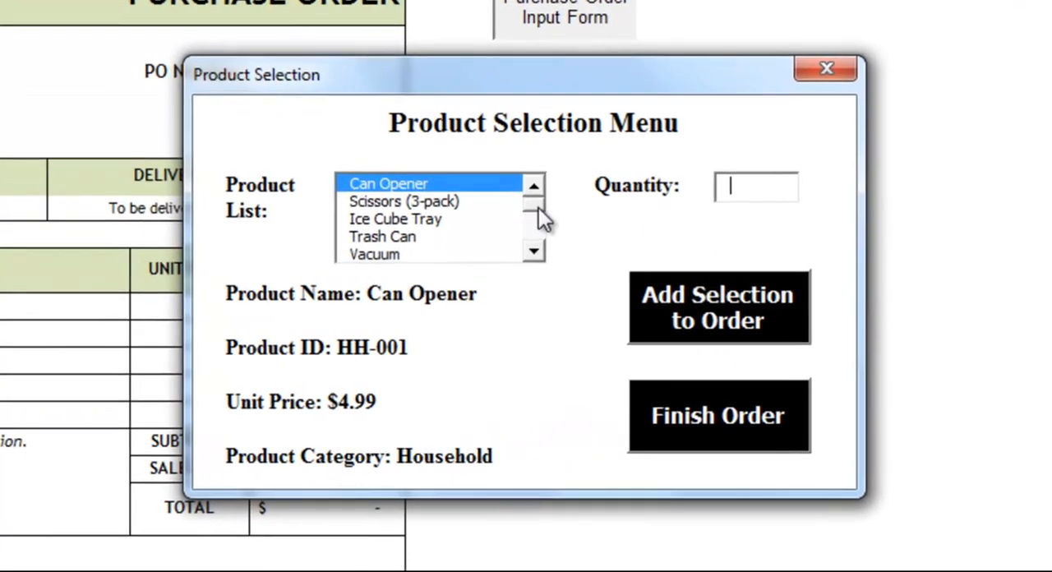
click(381, 236)
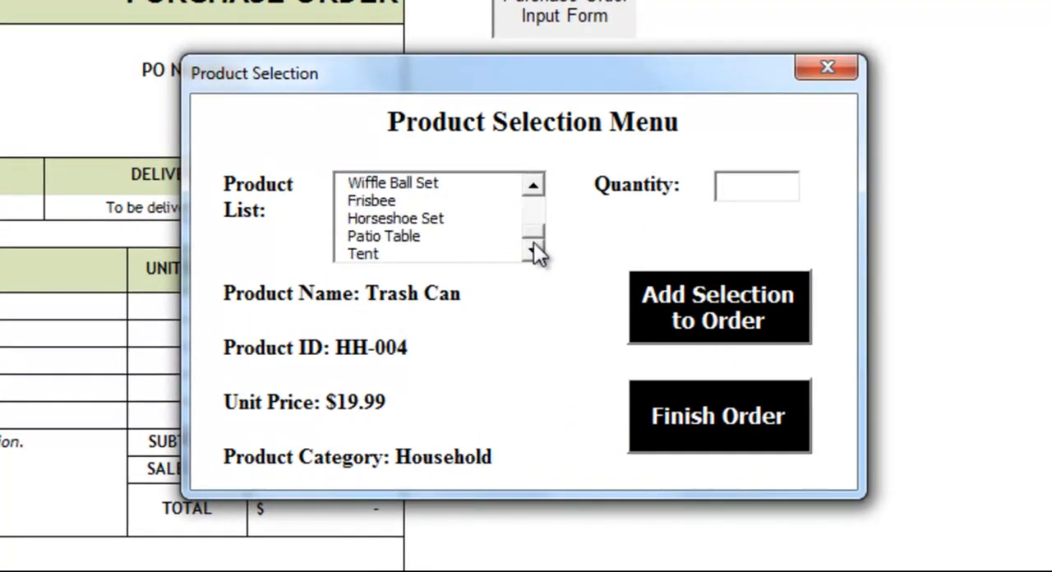
click(396, 217)
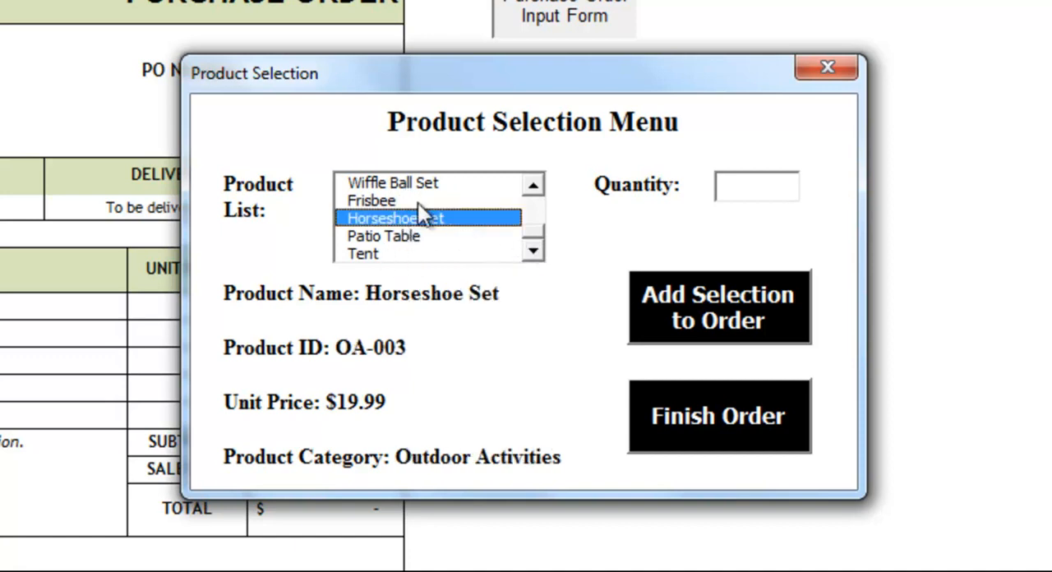
mouse_move(558, 229)
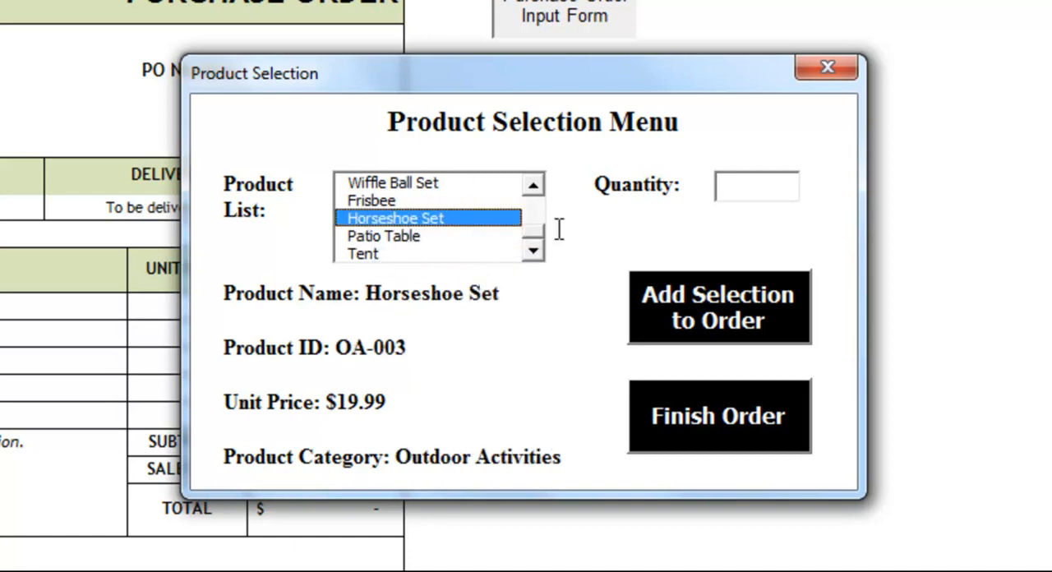
click(754, 185)
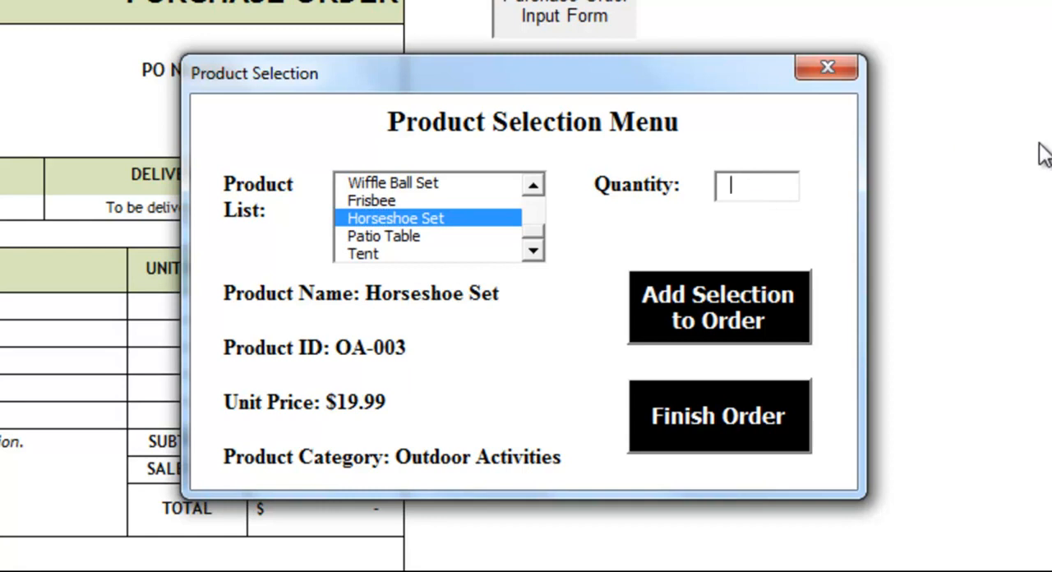
text(2)
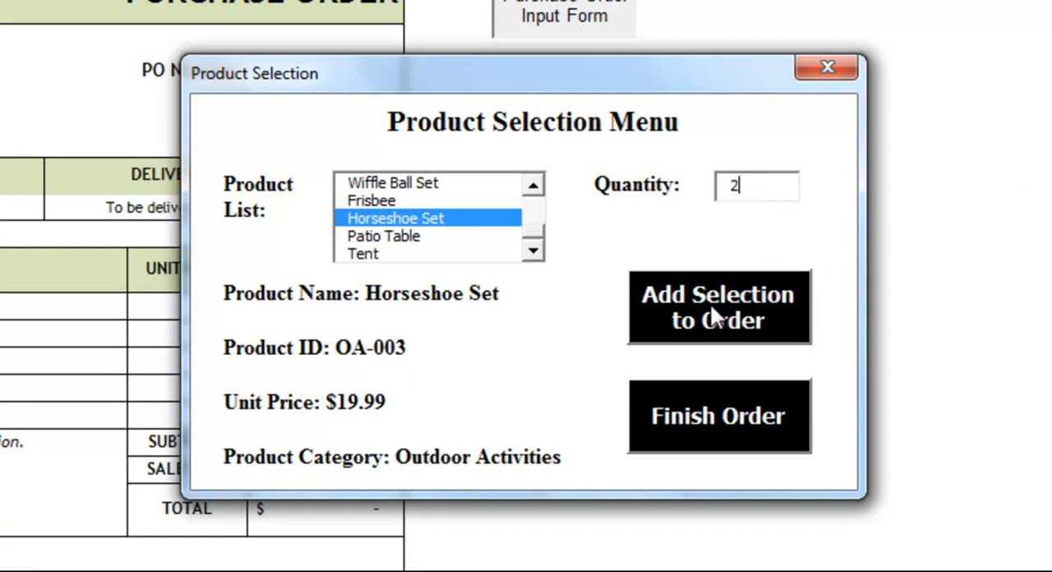
click(718, 306)
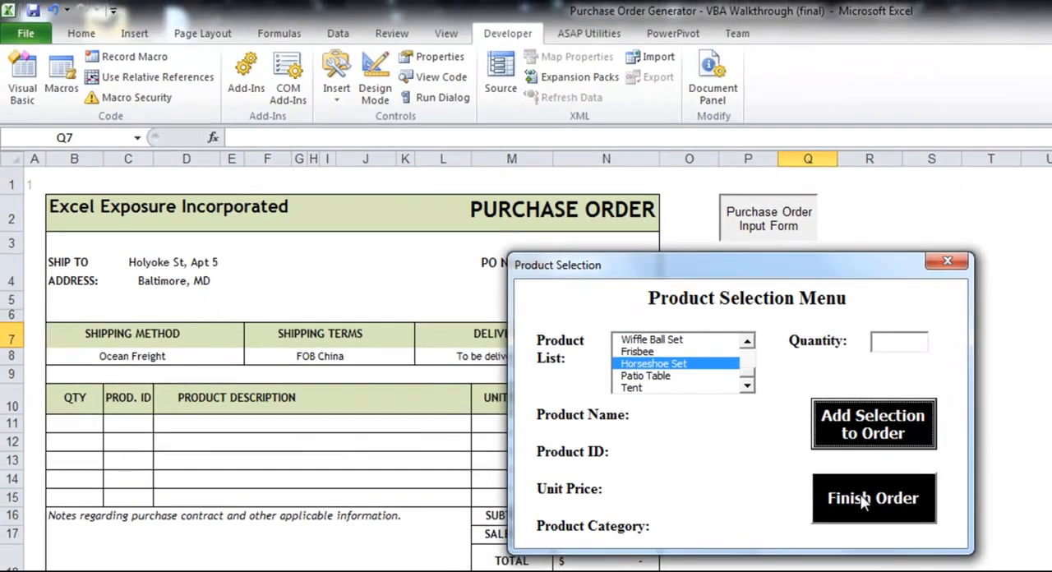
click(873, 498)
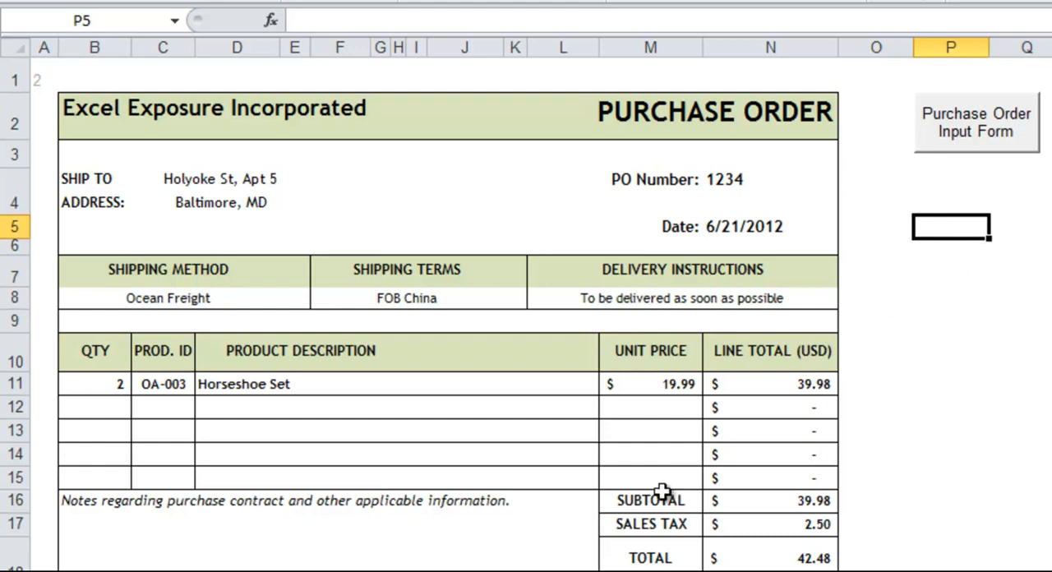
mouse_move(402, 510)
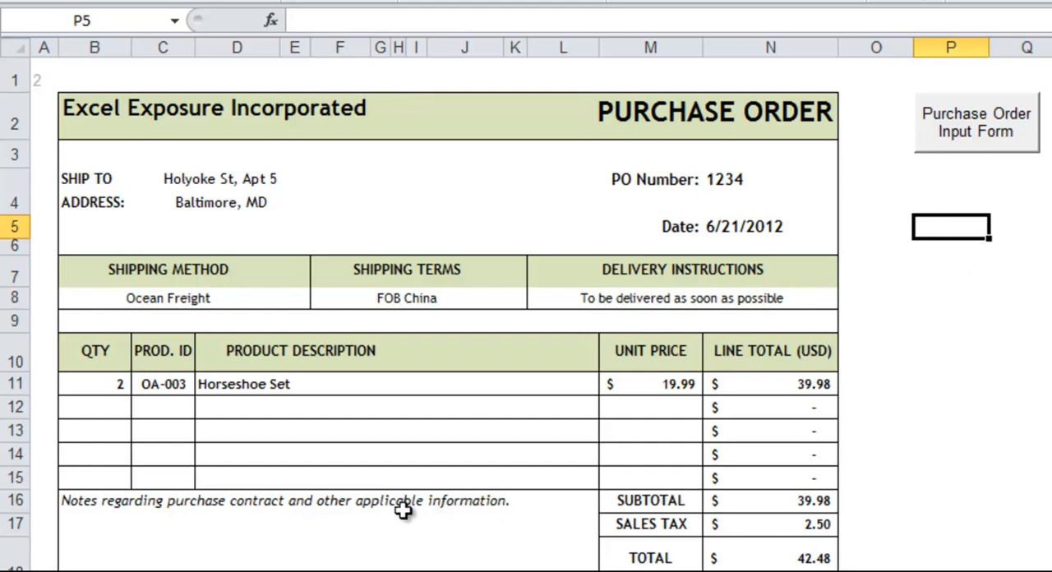
scroll(down, 3)
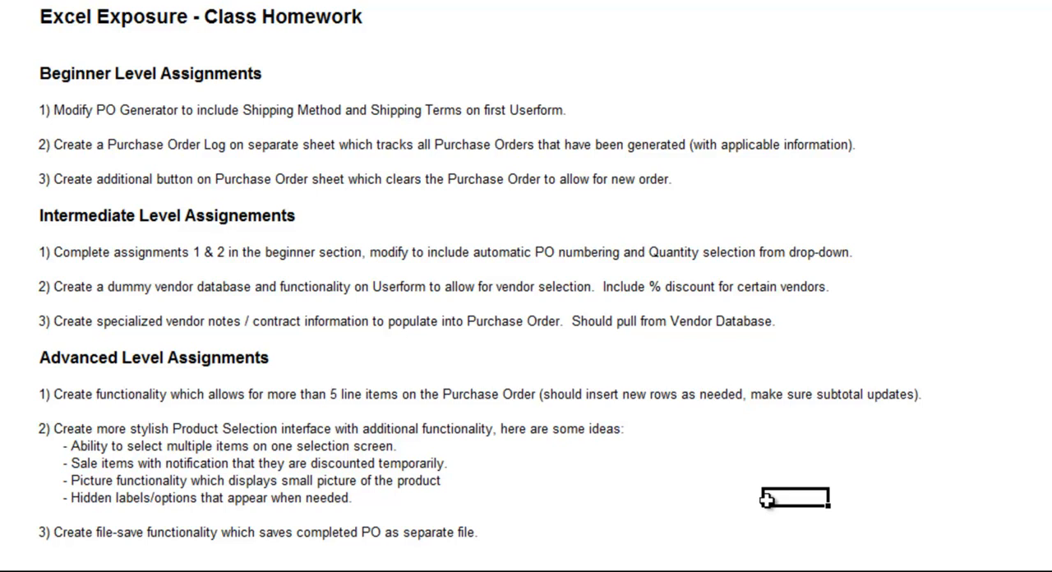
scroll(down, 3)
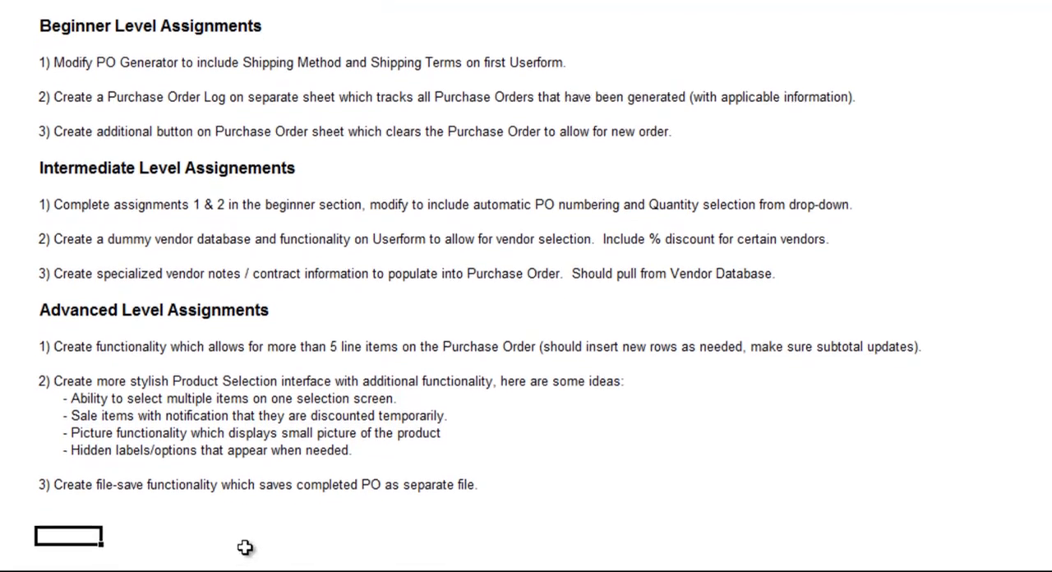
text(Email)
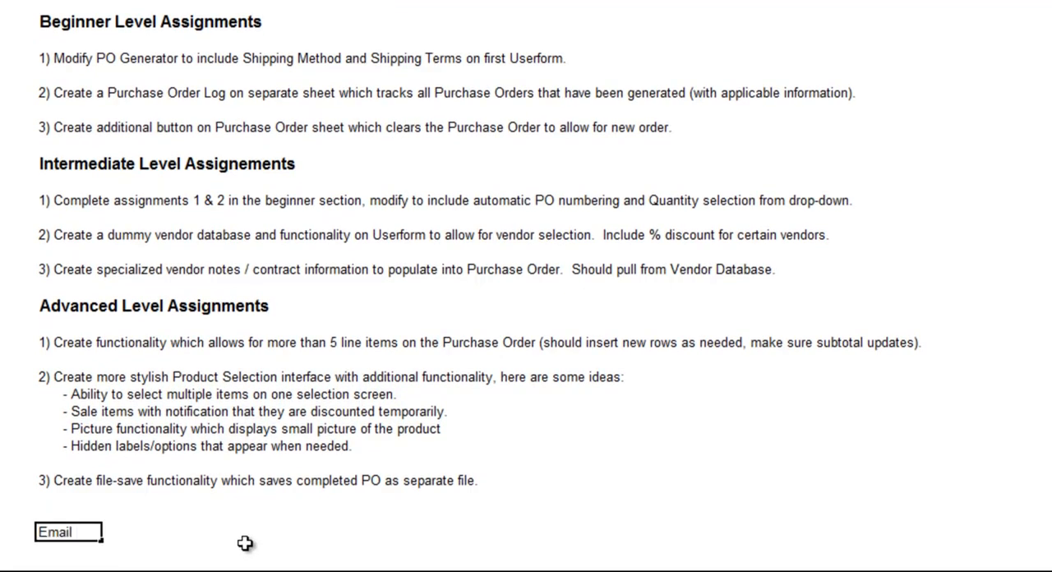
text(completed assignments to:)
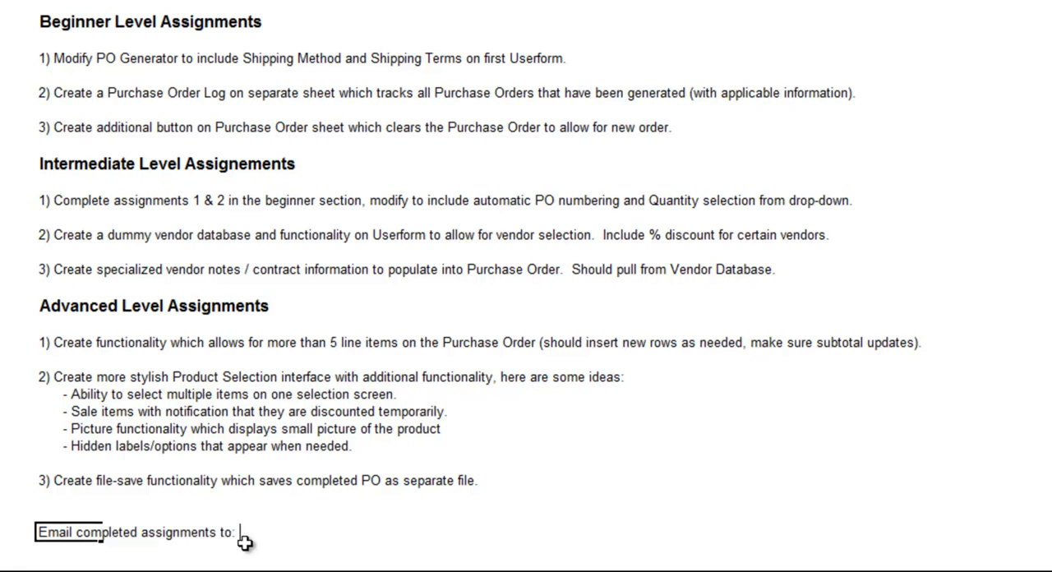
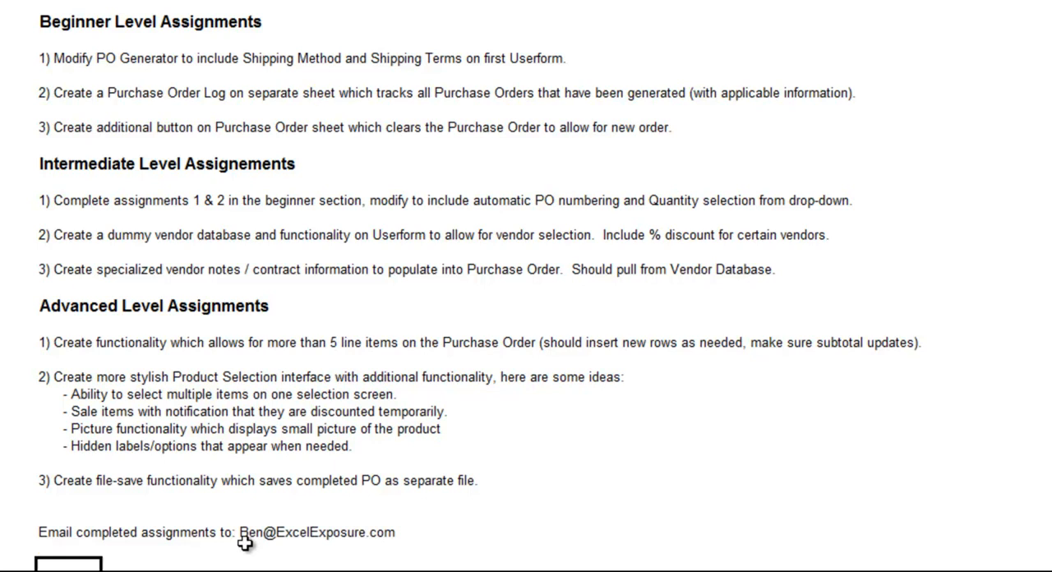
mouse_move(115, 544)
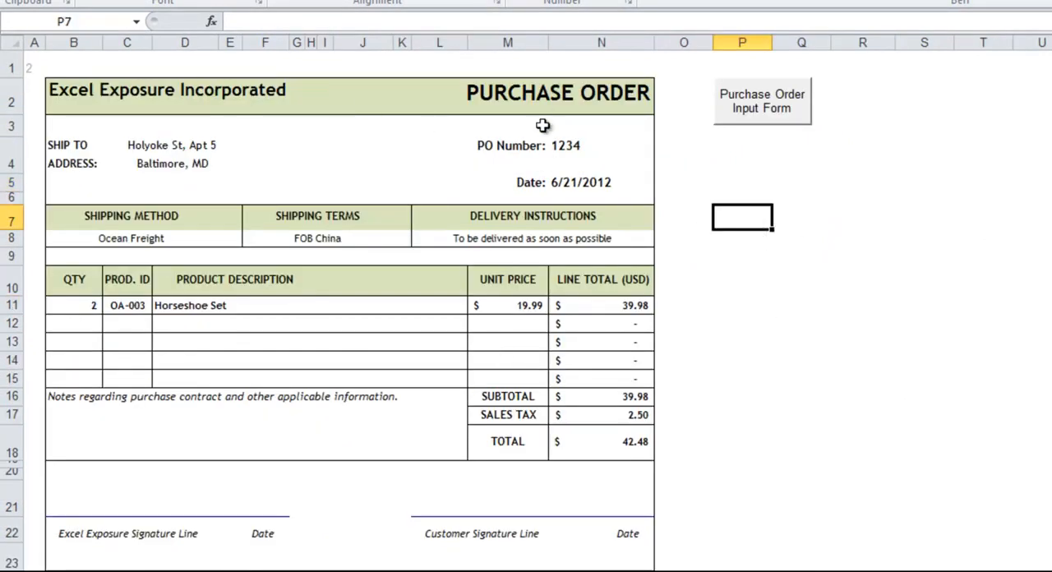
mouse_move(710, 12)
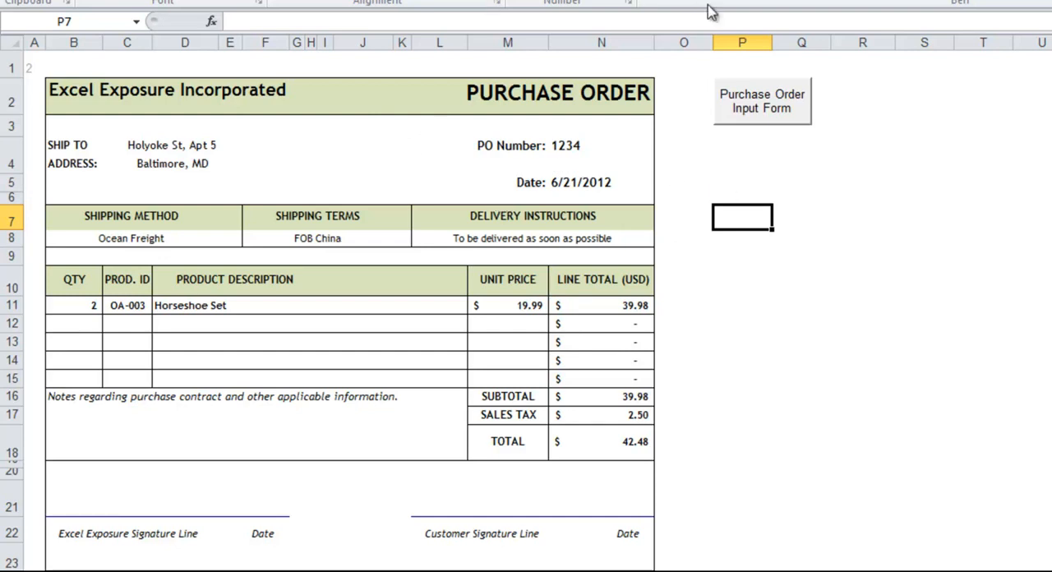